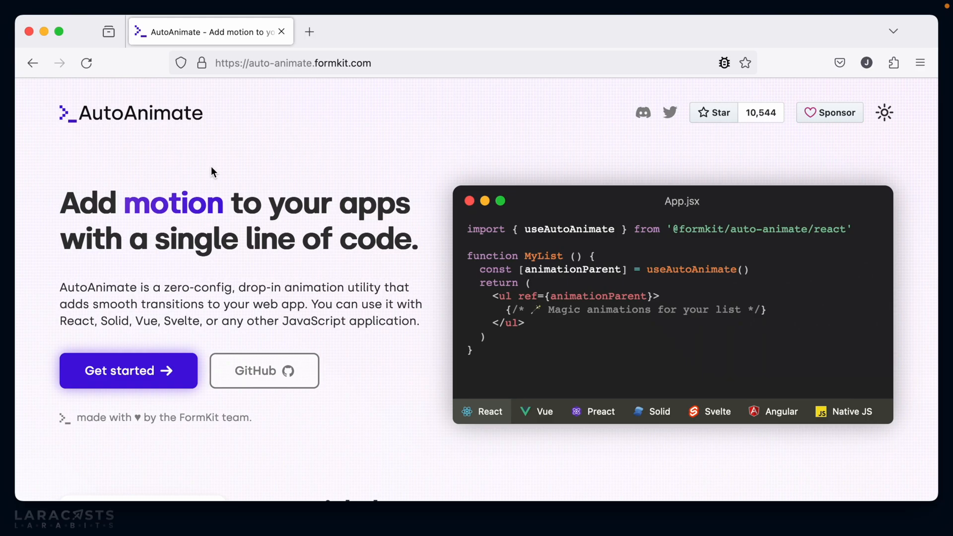
pyautogui.moveTo(592, 156)
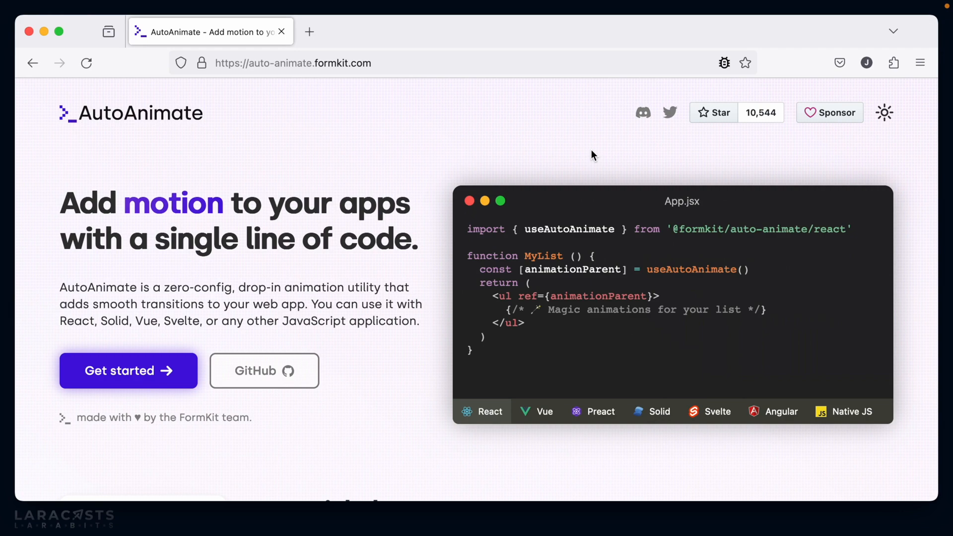
# - Add AdonisJs to both the plain JavaScript list and the AutoAnimate list in the quick demo
pyautogui.scroll(-3)
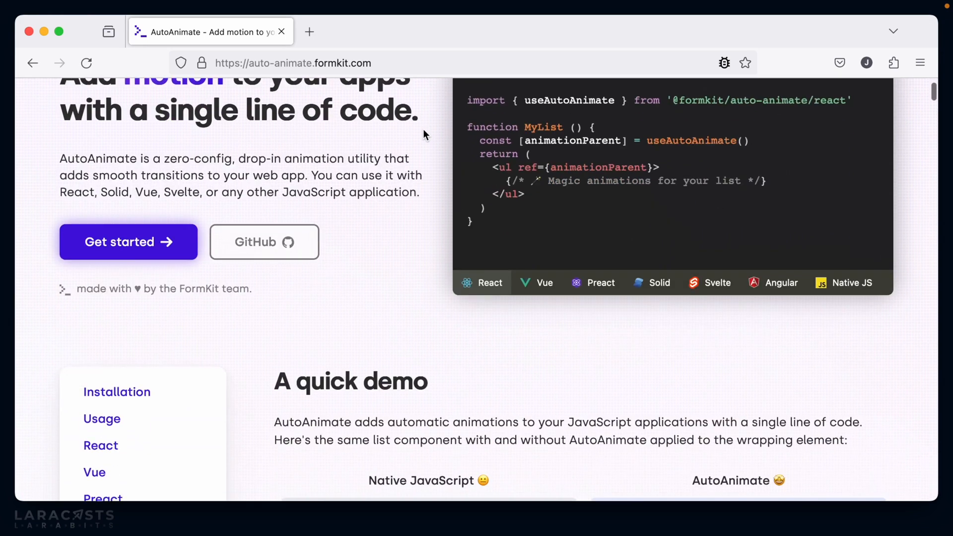
pyautogui.scroll(-3)
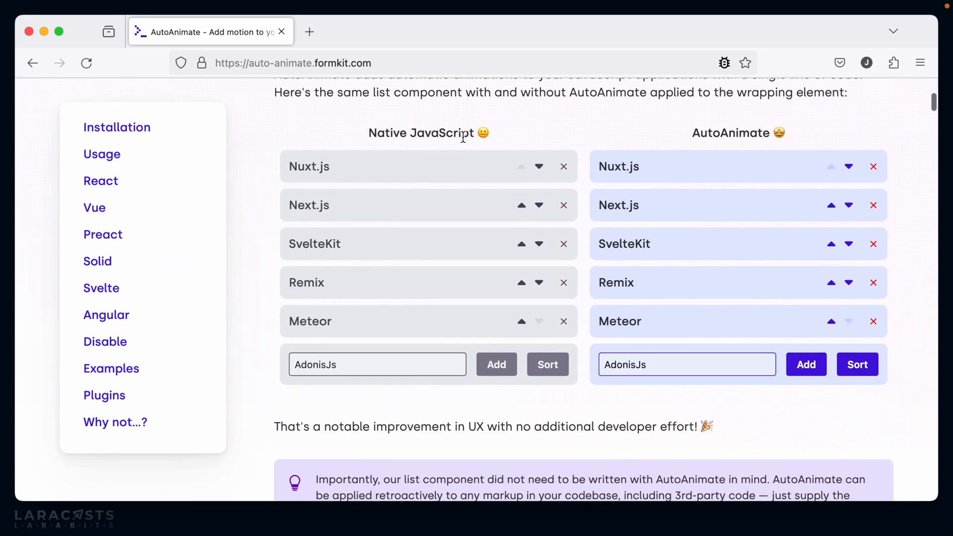
pyautogui.moveTo(410, 231)
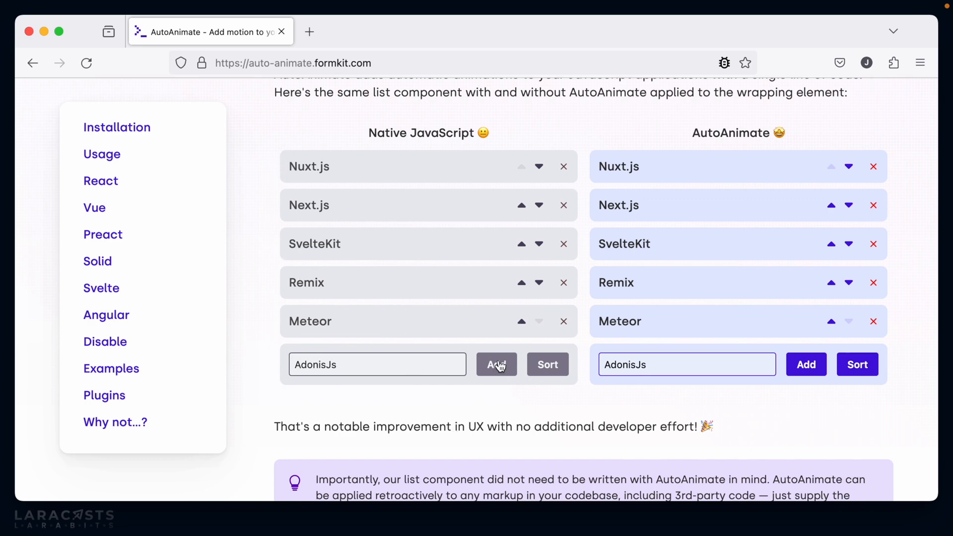
pyautogui.click(496, 364)
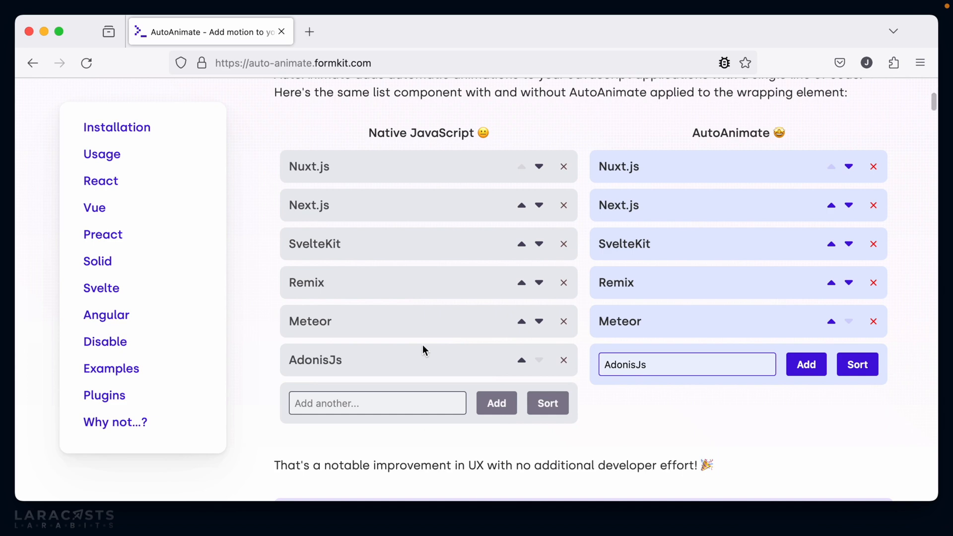
pyautogui.moveTo(411, 329)
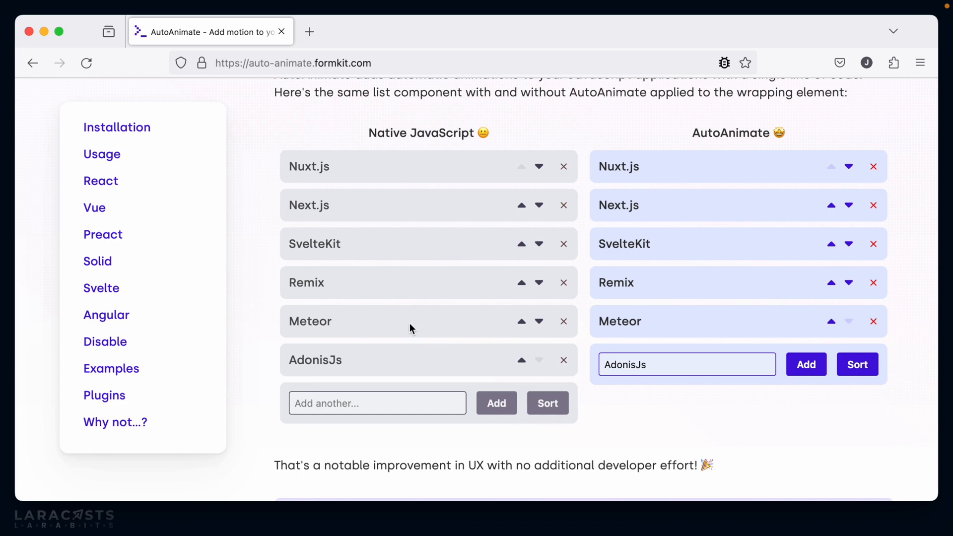
pyautogui.moveTo(729, 285)
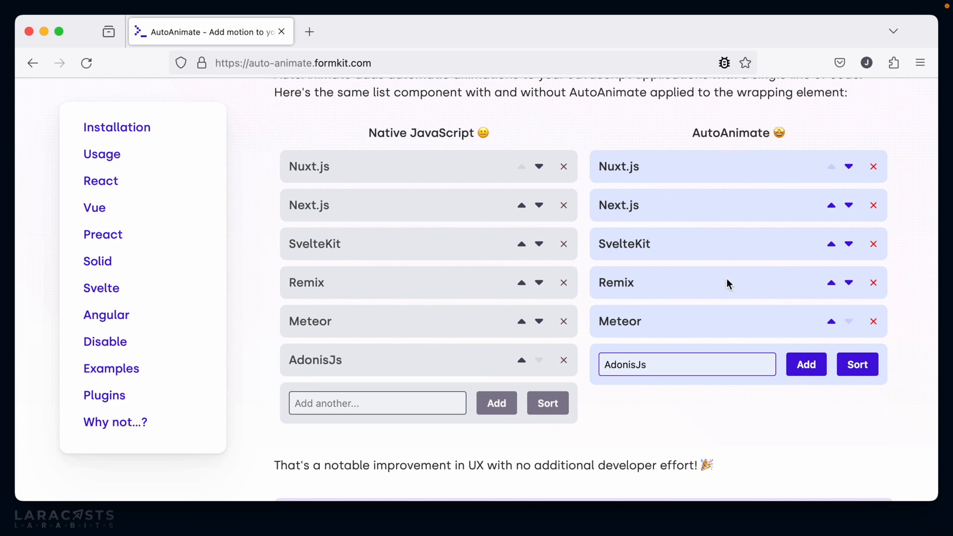
pyautogui.click(805, 364)
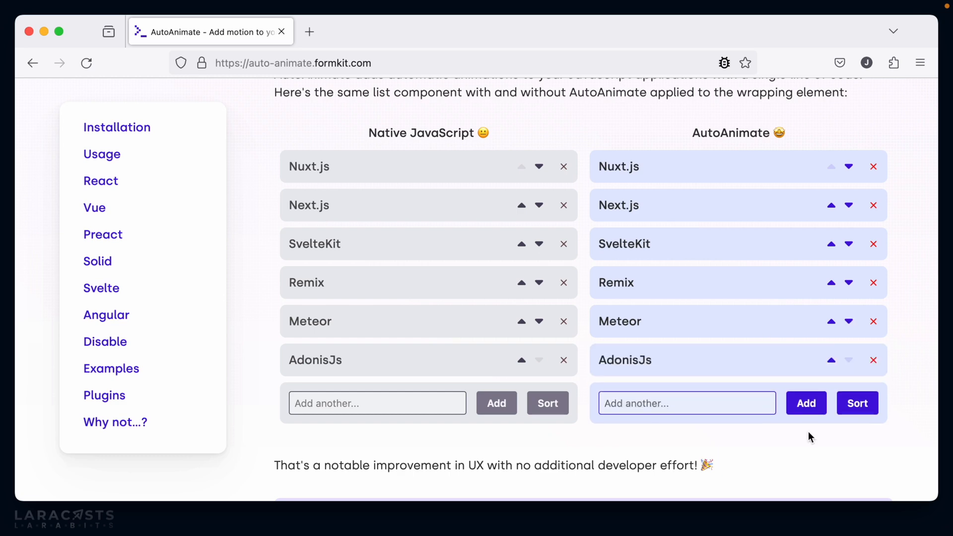
pyautogui.moveTo(832, 328)
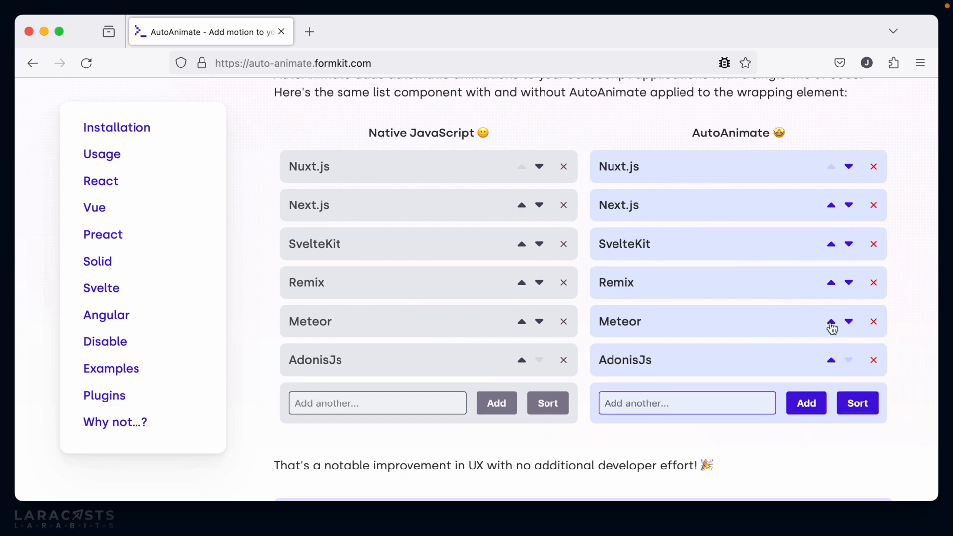
# - Move Meteor up two places in the animated list, then go to the Vue documentation
pyautogui.click(831, 321)
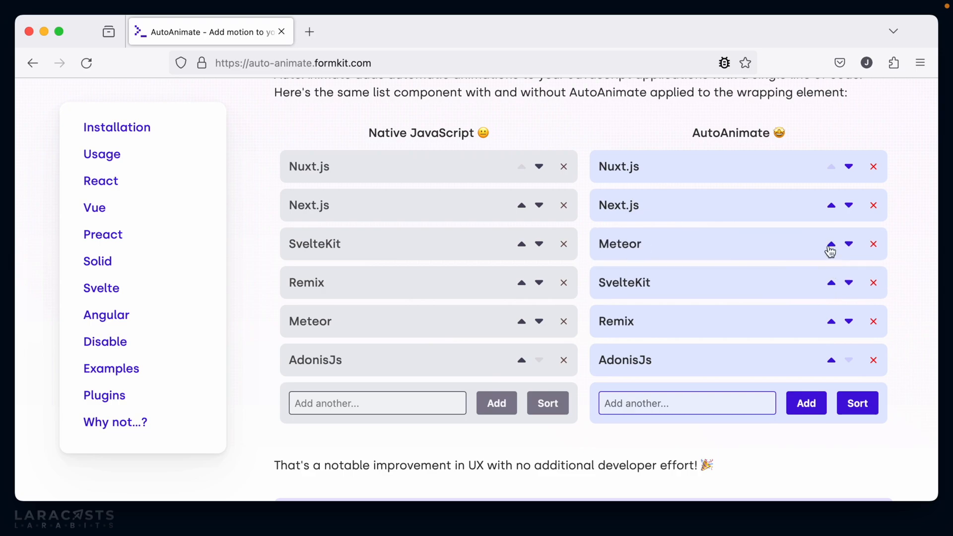
pyautogui.click(830, 244)
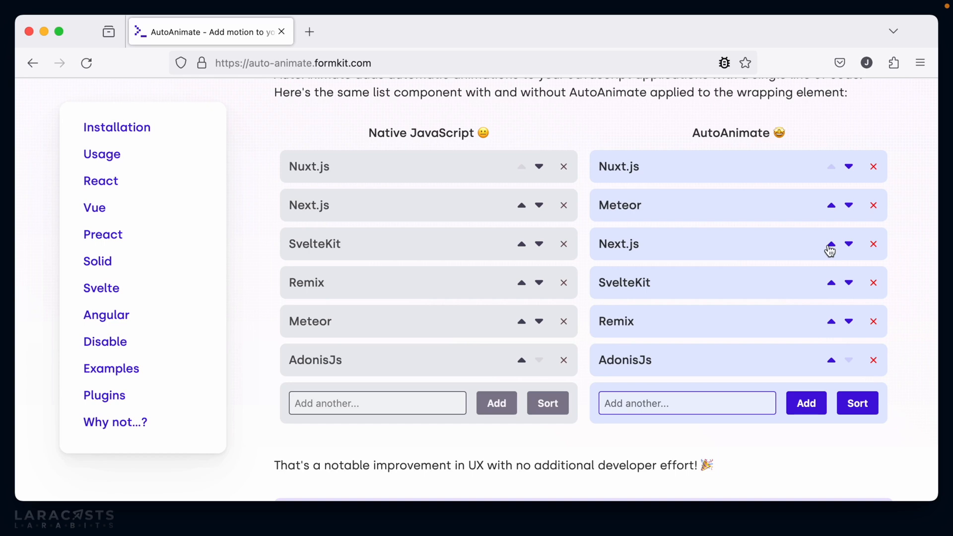
pyautogui.click(94, 208)
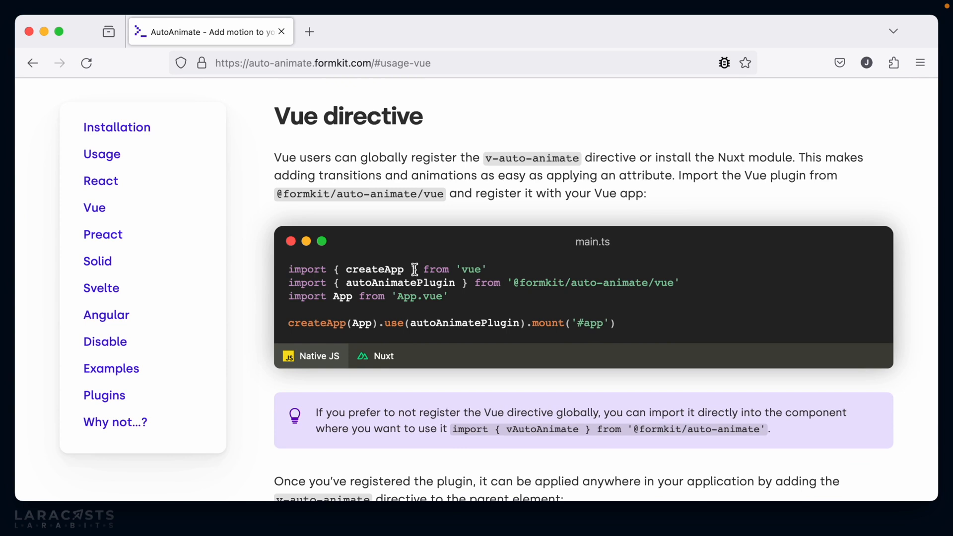
pyautogui.moveTo(416, 249)
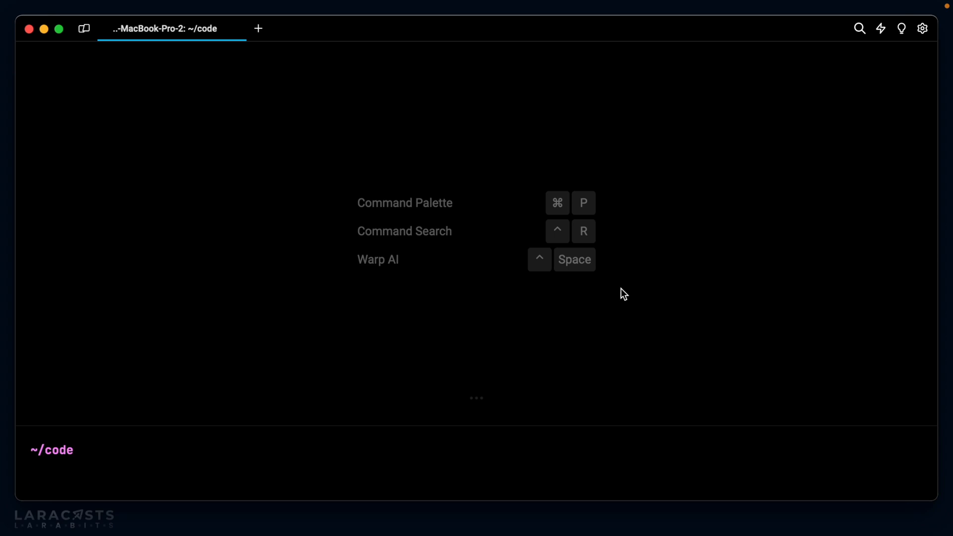
# - Run npm create vite@latest, accepting the project name play with Vue and TypeScript
pyautogui.write('npm c')
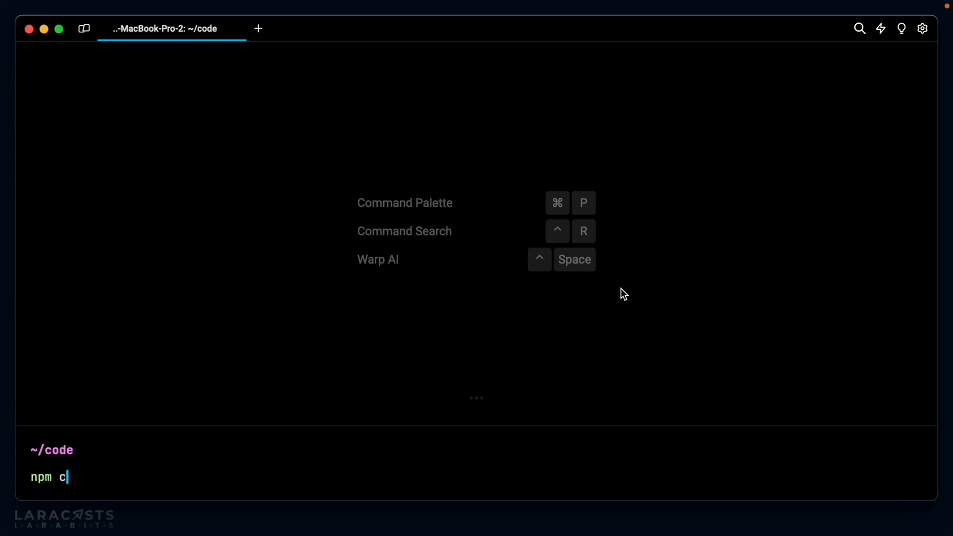
pyautogui.write('reate vite@lat')
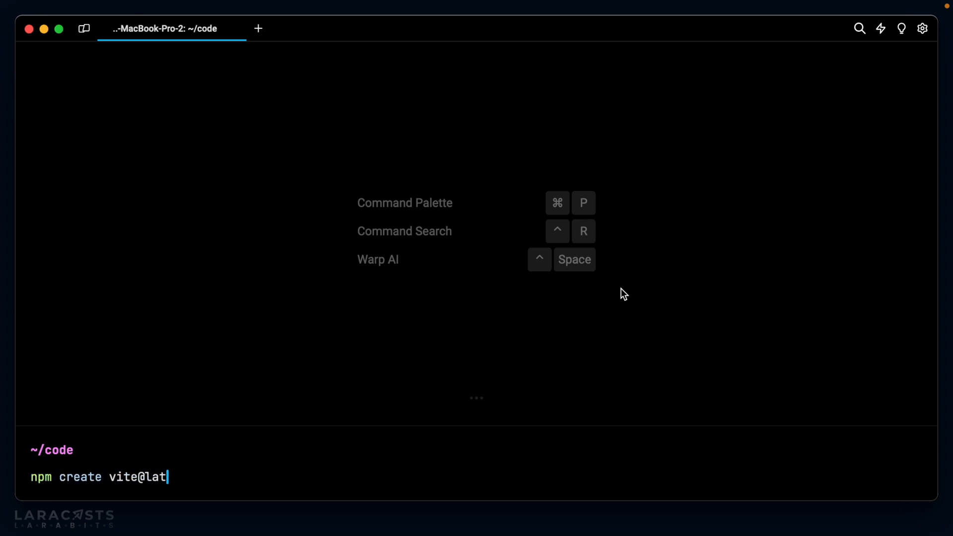
pyautogui.press('Return')
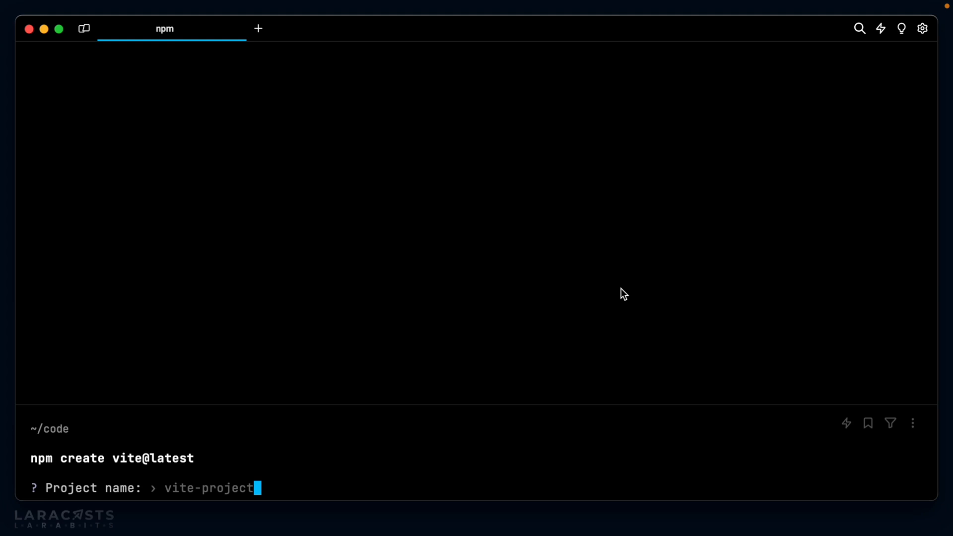
pyautogui.press('Return')
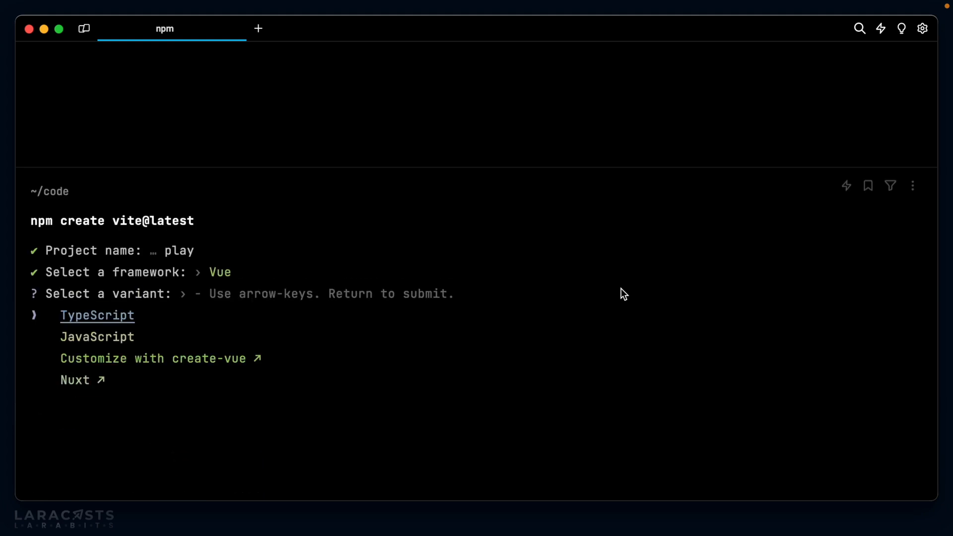
pyautogui.press('Return')
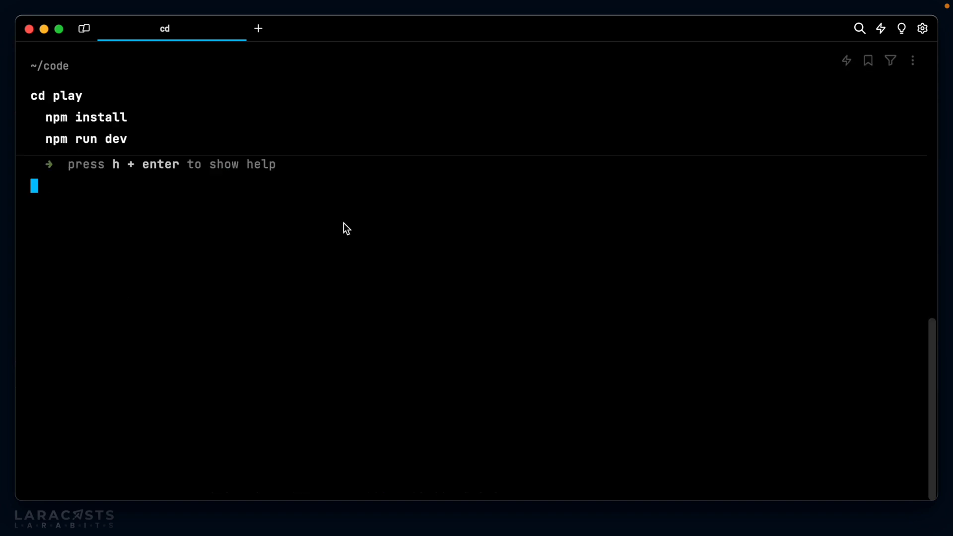
pyautogui.moveTo(270, 233)
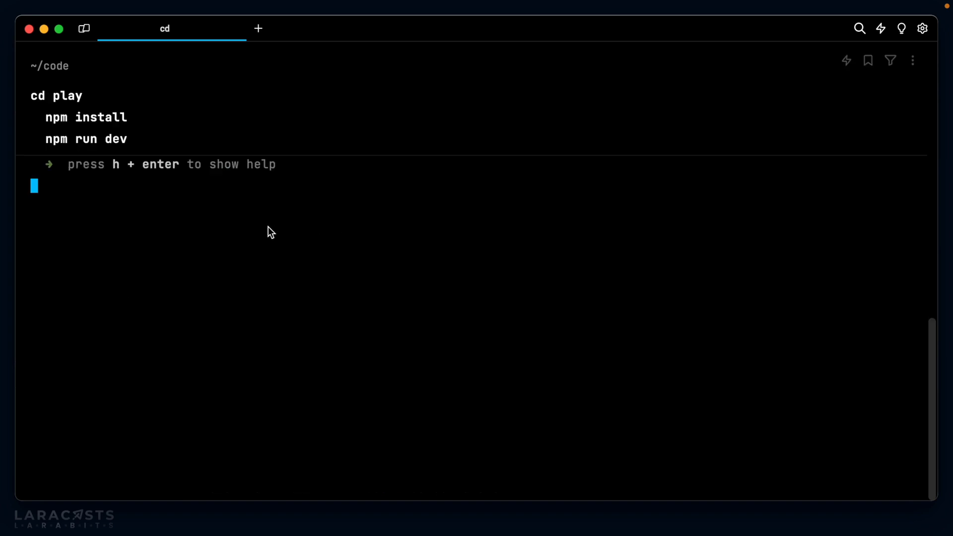
pyautogui.moveTo(266, 236)
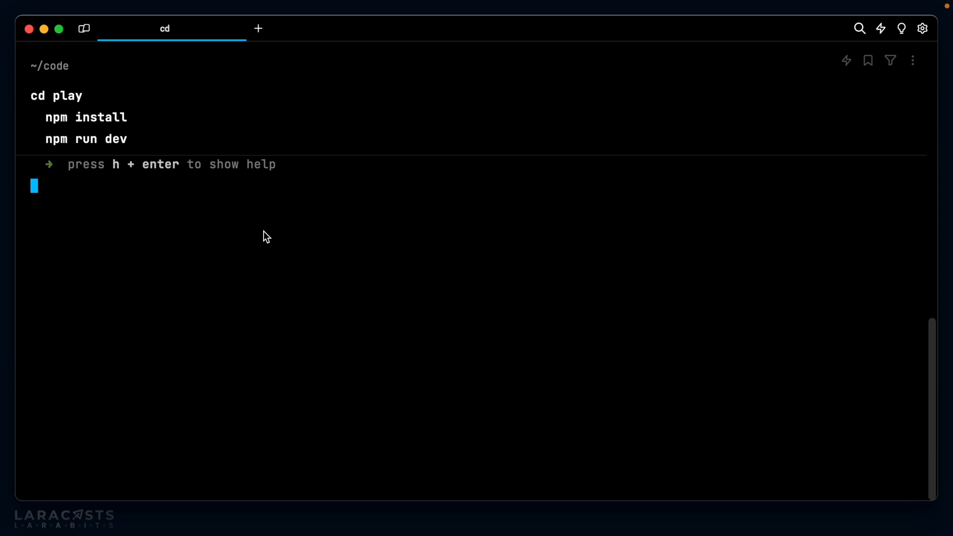
pyautogui.moveTo(267, 259)
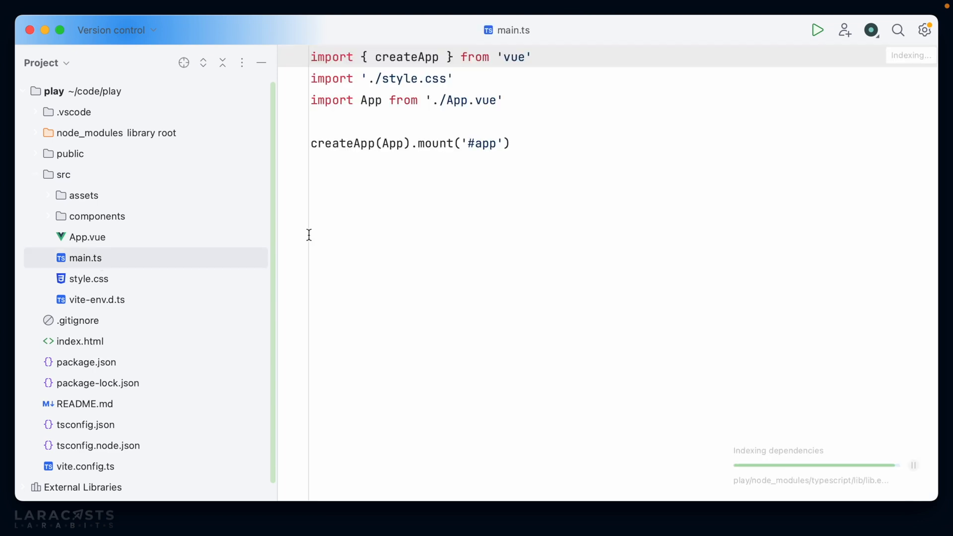
# - Review main.ts mounting and the index.html app div, then look through App.vue
pyautogui.click(398, 143)
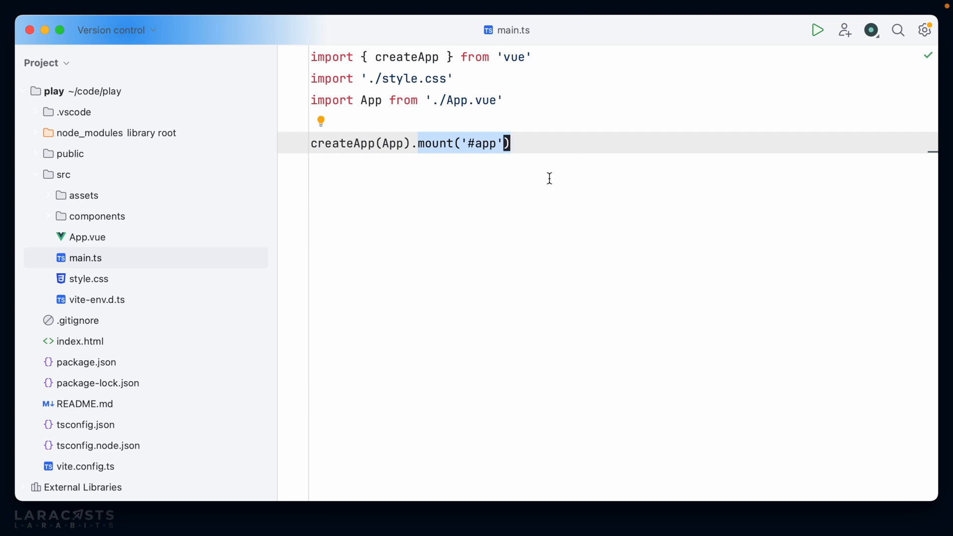
pyautogui.click(79, 341)
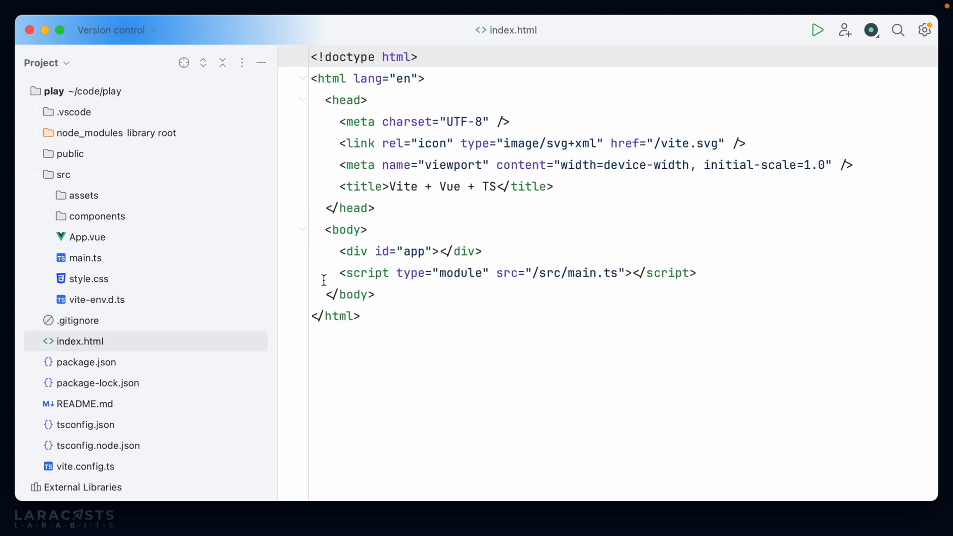
pyautogui.click(413, 251)
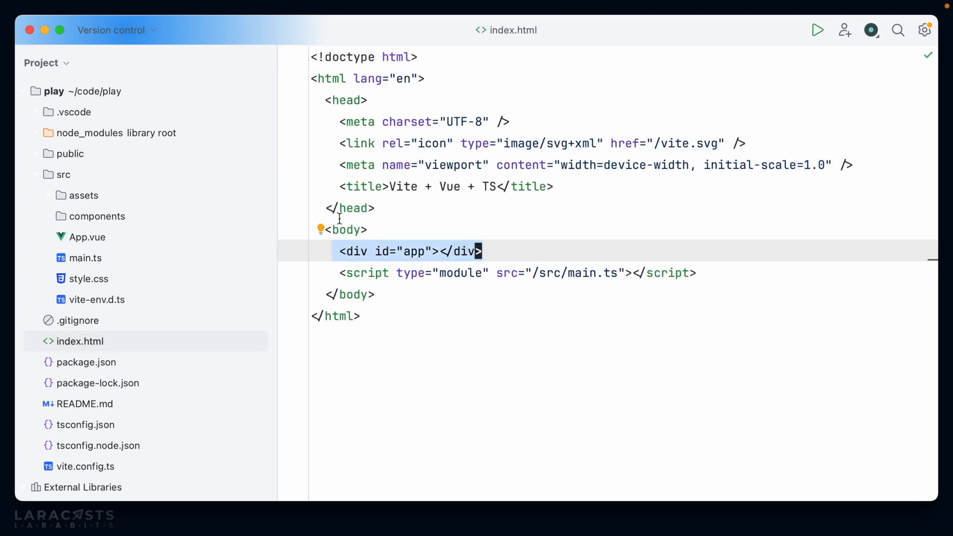
pyautogui.click(87, 236)
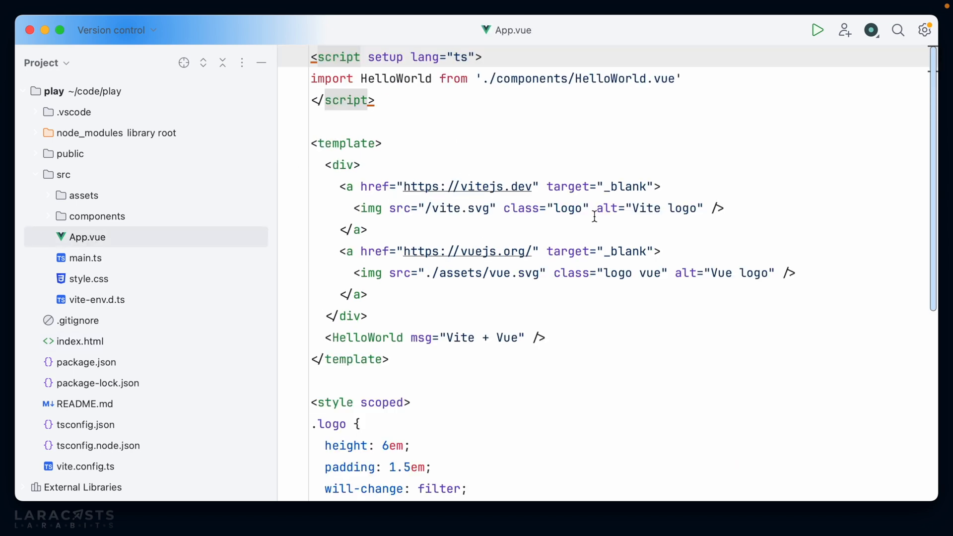
pyautogui.scroll(-3)
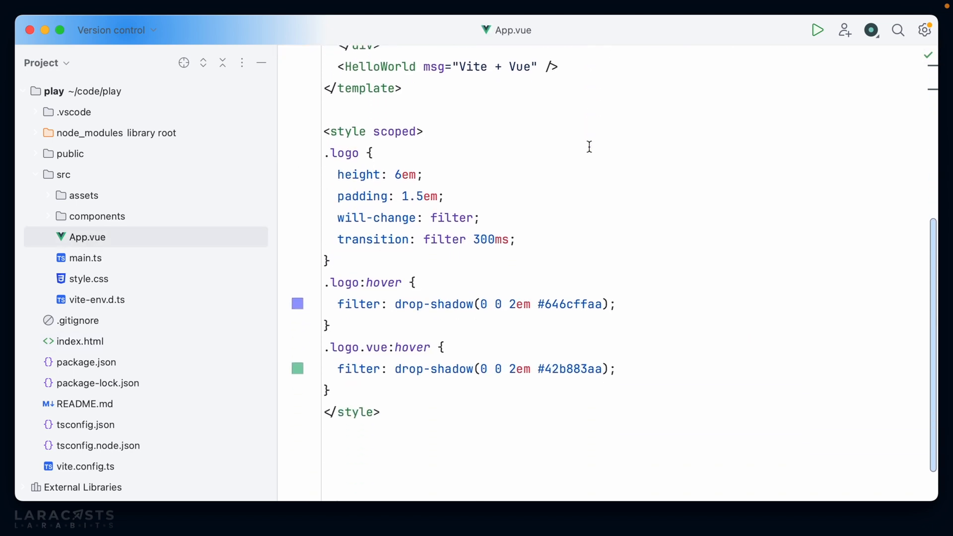
pyautogui.scroll(3)
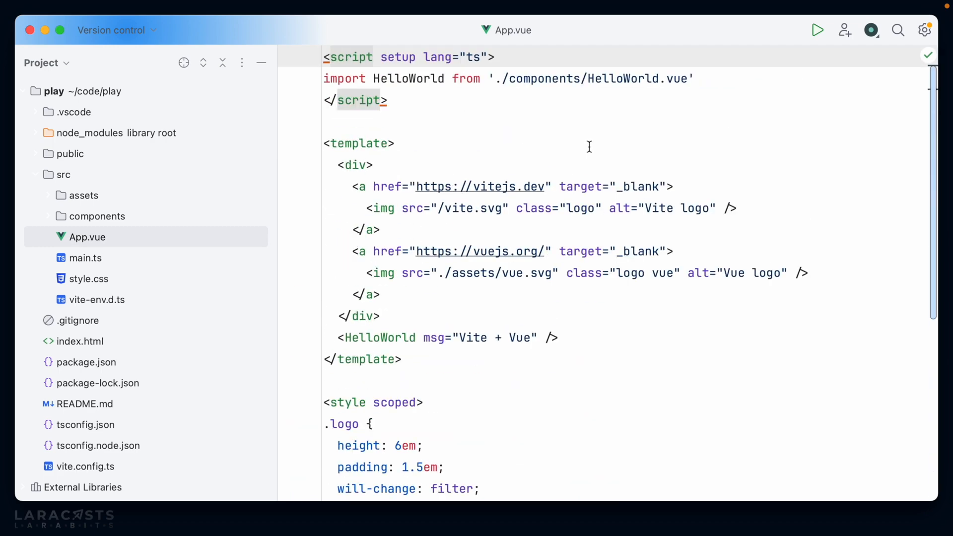
pyautogui.moveTo(490, 177)
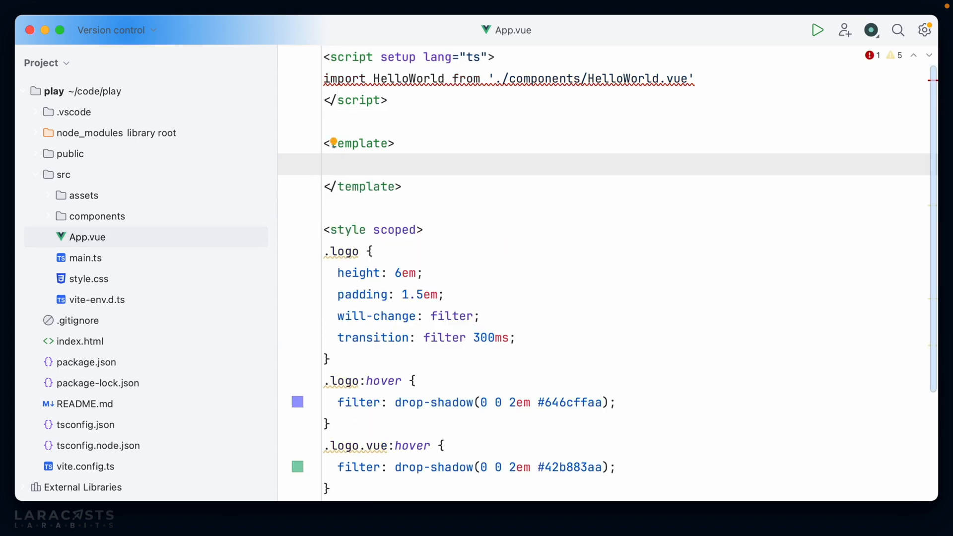
# - Reference <Example1> in App.vue and create the Example1 Composition API component with a div
pyautogui.write('<Example1 />')
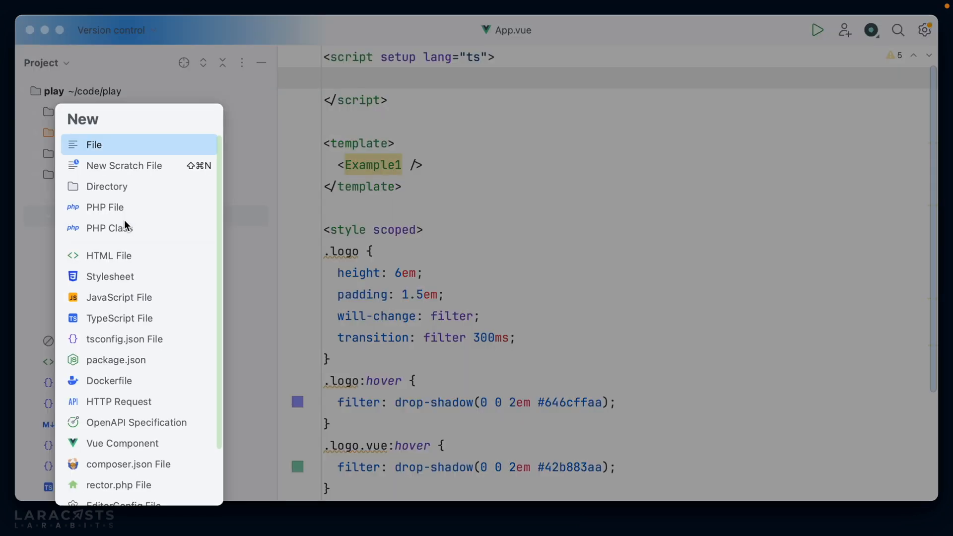
pyautogui.click(122, 443)
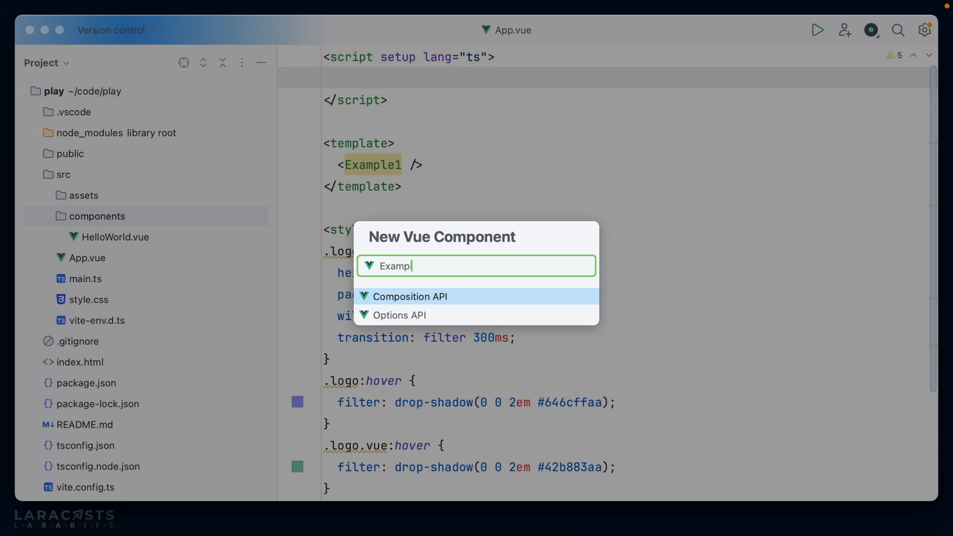
pyautogui.press('Escape')
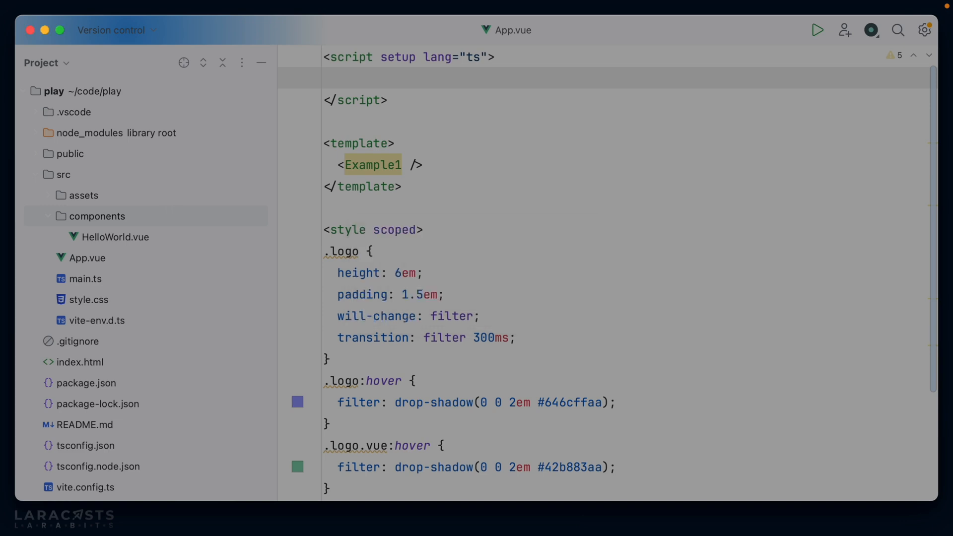
pyautogui.write('div>')
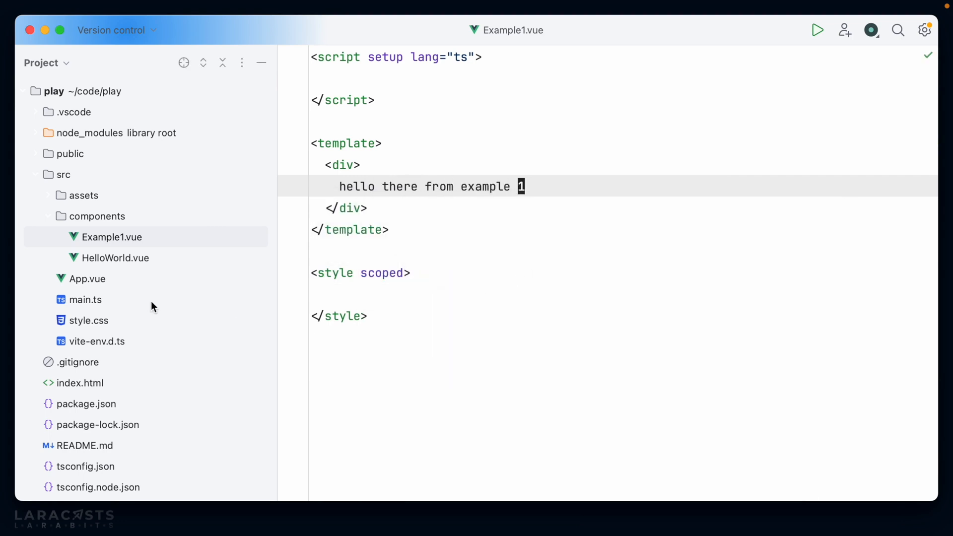
pyautogui.click(87, 278)
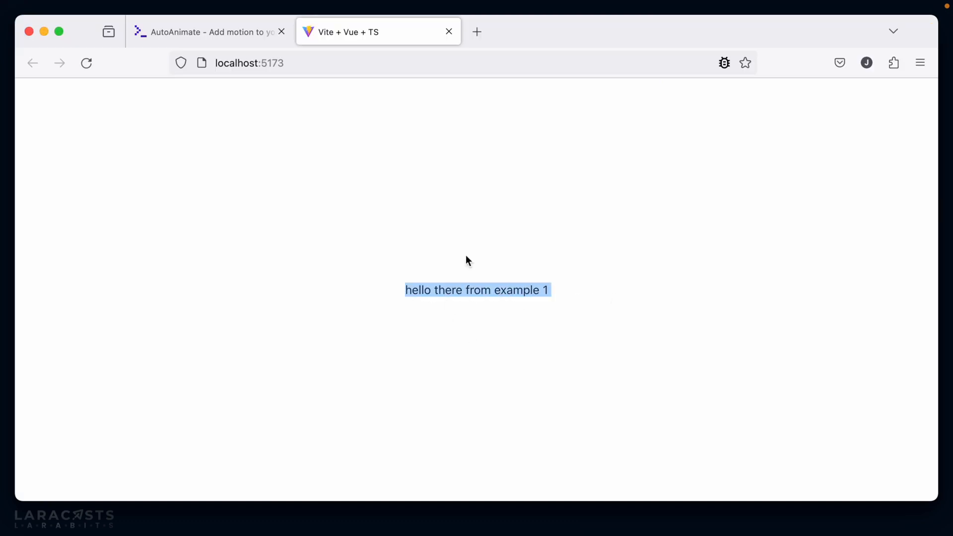
pyautogui.moveTo(421, 230)
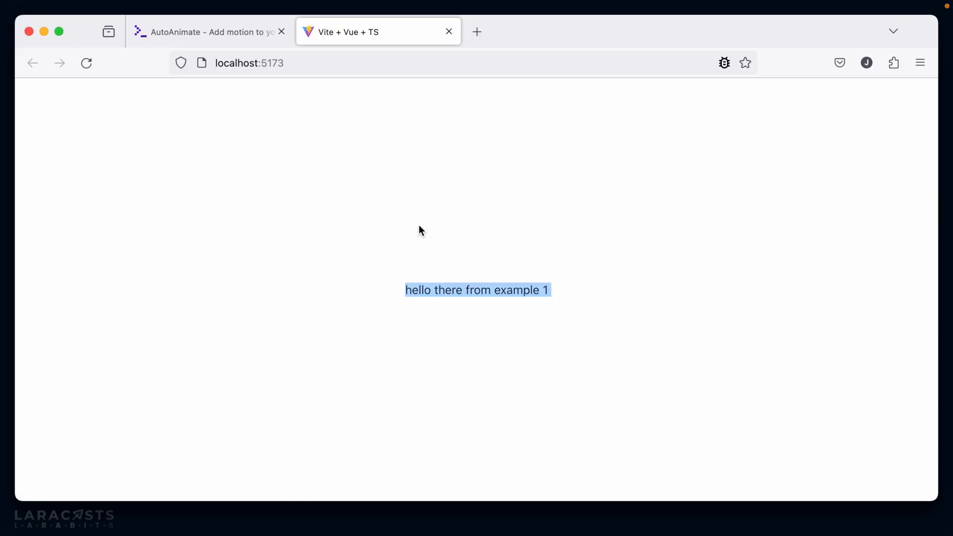
pyautogui.moveTo(396, 250)
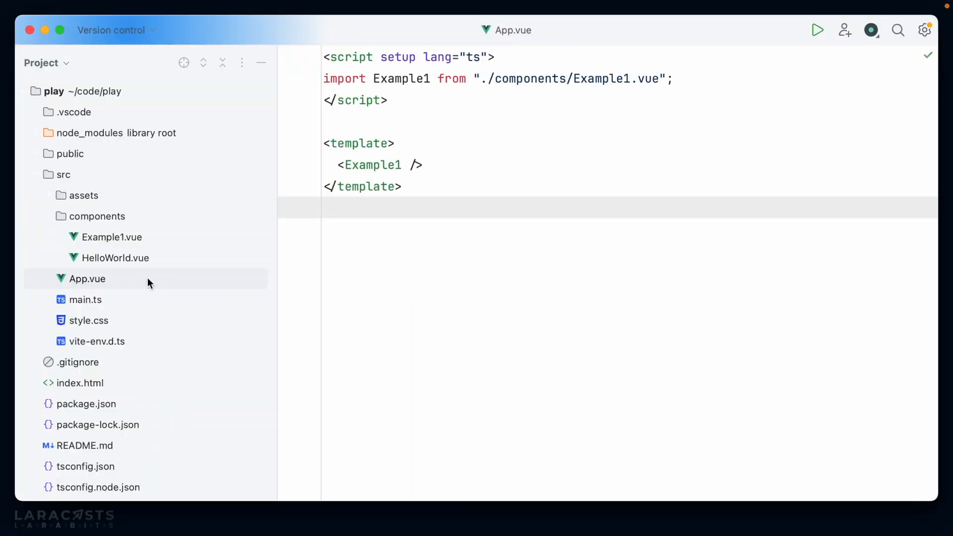
# - Declare let numbers = Array.from({ length: 100 }, (v, i) => i) in Example1's script
pyautogui.click(111, 238)
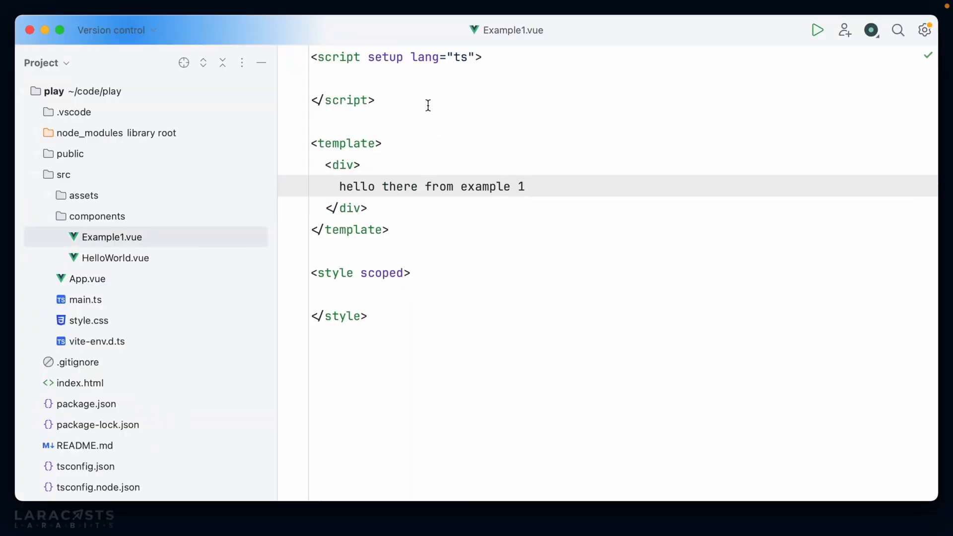
pyautogui.click(325, 78)
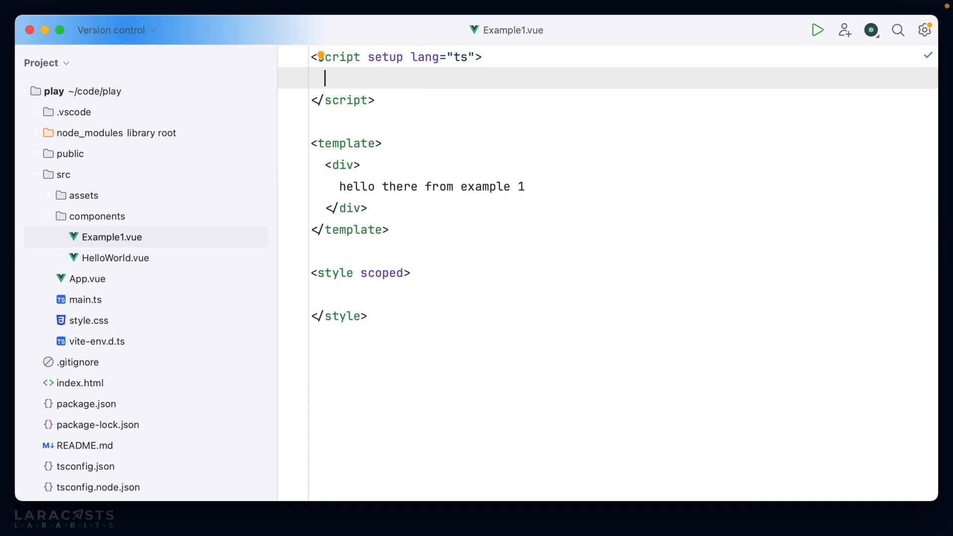
pyautogui.write('let')
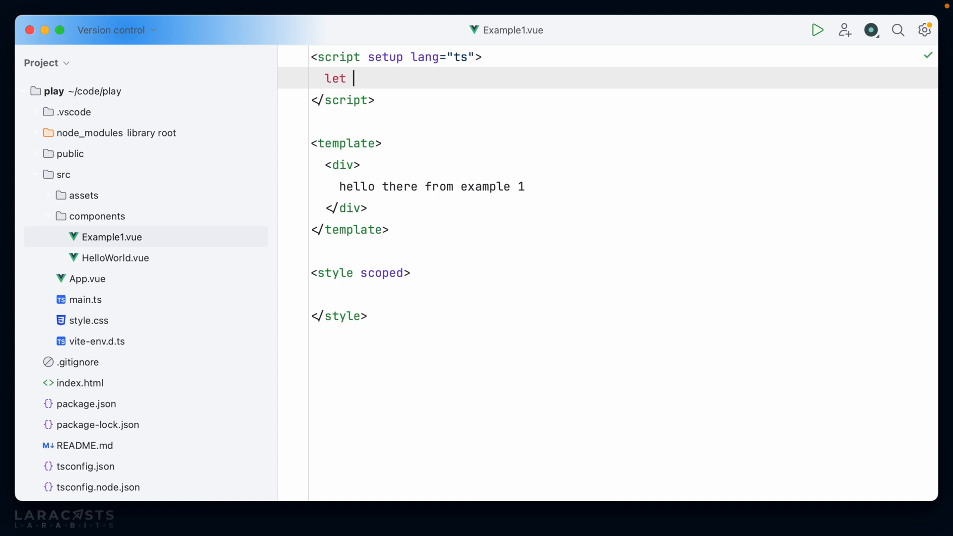
pyautogui.write('numbers = range')
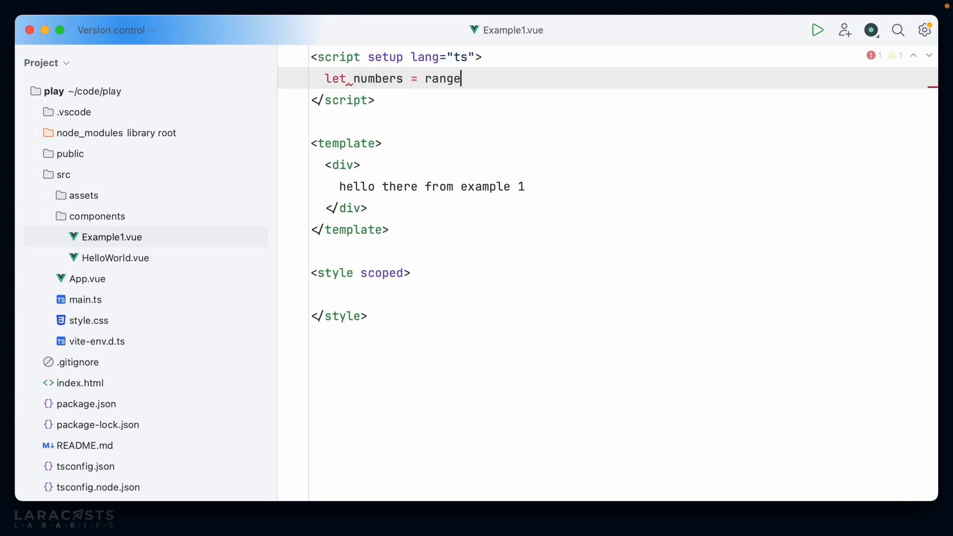
pyautogui.write('(1, 100)')
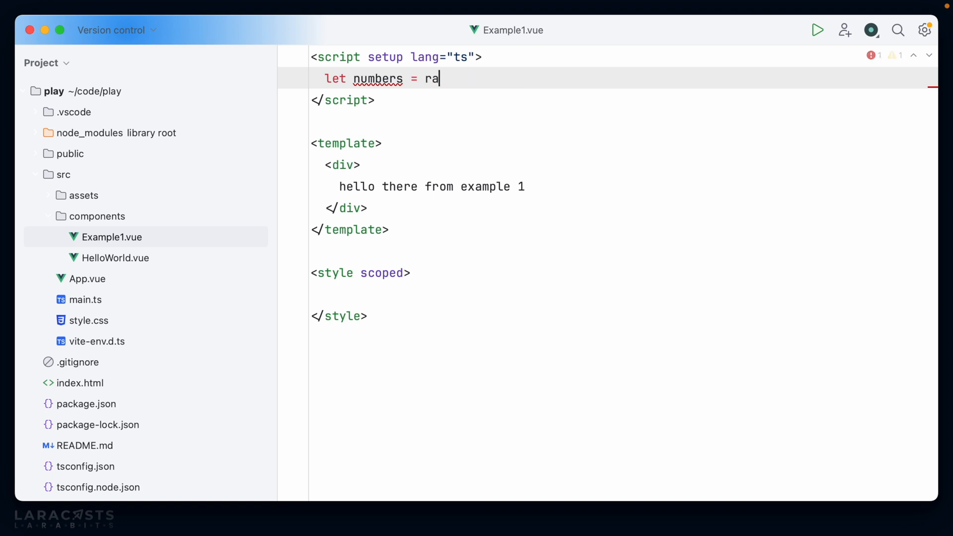
pyautogui.write('Array.f')
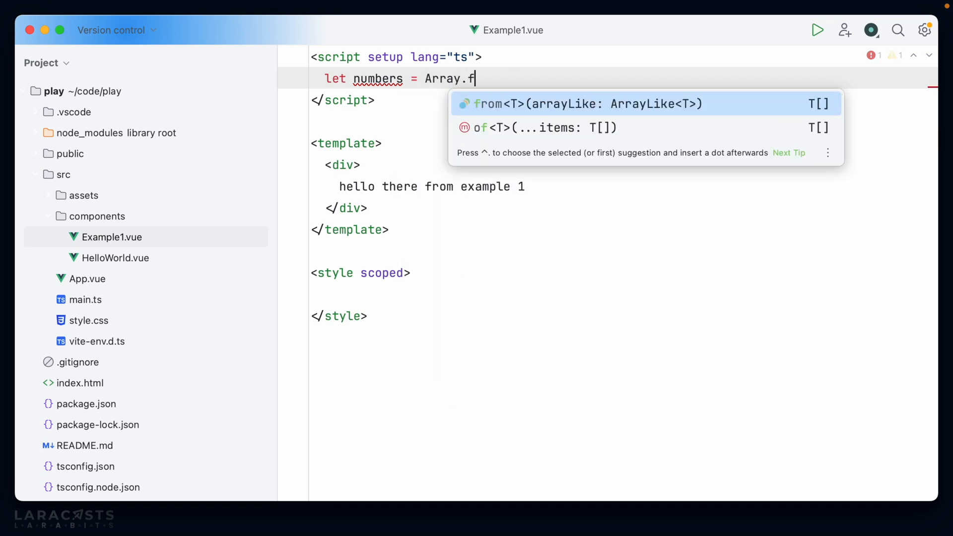
pyautogui.write('rom({ length: 100 },')
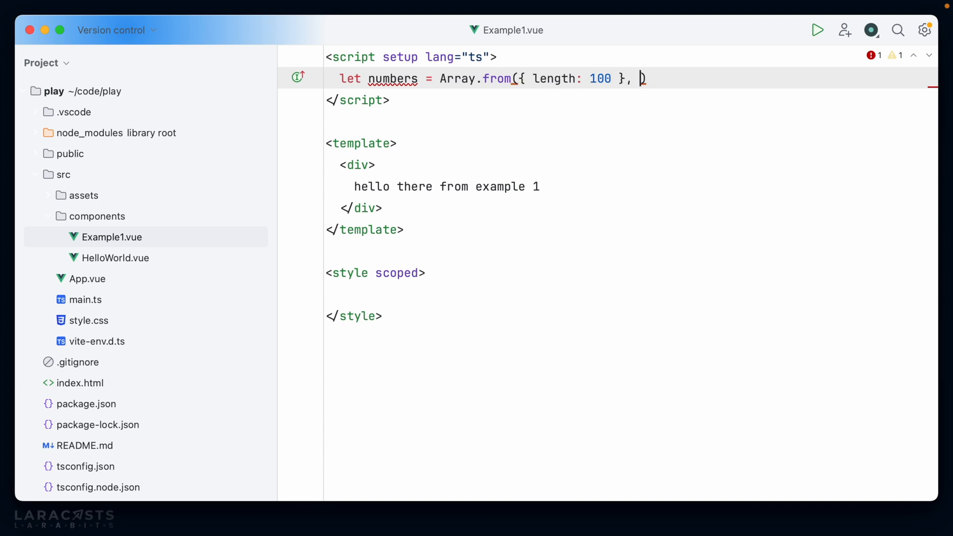
pyautogui.write('(v, i')
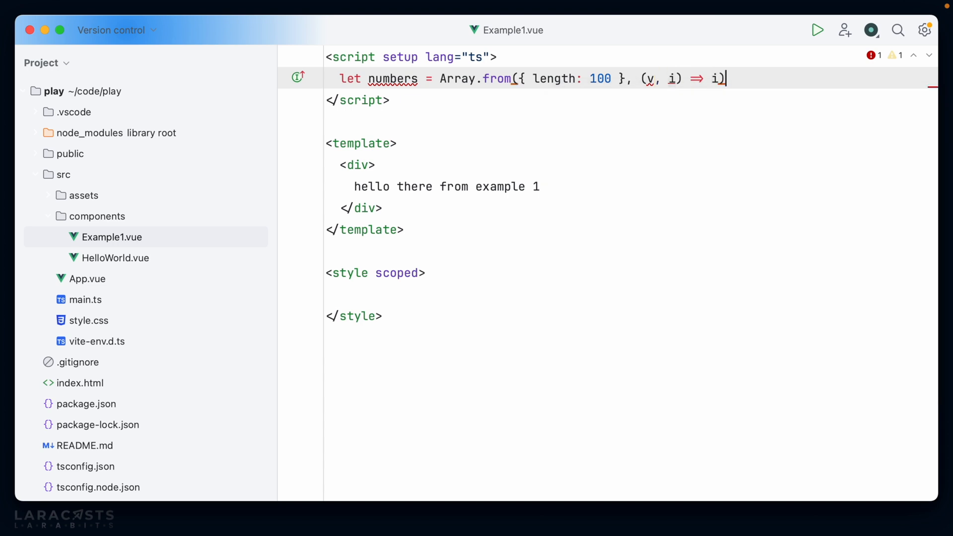
pyautogui.write(';')
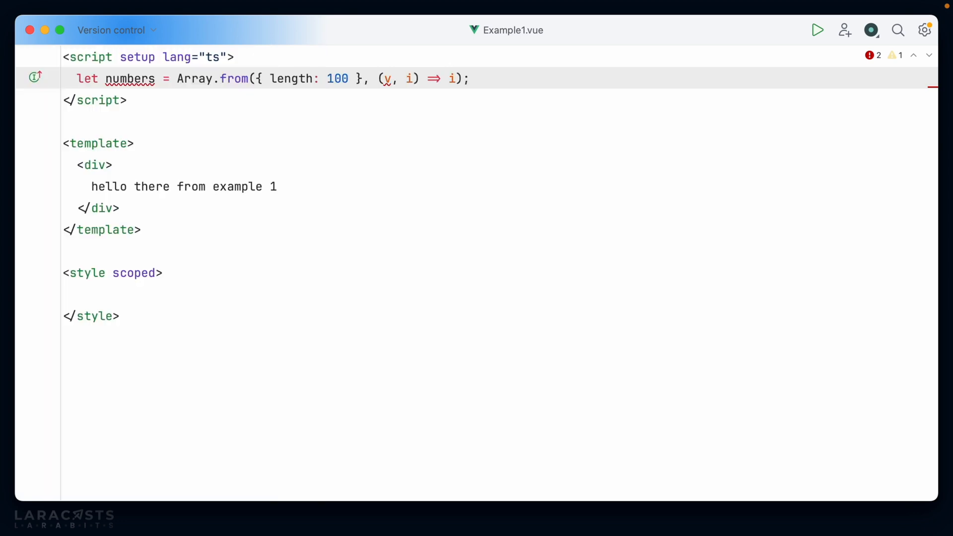
# - Replace the hello text with a v-for div keyed and v-texted by number, and inspect the rendered divs
pyautogui.press('Backspace')
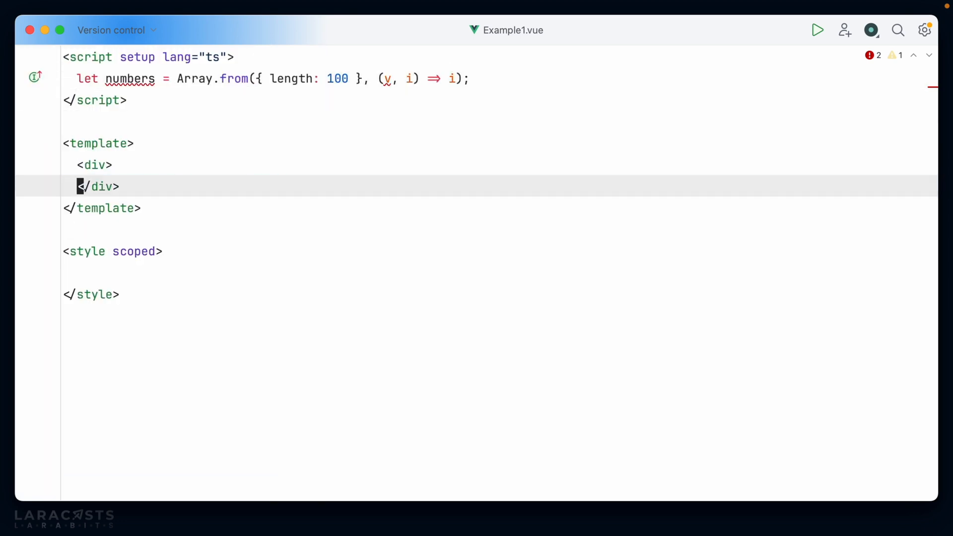
pyautogui.write('v-for="num"')
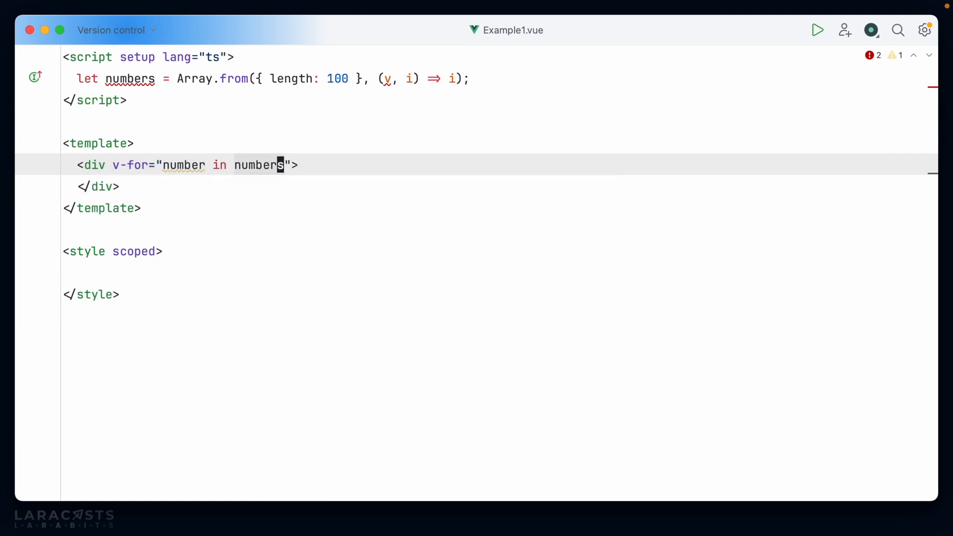
pyautogui.write(':key="')
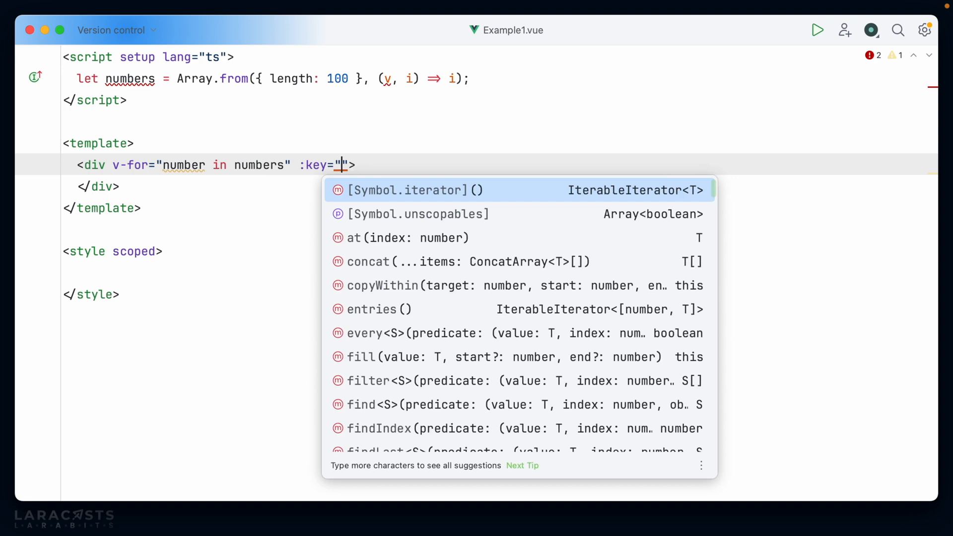
pyautogui.write('number" v-text="number" /')
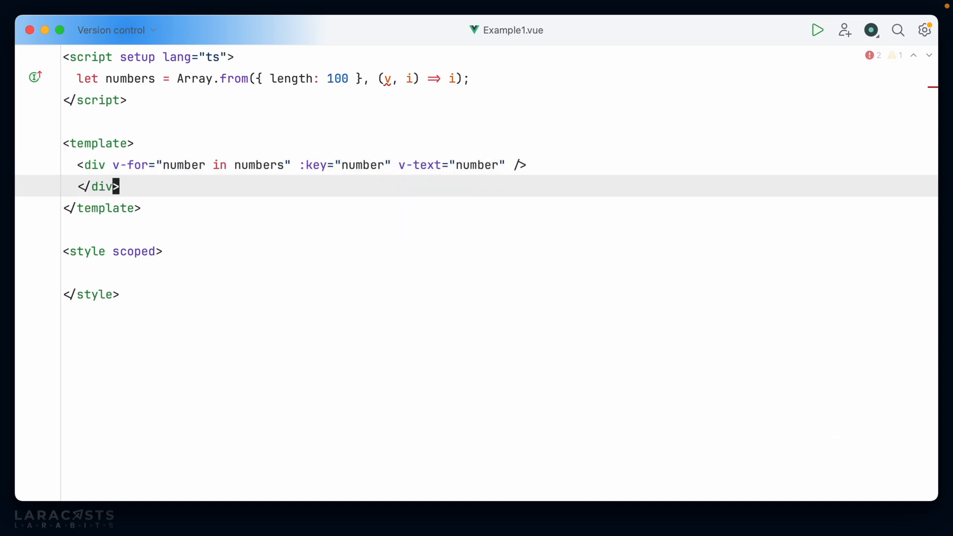
pyautogui.press('Backspace')
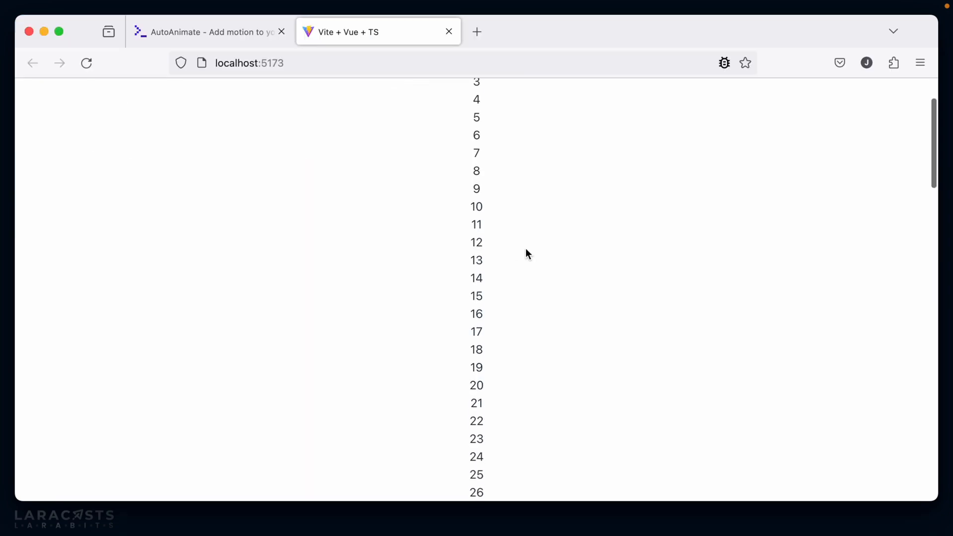
pyautogui.press('F12')
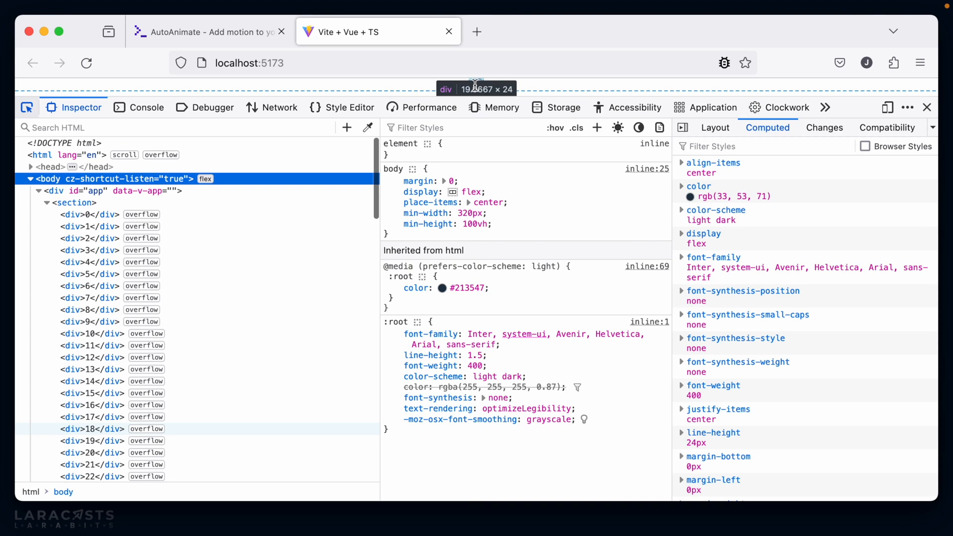
pyautogui.click(82, 429)
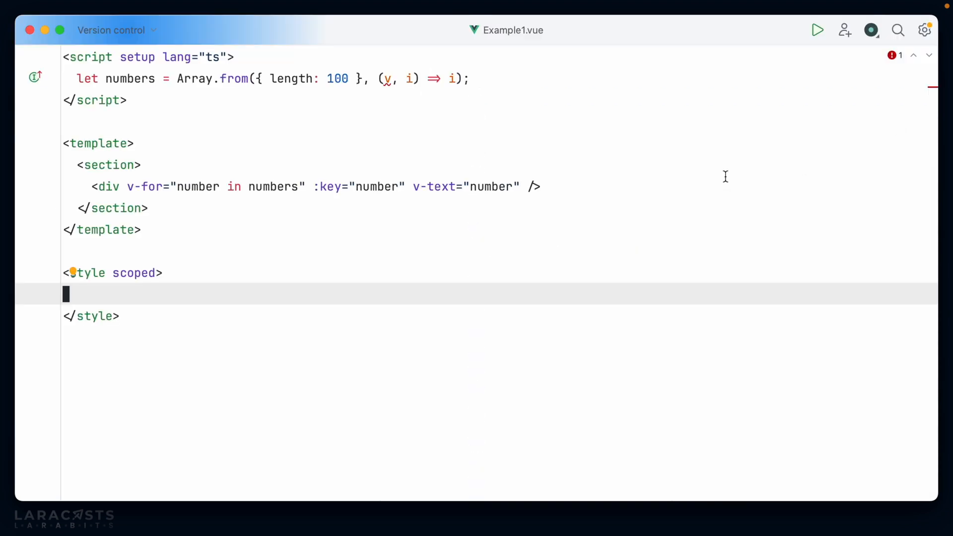
# - Style the list as a flex-wrap grid of gray square tiles with items-center justify-center
pyautogui.click(103, 315)
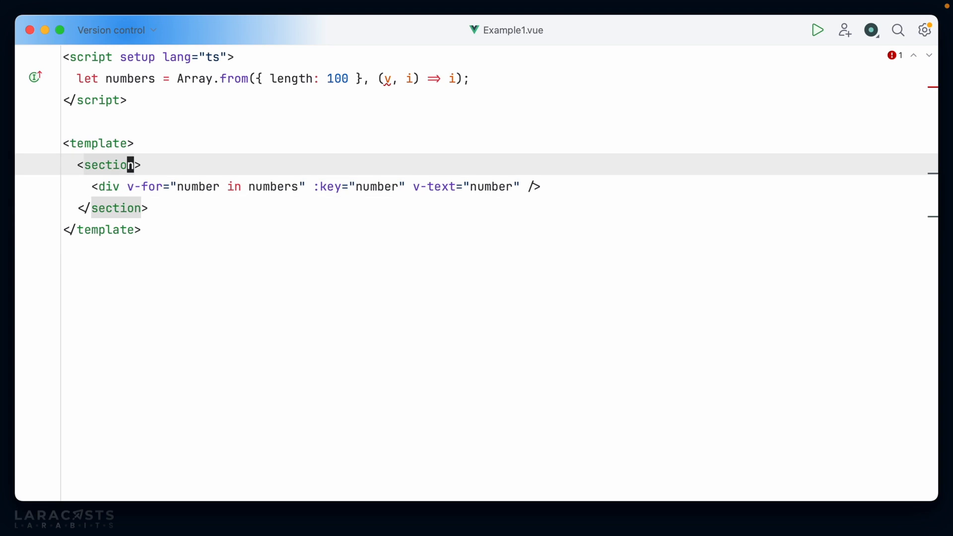
pyautogui.write('class=""')
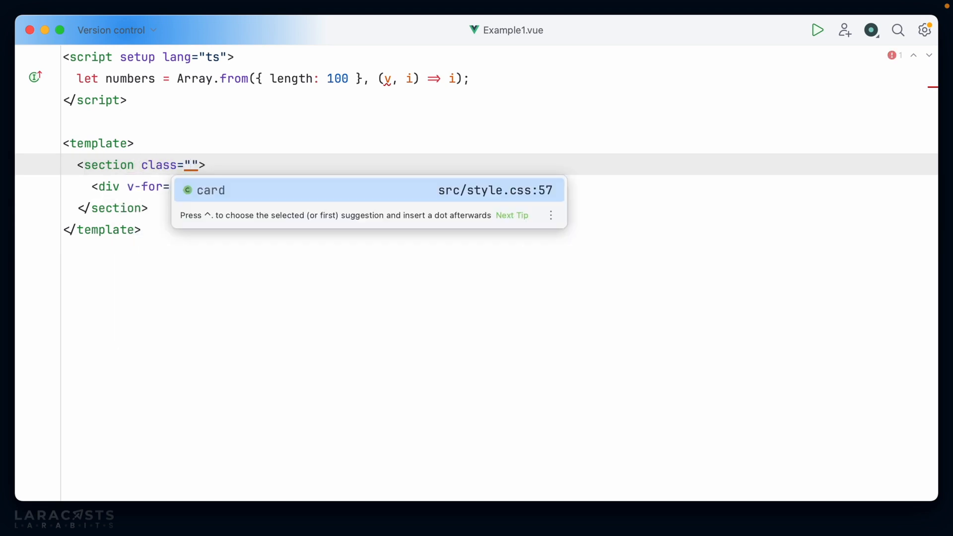
pyautogui.write('flex flex-wrap')
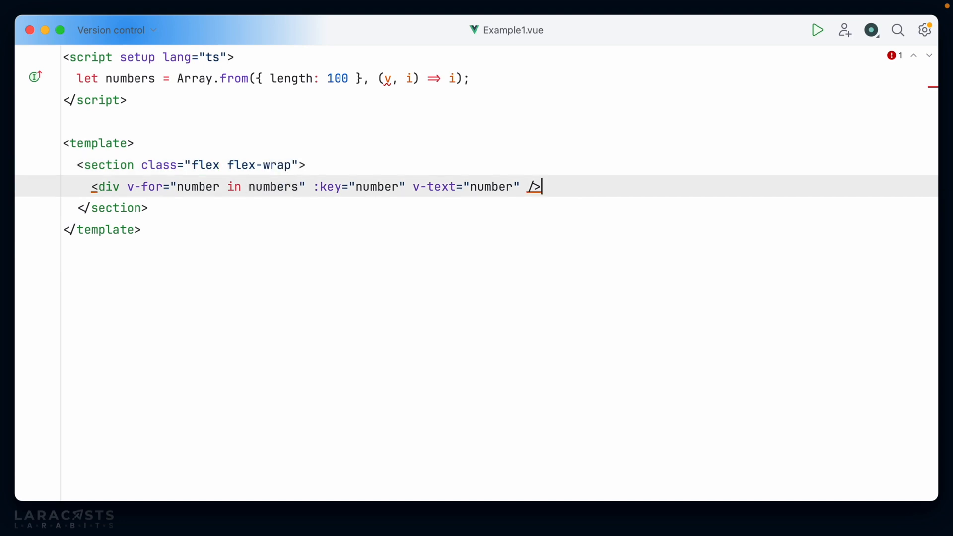
pyautogui.write('class=""')
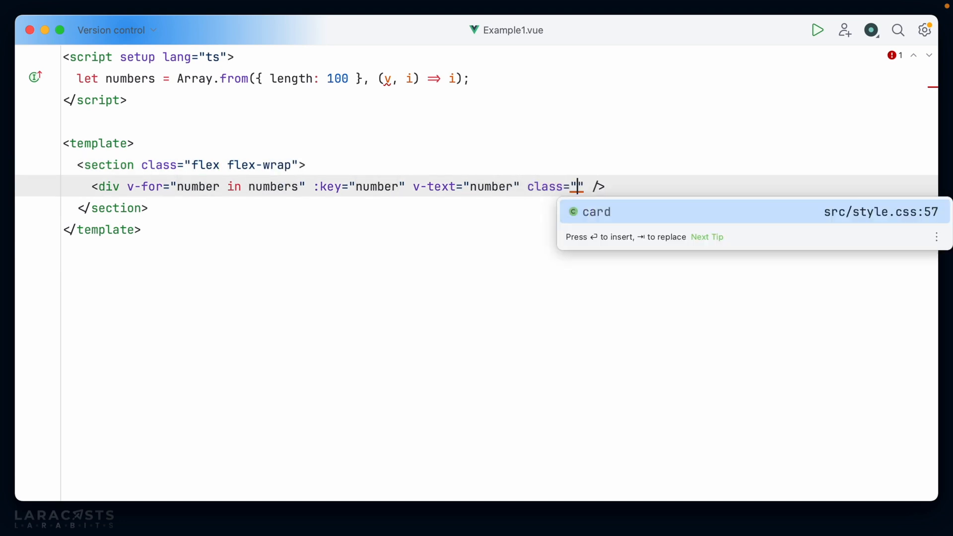
pyautogui.write('bg-gray-200')
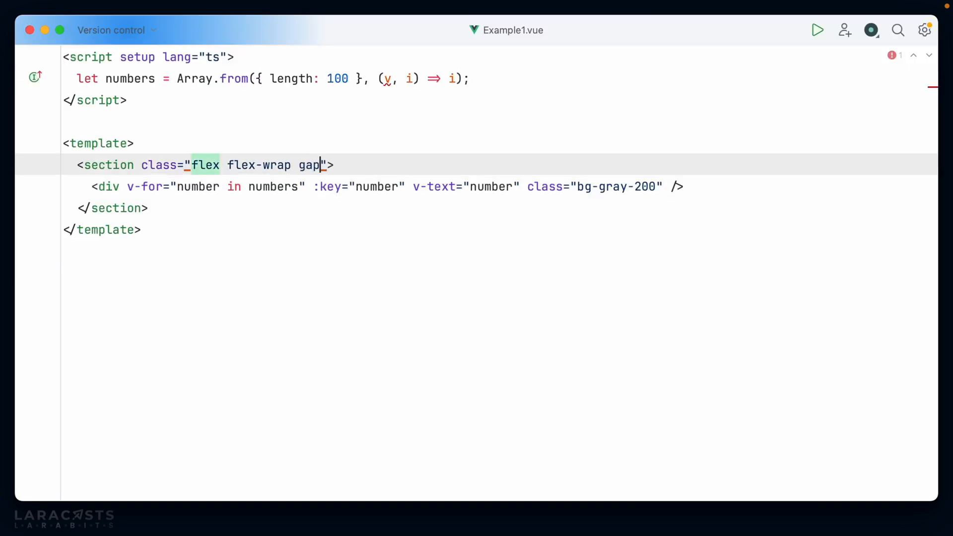
pyautogui.write('-4')
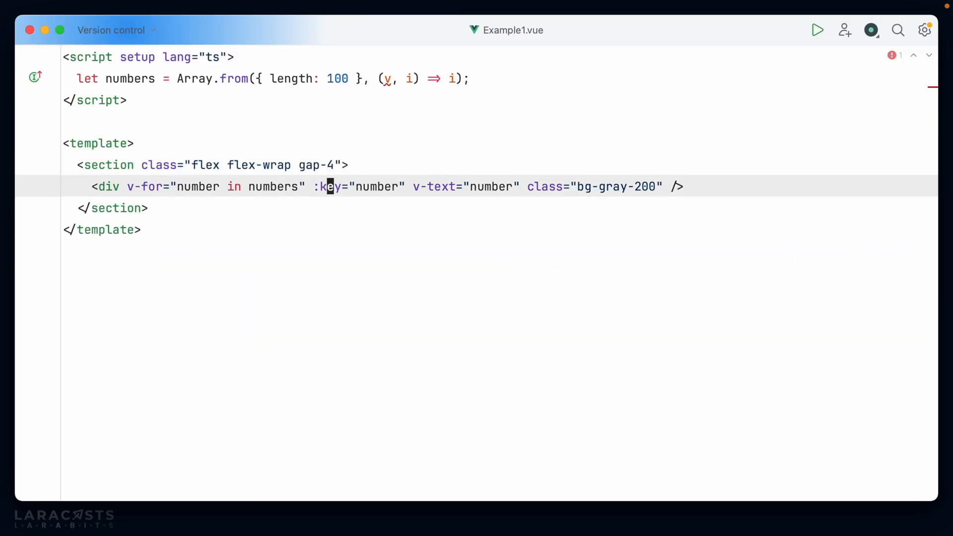
pyautogui.write('w-12 h-12 flex')
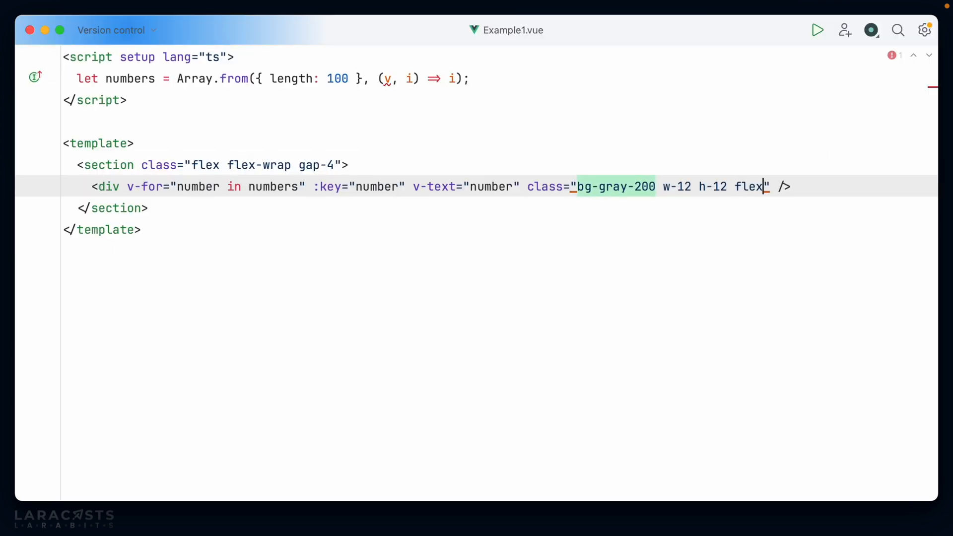
pyautogui.write('items-ce')
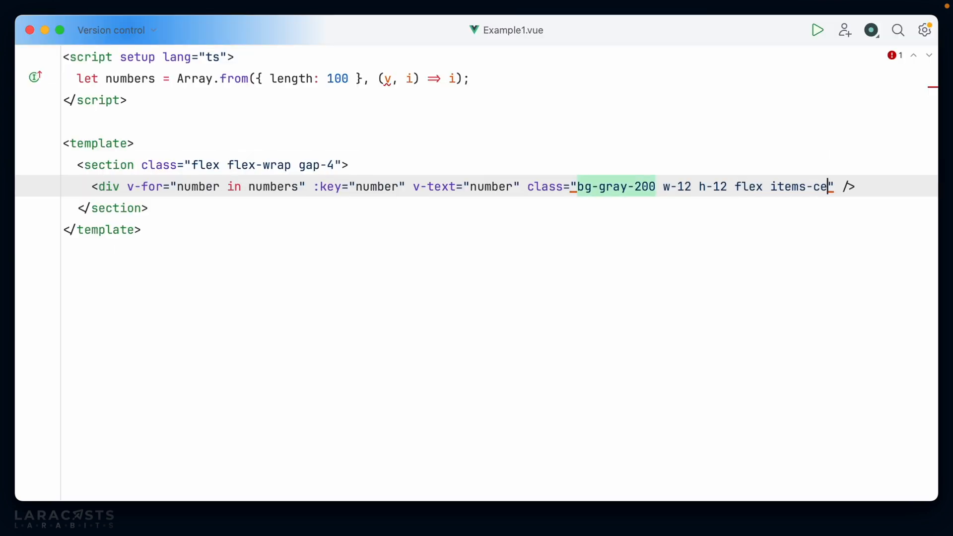
pyautogui.write('nter justi')
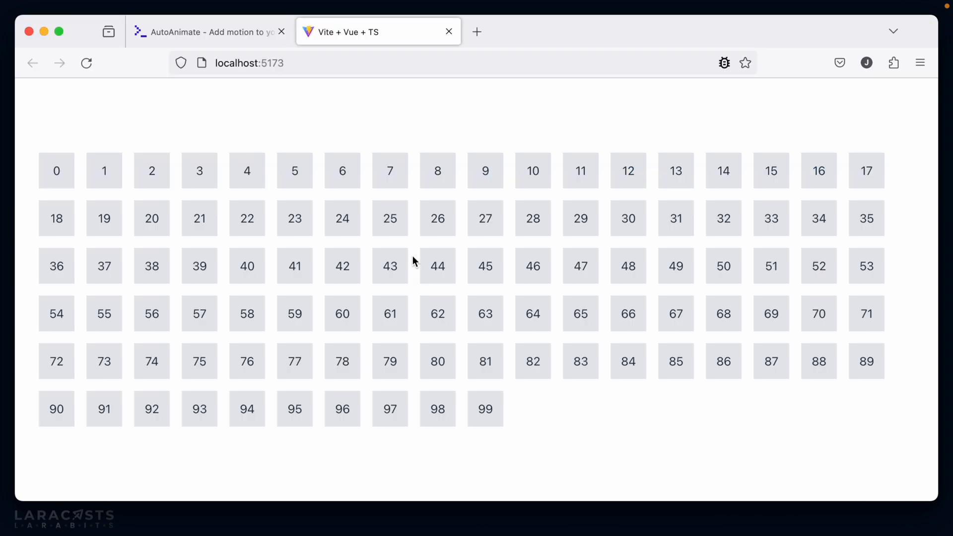
pyautogui.moveTo(499, 234)
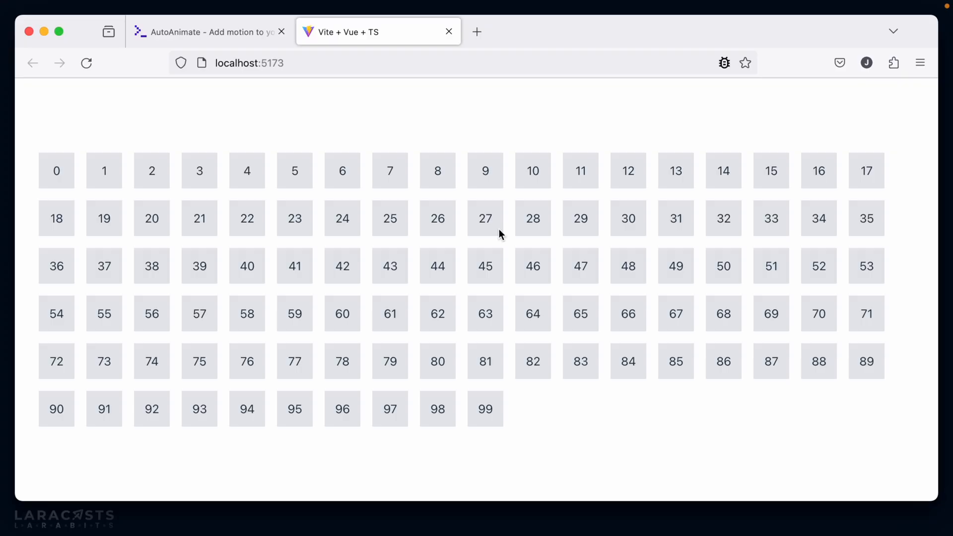
pyautogui.moveTo(500, 295)
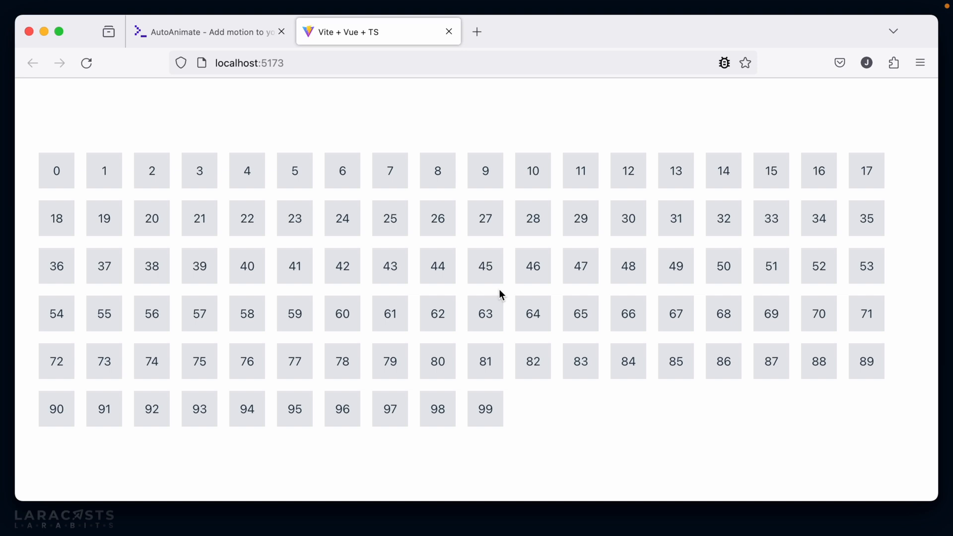
pyautogui.moveTo(141, 157)
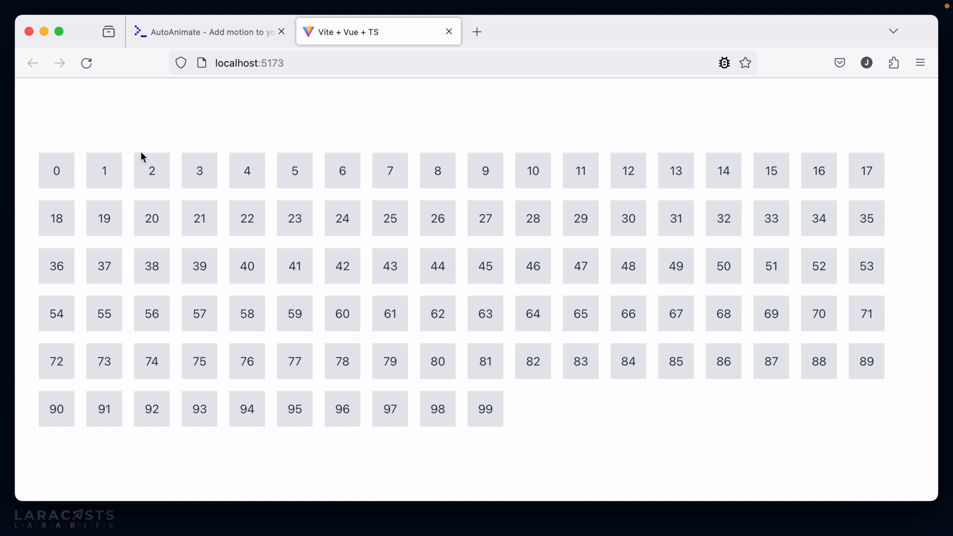
pyautogui.moveTo(532, 407)
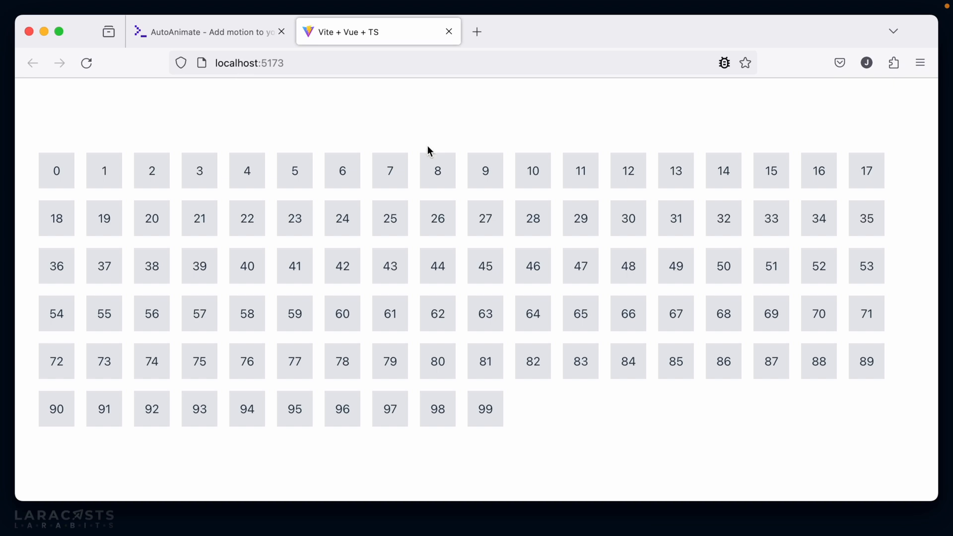
pyautogui.moveTo(435, 166)
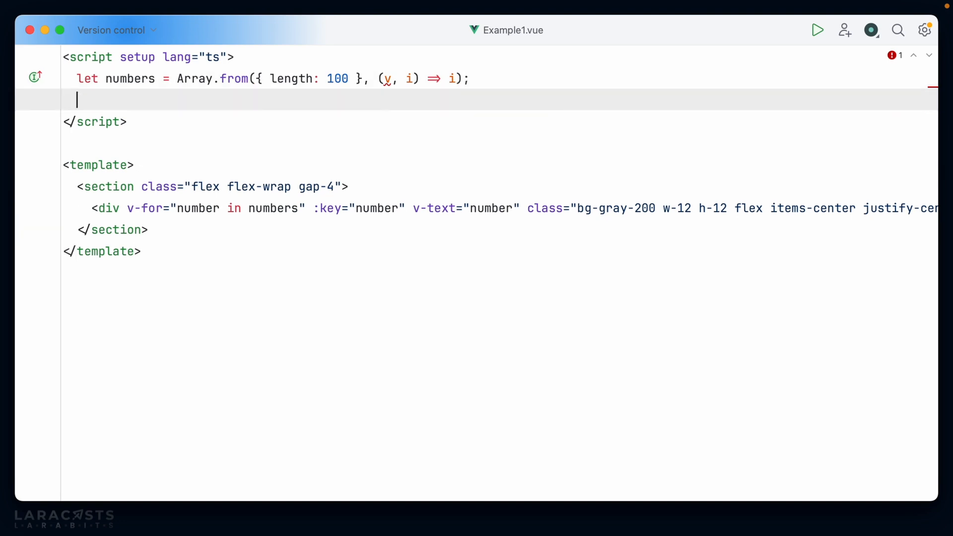
# - Start a shuffle function and import ref from vue in the script block
pyautogui.write('function shuffle')
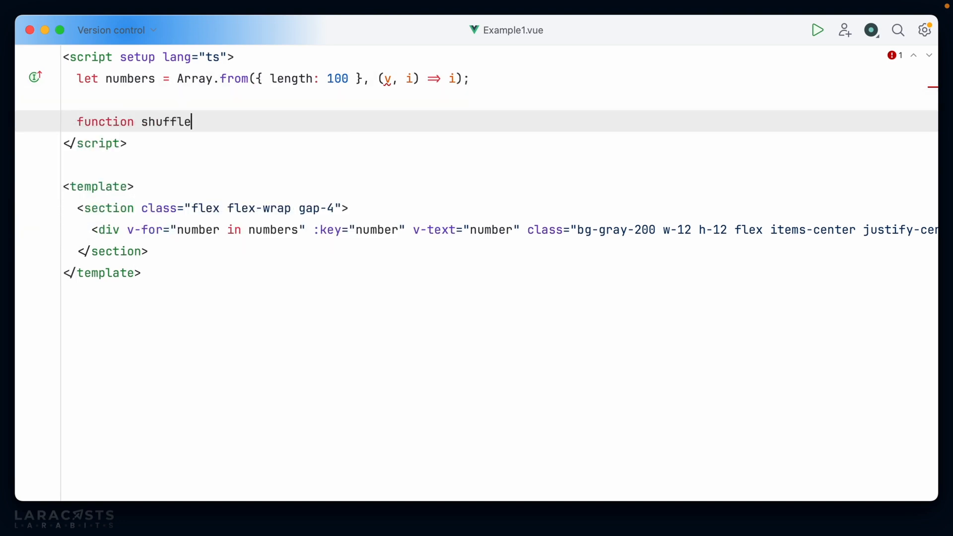
pyautogui.write('() {')
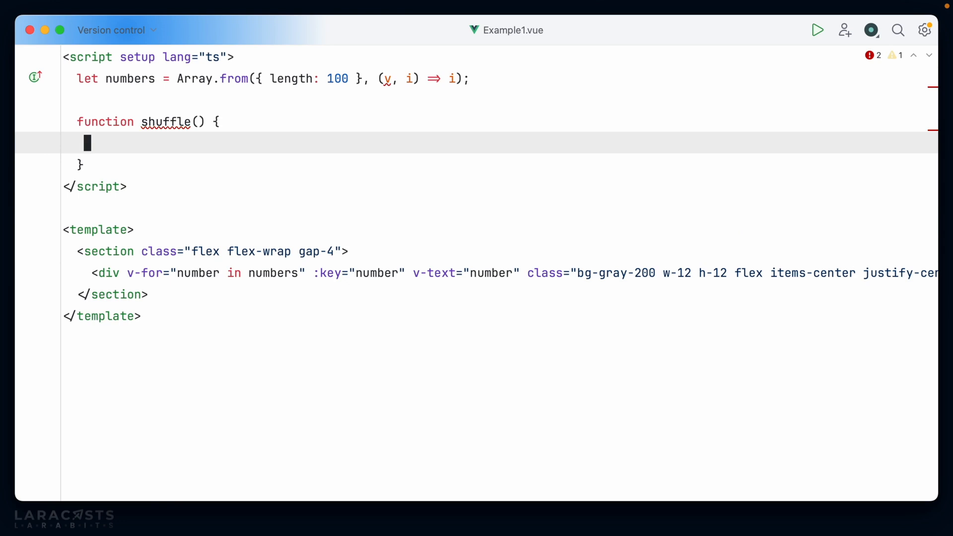
pyautogui.click(229, 78)
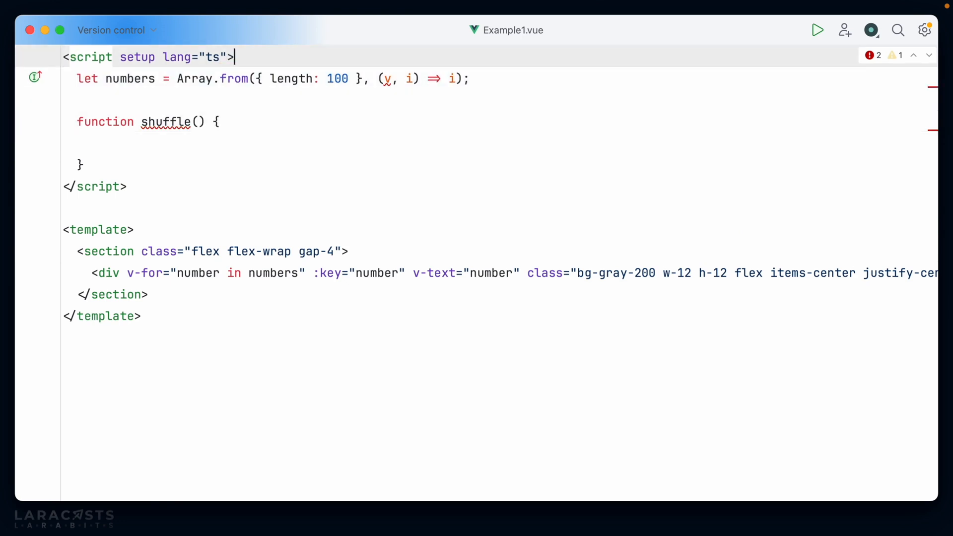
pyautogui.write('import { ref } from "vue";')
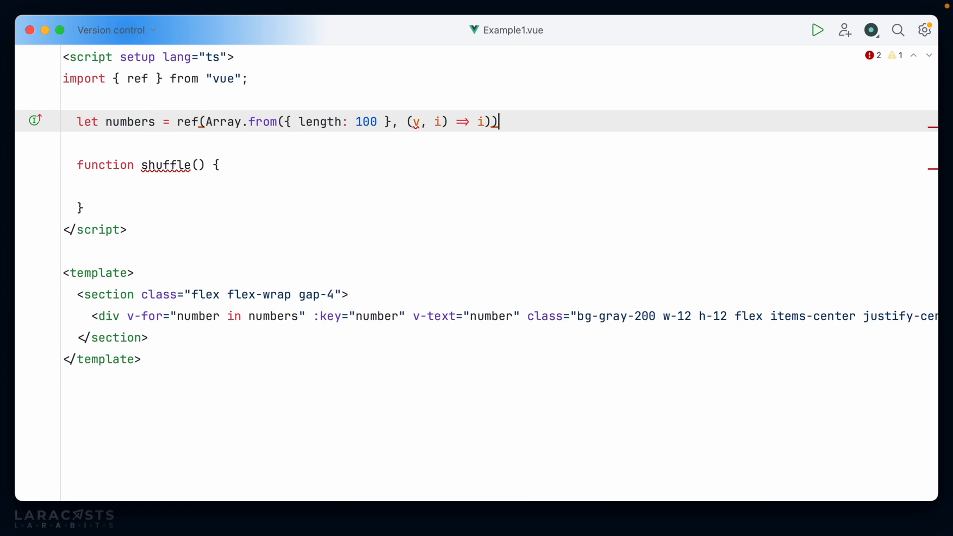
# - Make shuffle sort numbers with () => 0.5 - Math.random(), then move into the template
pyautogui.write('numbers')
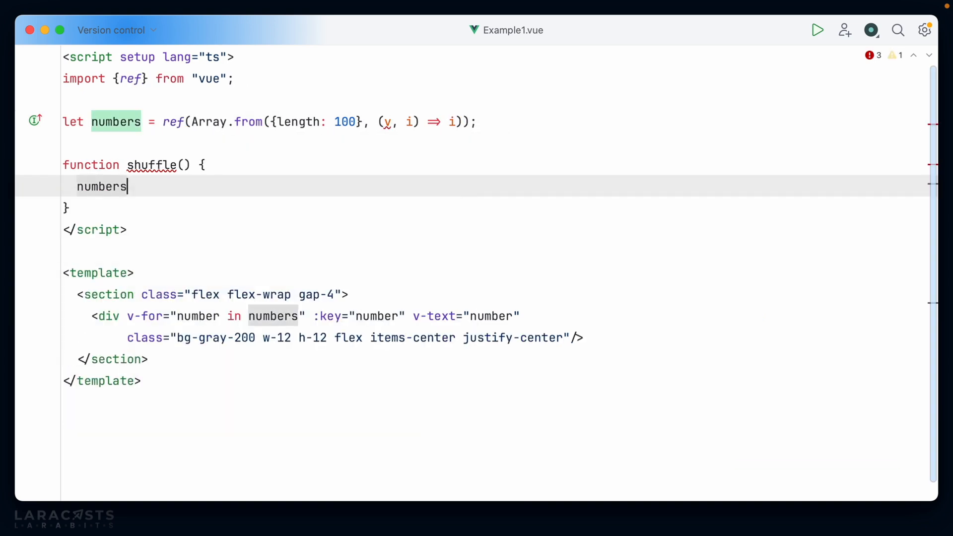
pyautogui.write('.sort')
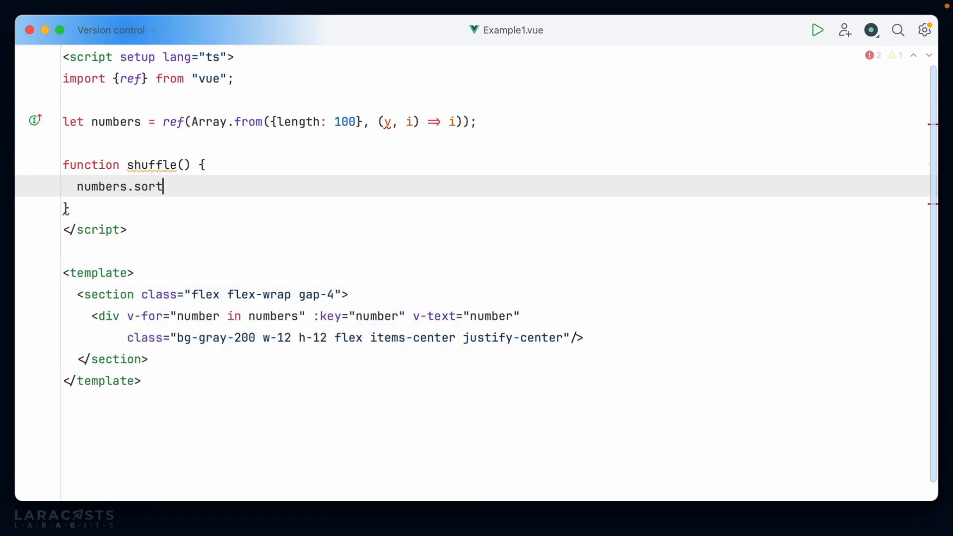
pyautogui.write('(() =>')
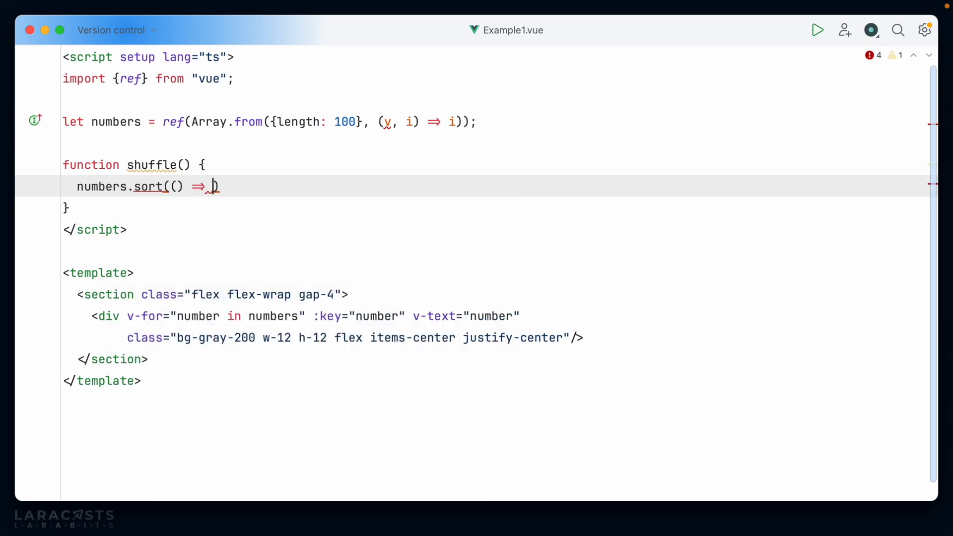
pyautogui.write('0.5')
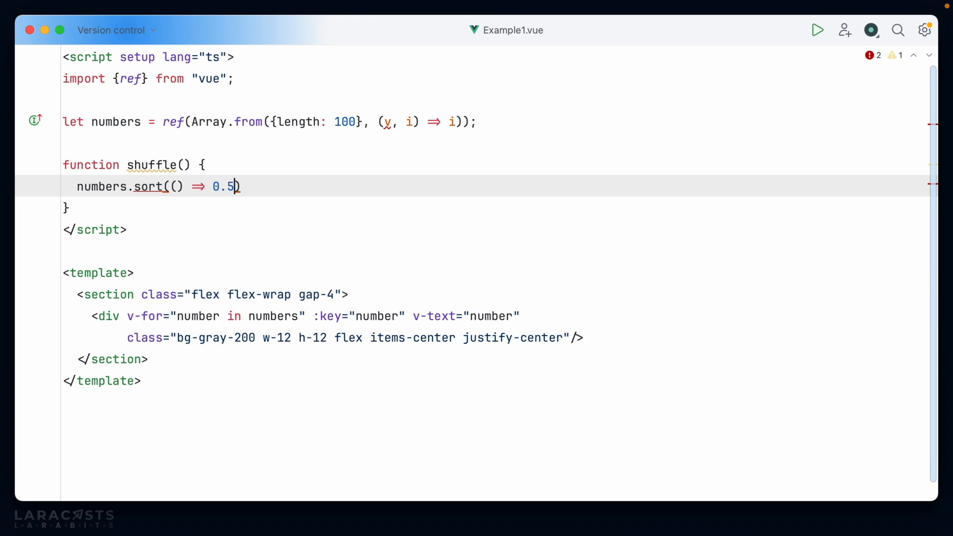
pyautogui.write('- Math.rano')
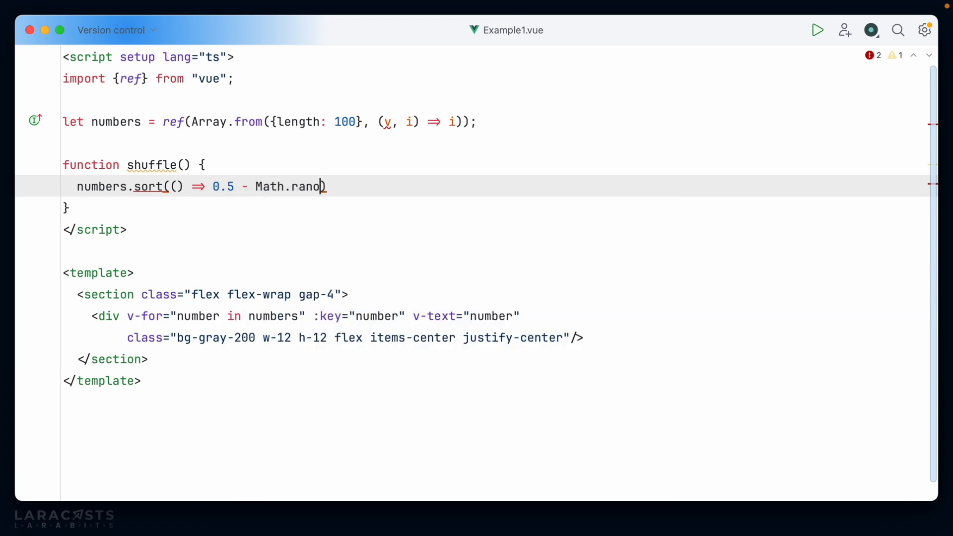
pyautogui.write('dom());')
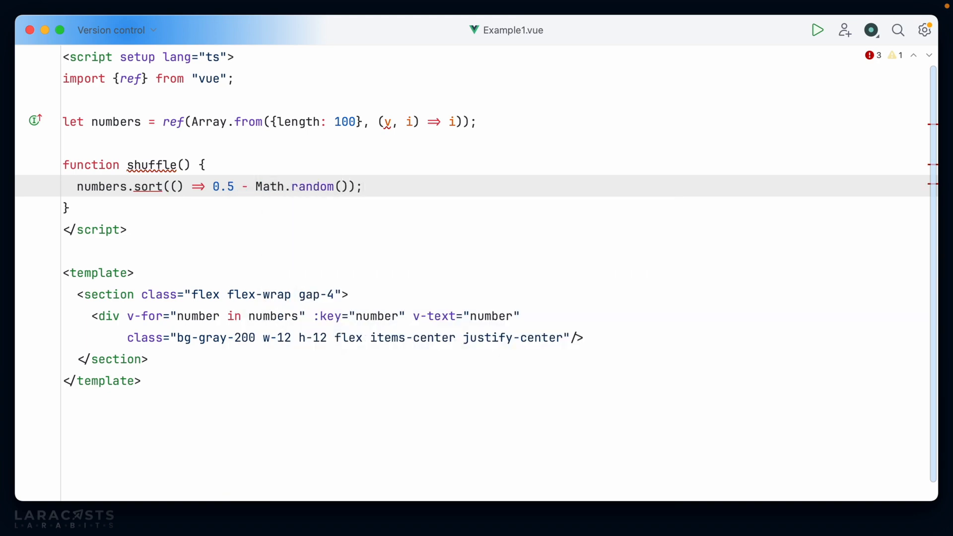
pyautogui.click(67, 207)
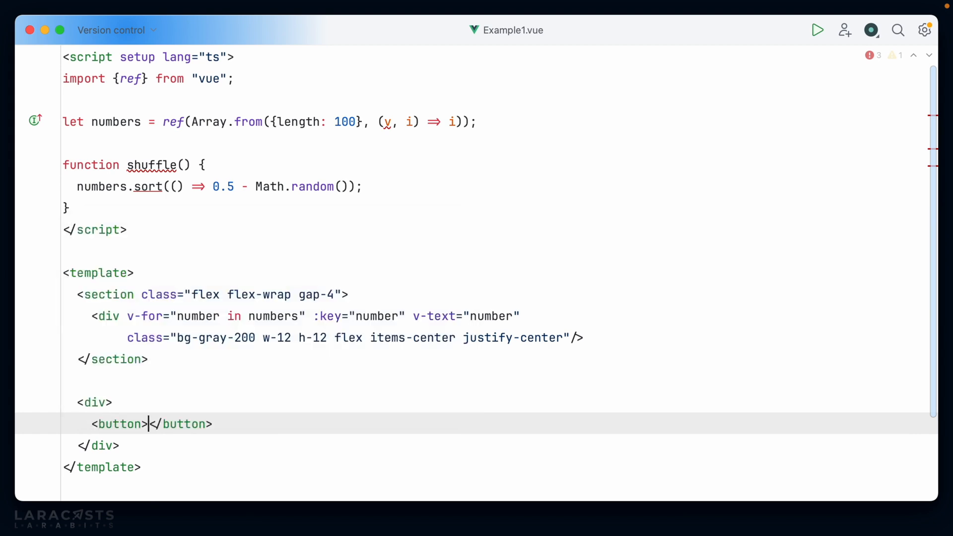
pyautogui.write('Shuffle')
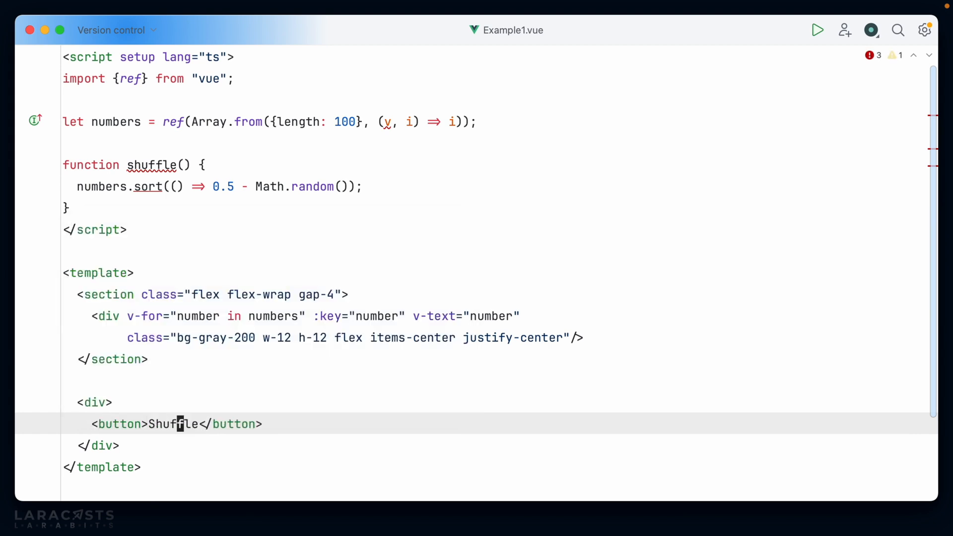
pyautogui.write('class="bg-black rounded text-')
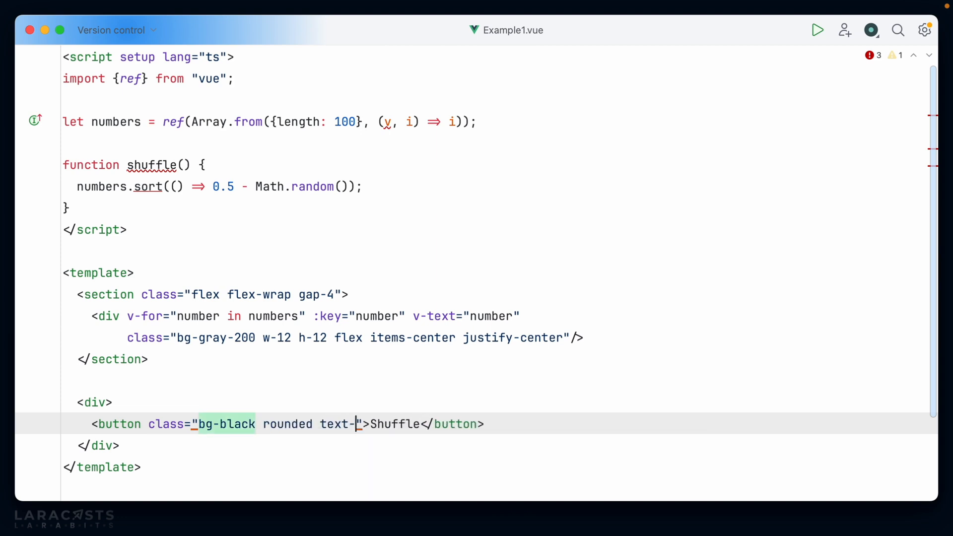
pyautogui.write('c')
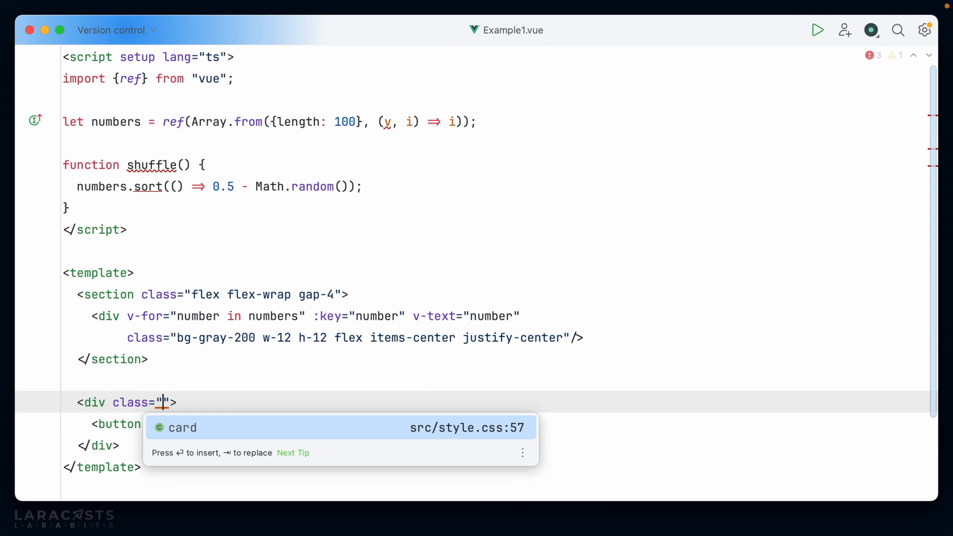
pyautogui.write('fixed bottom-0 right-')
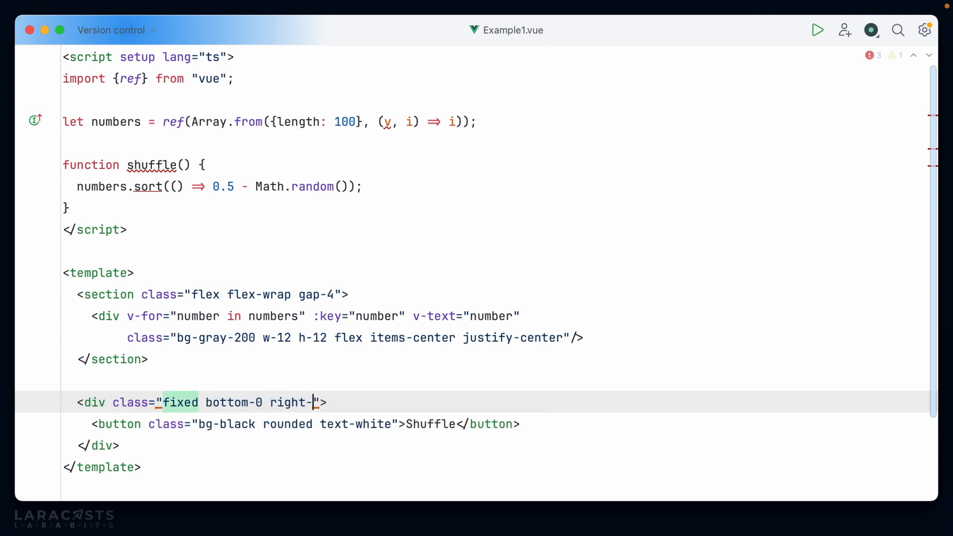
pyautogui.write('4')
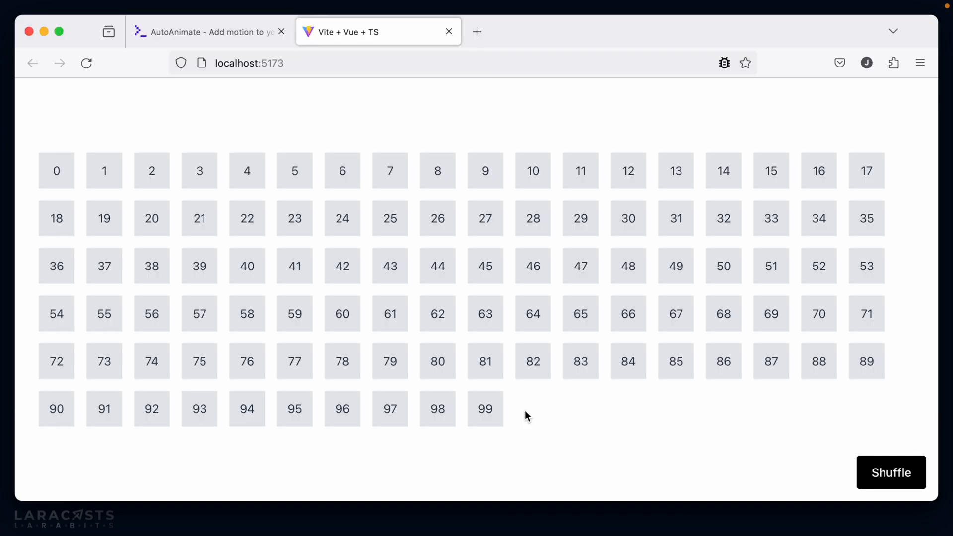
pyautogui.moveTo(808, 466)
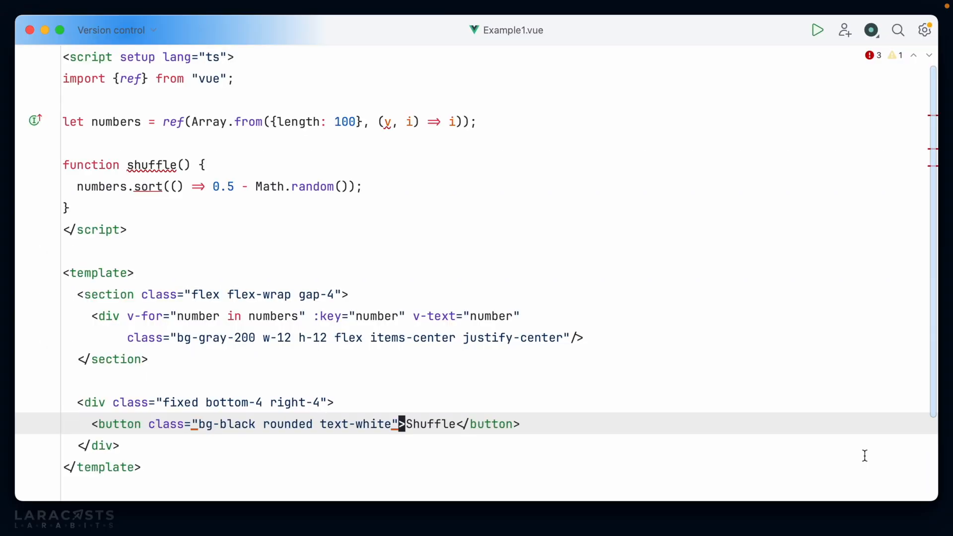
pyautogui.write('@click="shuffle')
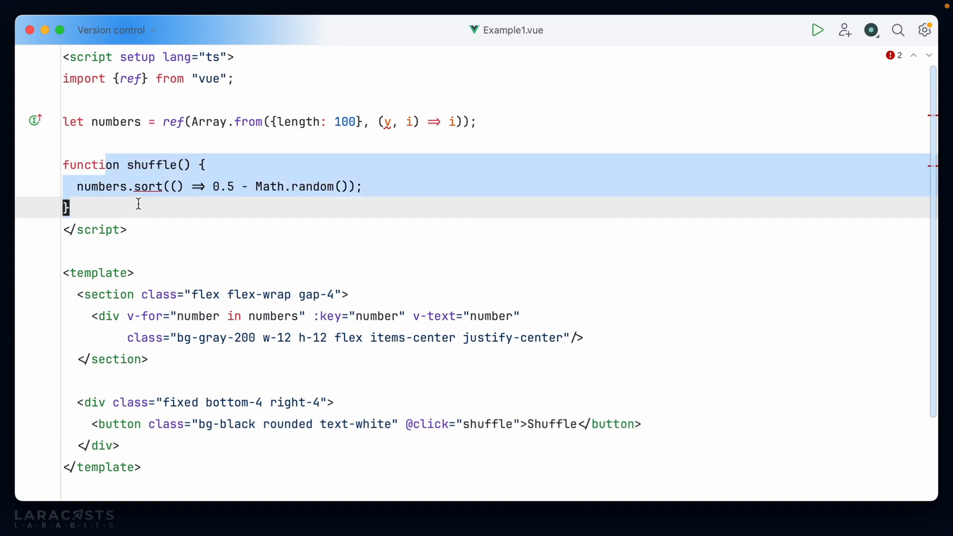
# - Shuffle the number grid on localhost:5173 several times with the Shuffle button
pyautogui.click(101, 187)
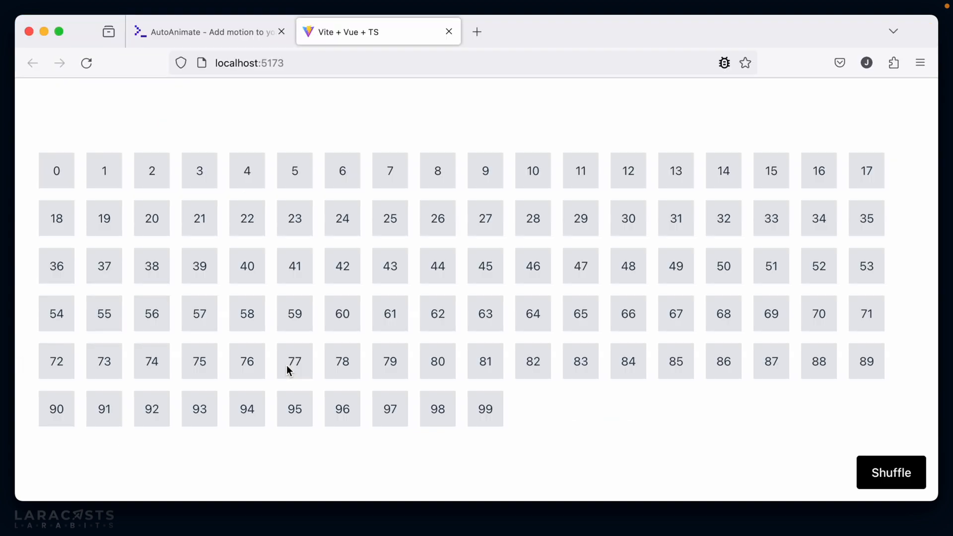
pyautogui.click(890, 472)
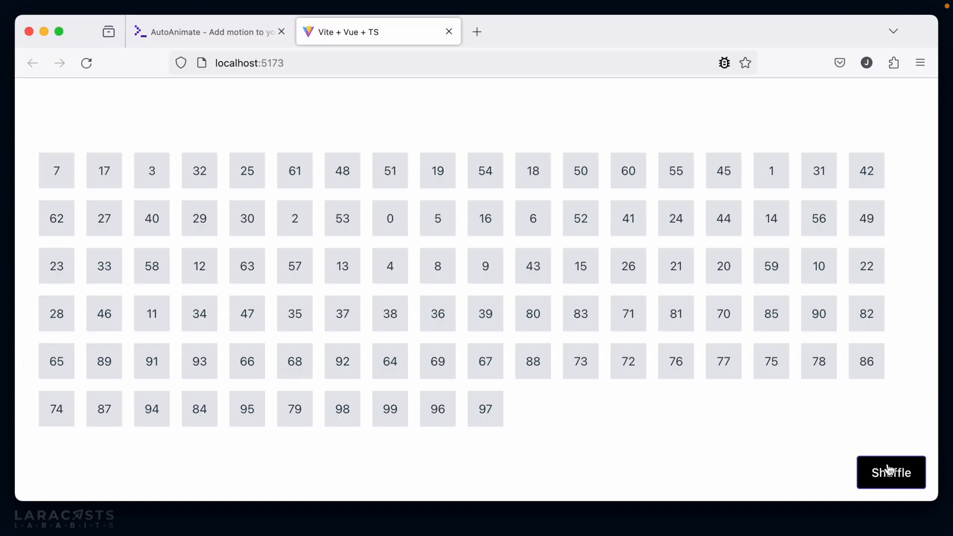
pyautogui.click(890, 472)
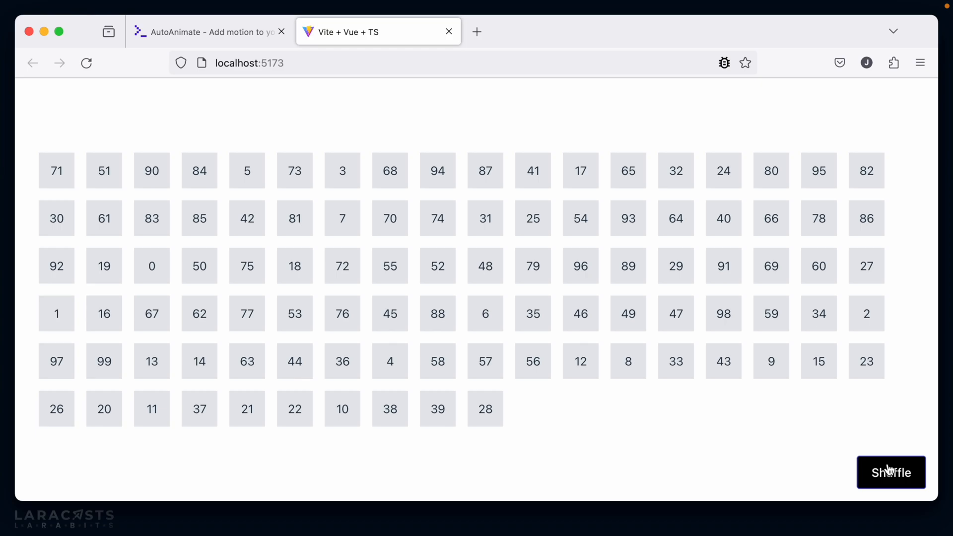
pyautogui.click(210, 32)
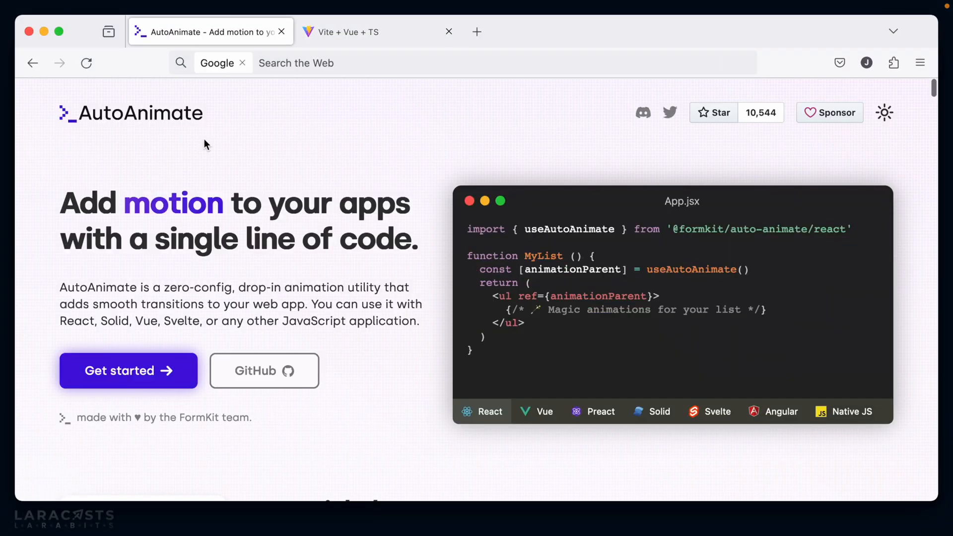
# - Go through Get started, Vue and Usage, then show the Vue version of the Dropdown example
pyautogui.click(128, 370)
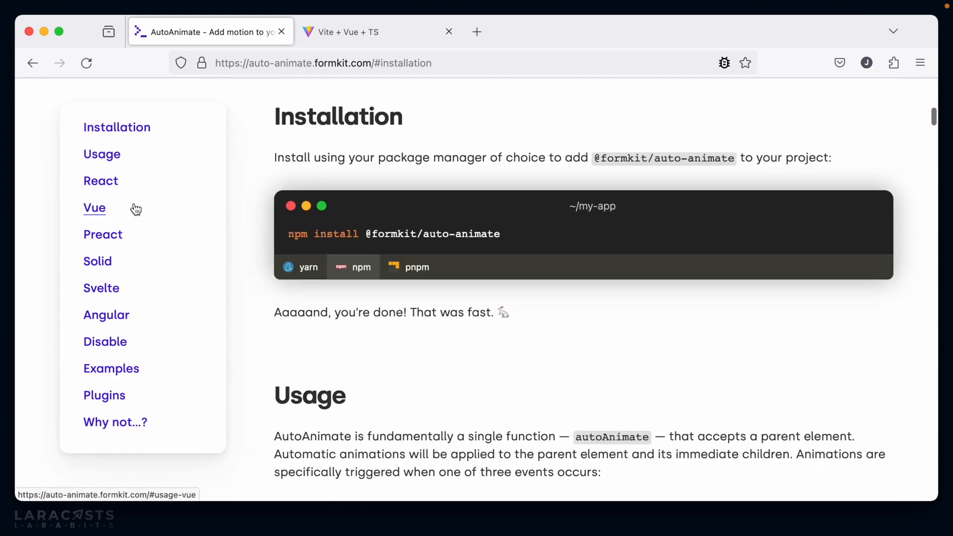
pyautogui.scroll(-3)
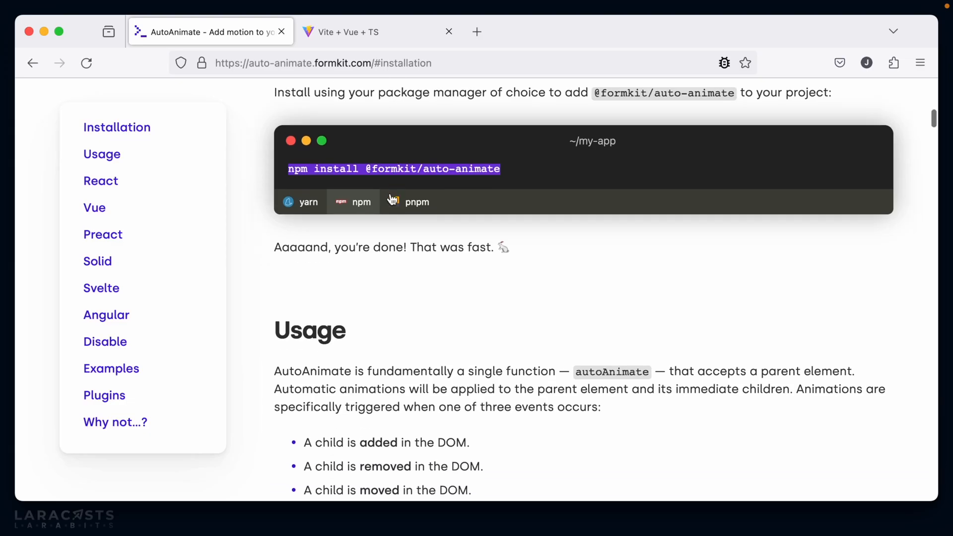
pyautogui.click(94, 208)
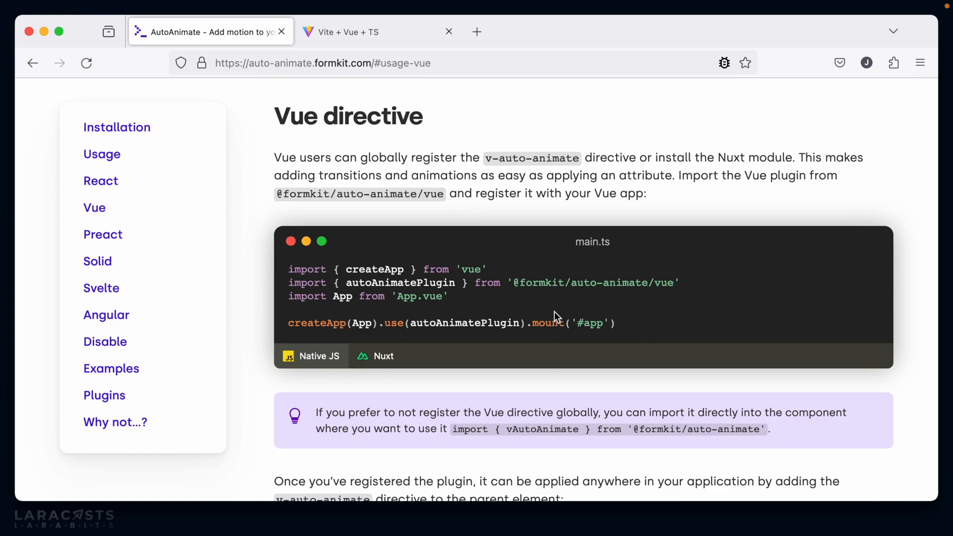
pyautogui.click(101, 154)
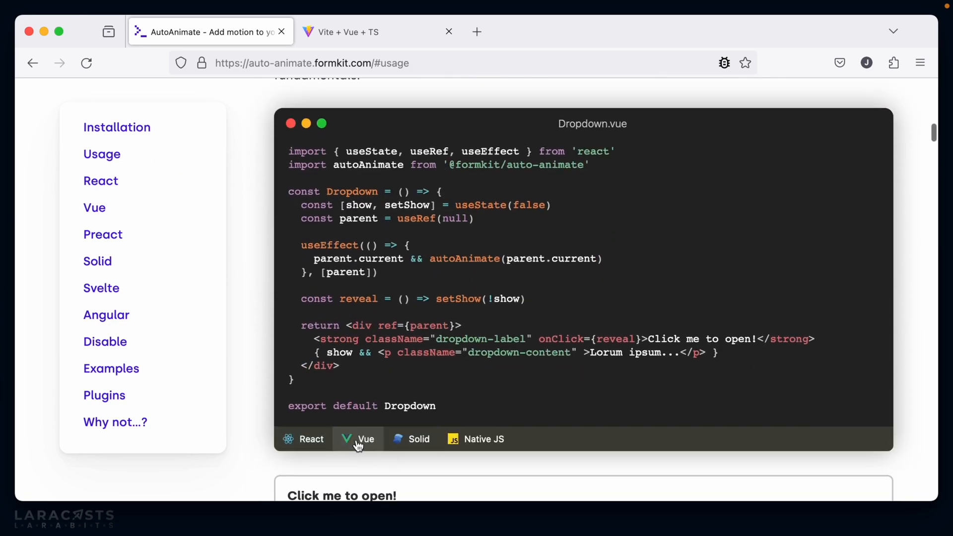
pyautogui.click(365, 438)
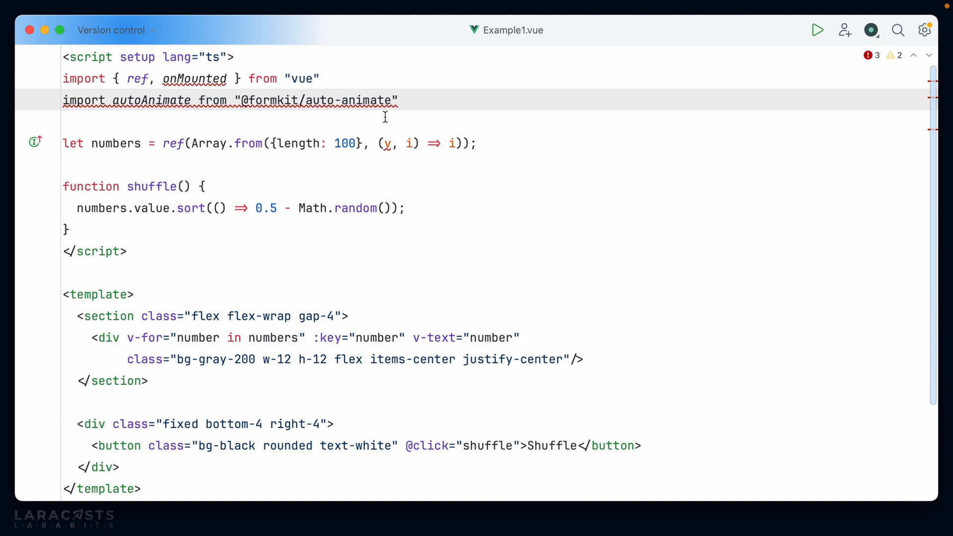
# - Add an onMounted hook calling autoAnimate, put ref="container" on the section and declare let container = ref()
pyautogui.write('onMounted(() => {')
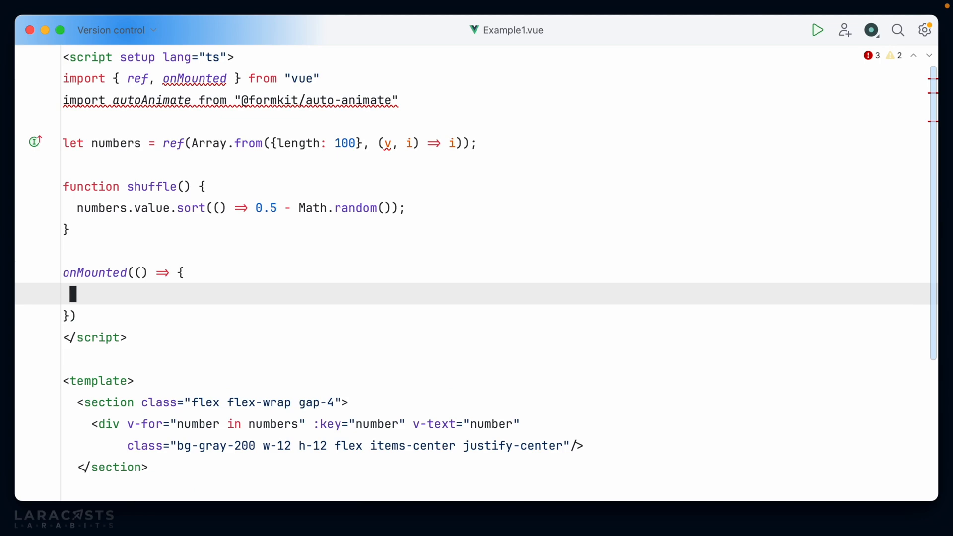
pyautogui.write('autoAnimate();')
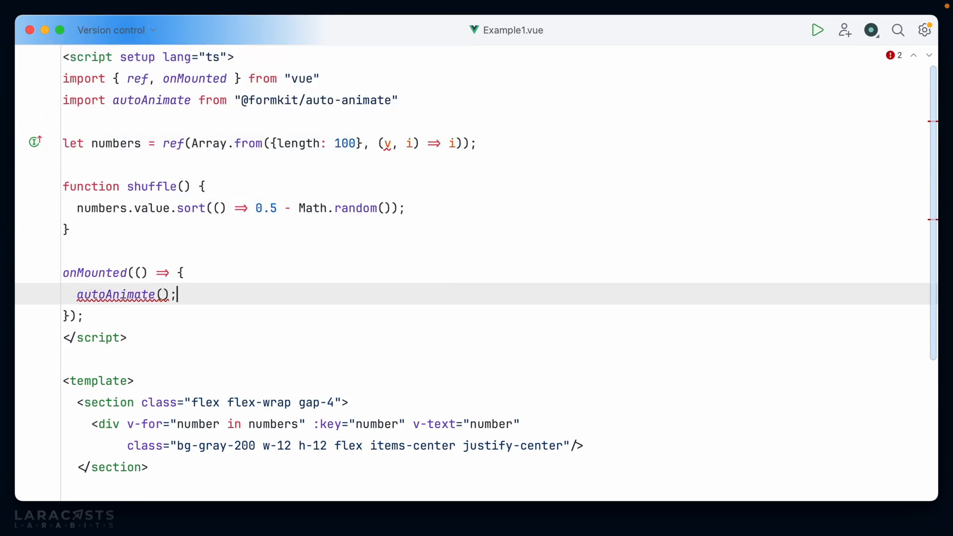
pyautogui.scroll(-3)
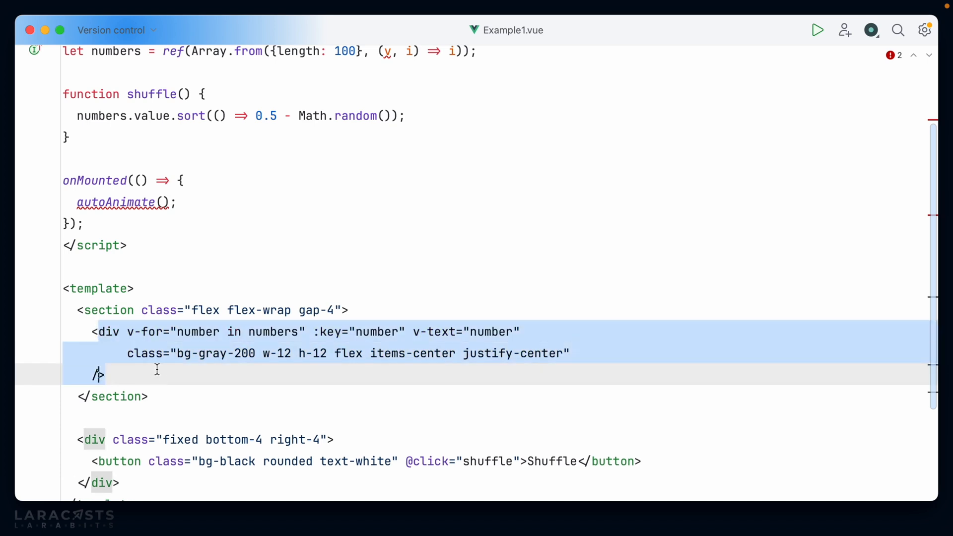
pyautogui.write('ref=""')
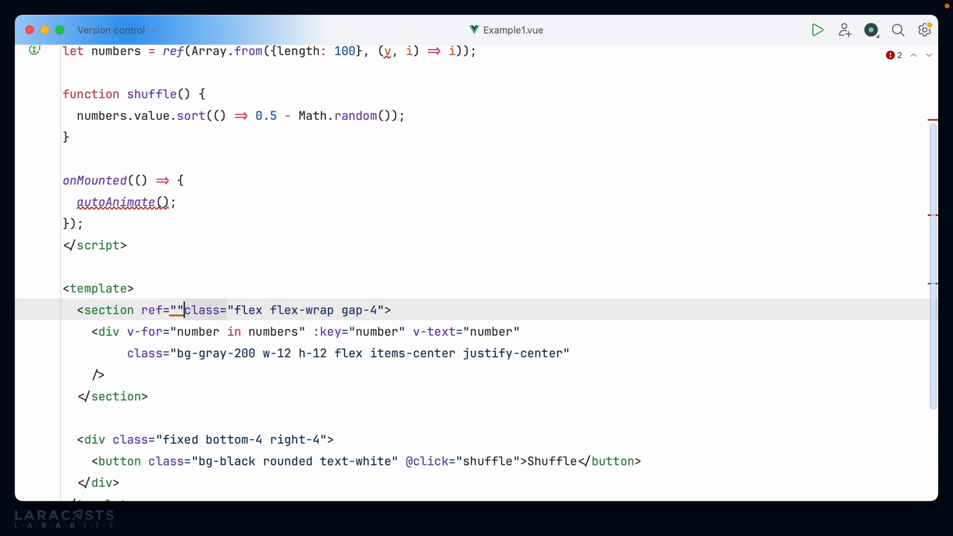
pyautogui.write('container')
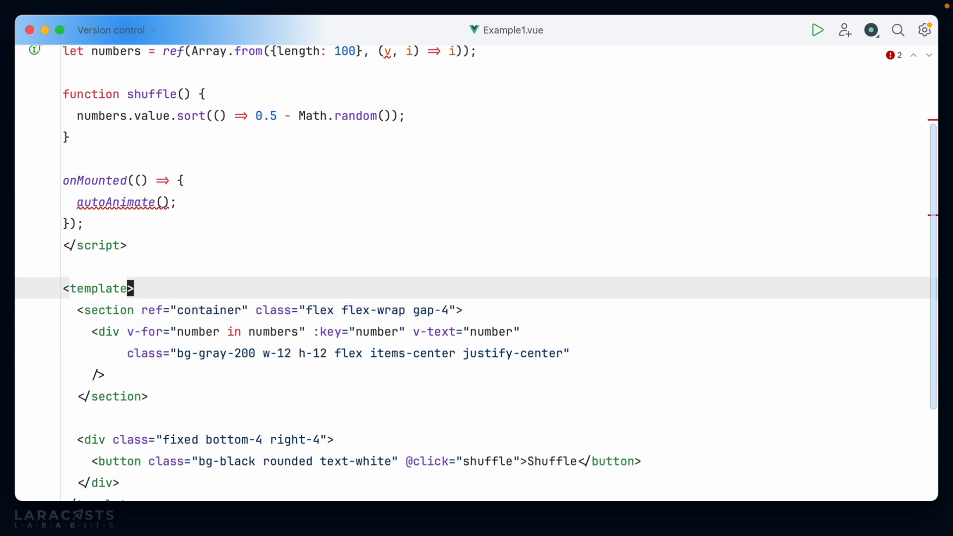
pyautogui.write('let container')
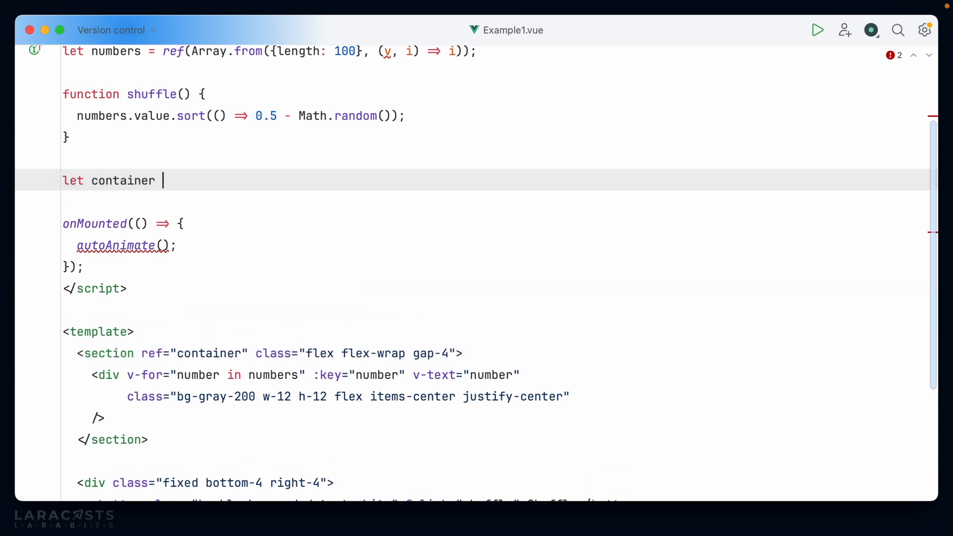
pyautogui.write('= ref();')
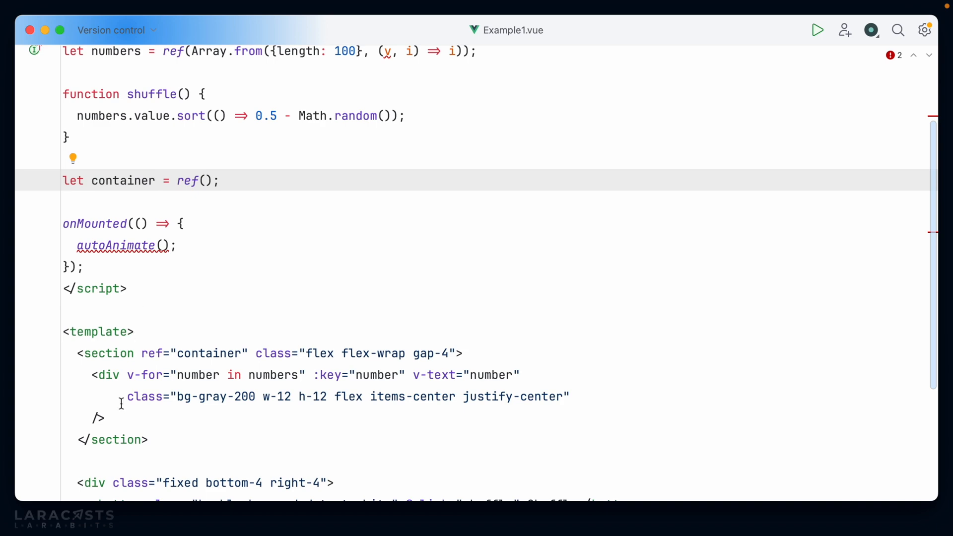
# - Pass container.value as the autoAnimate argument inside onMounted
pyautogui.click(162, 245)
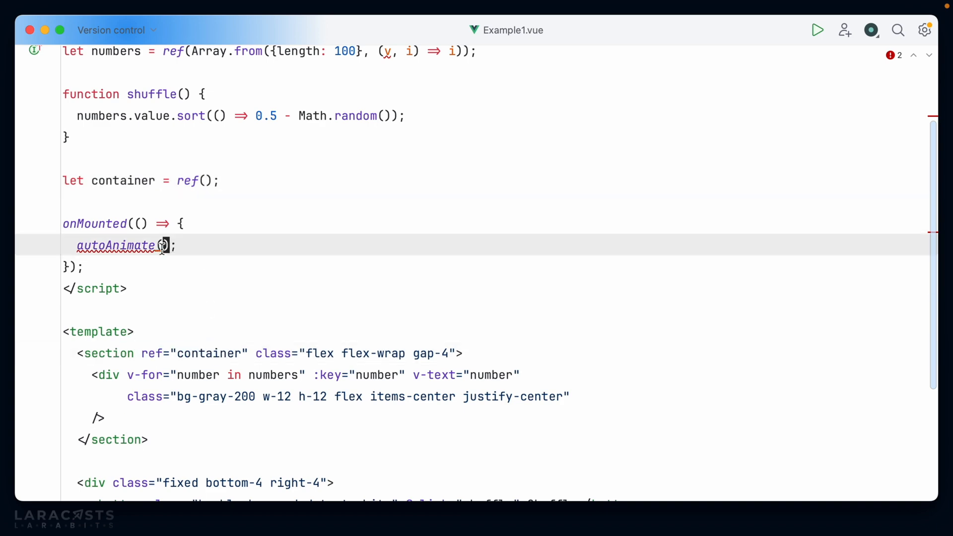
pyautogui.write('container.value')
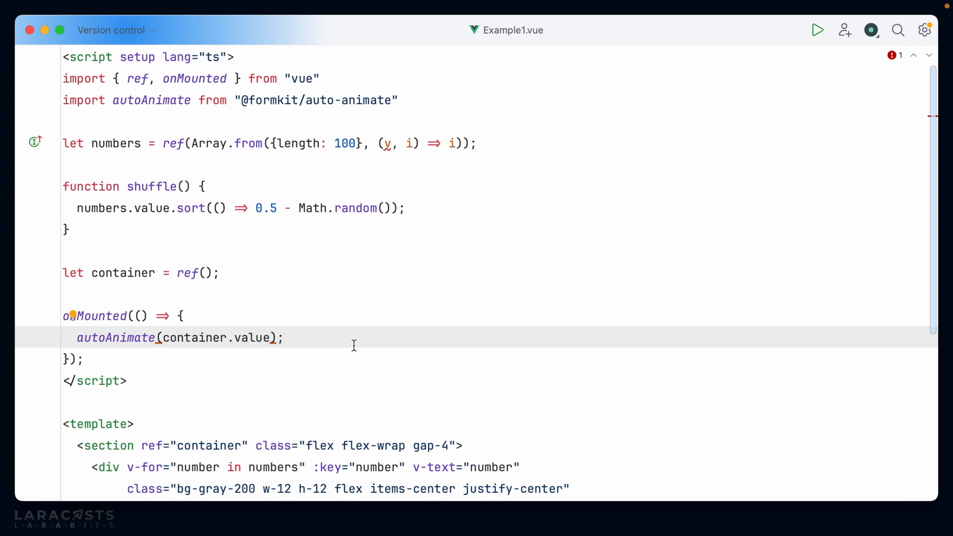
# - Switch to the localhost:5173 app and shuffle the number grid five times to watch tiles animate
pyautogui.click(364, 32)
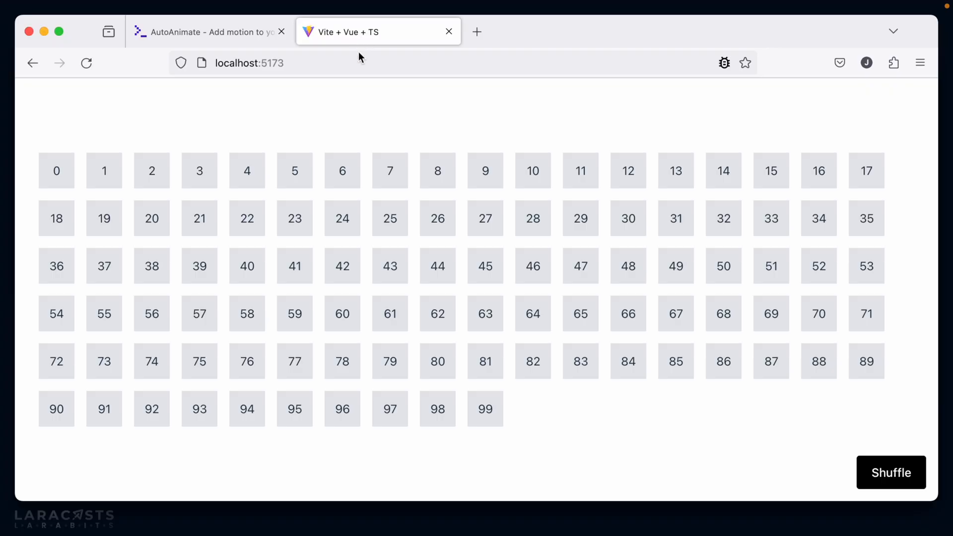
pyautogui.click(890, 472)
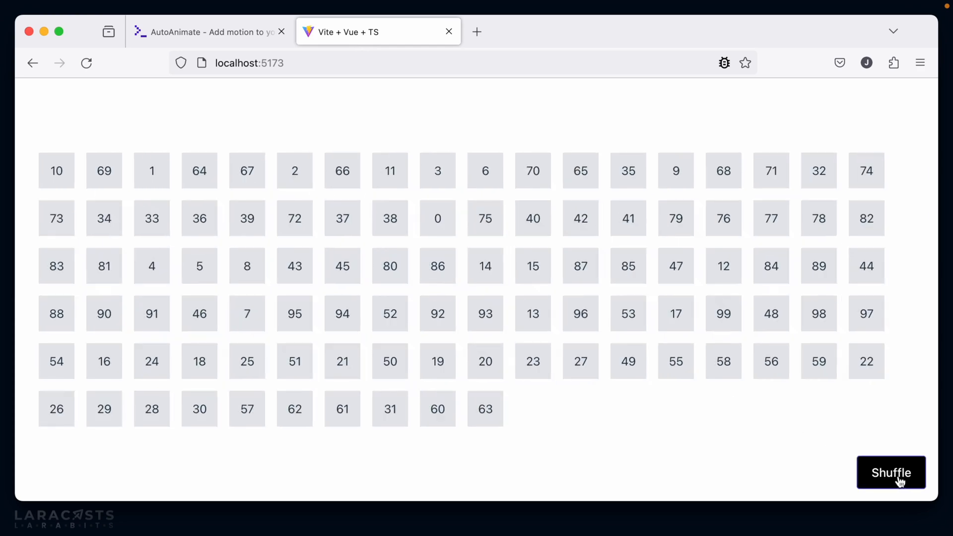
pyautogui.click(890, 472)
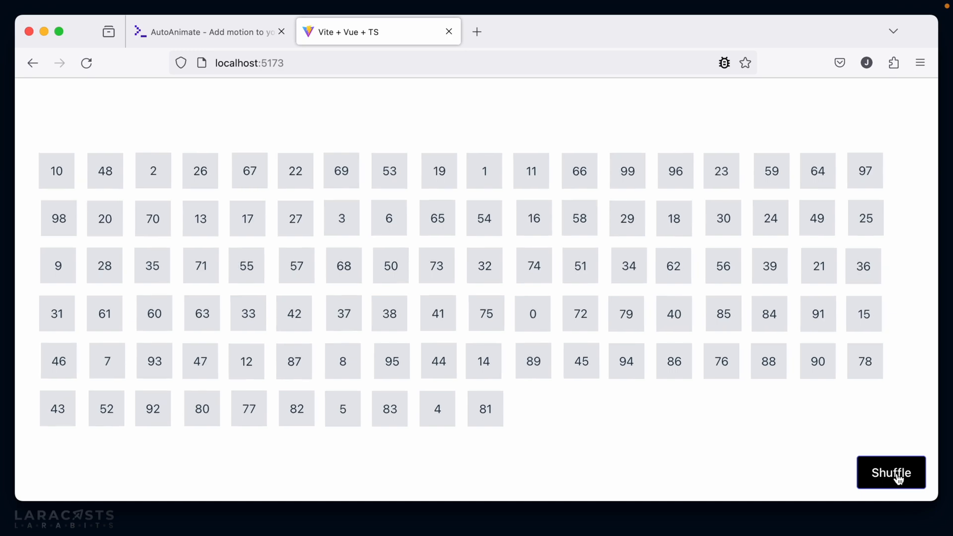
pyautogui.click(890, 472)
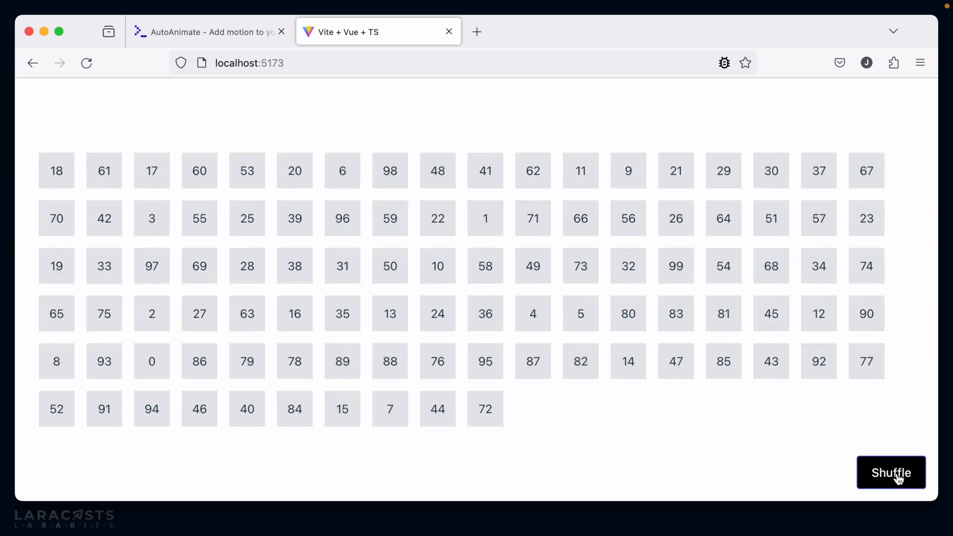
pyautogui.click(889, 472)
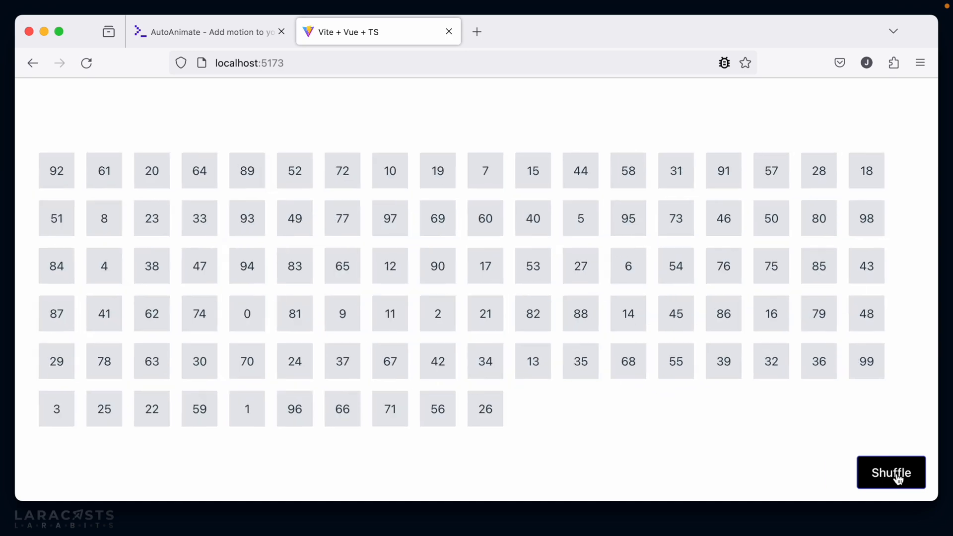
pyautogui.click(891, 472)
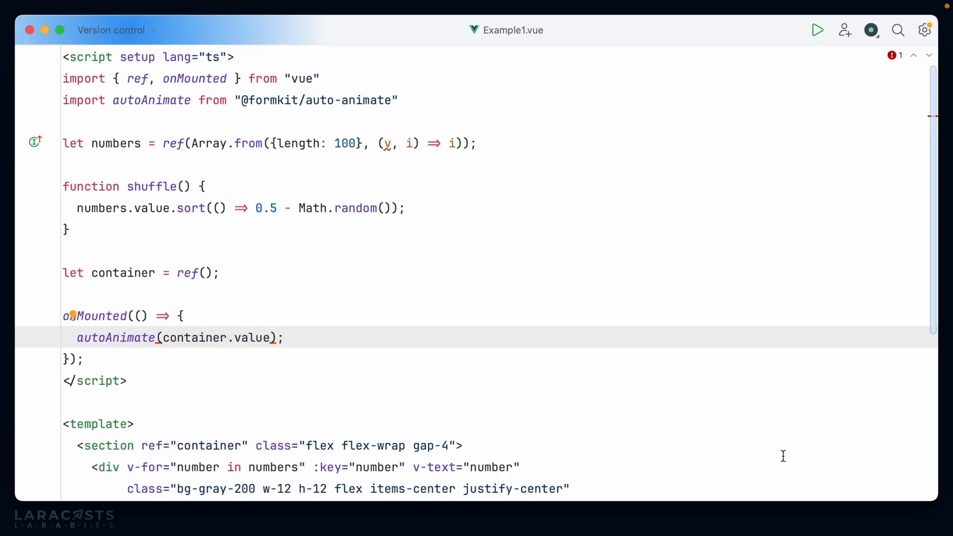
# - Replace the button's shuffle handler with numbers.push(100) so it acts as an Add button
pyautogui.scroll(-3)
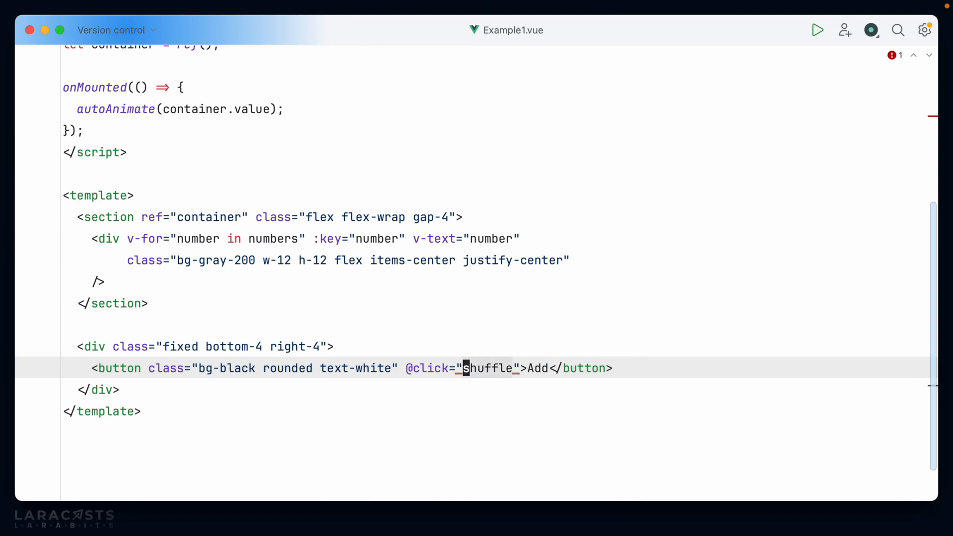
pyautogui.press('Backspace')
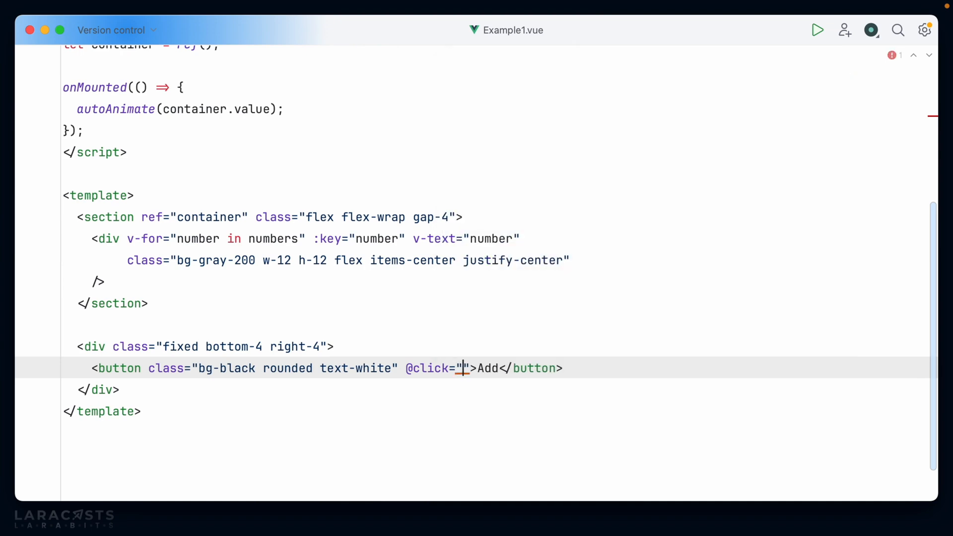
pyautogui.write('numbers.push(')
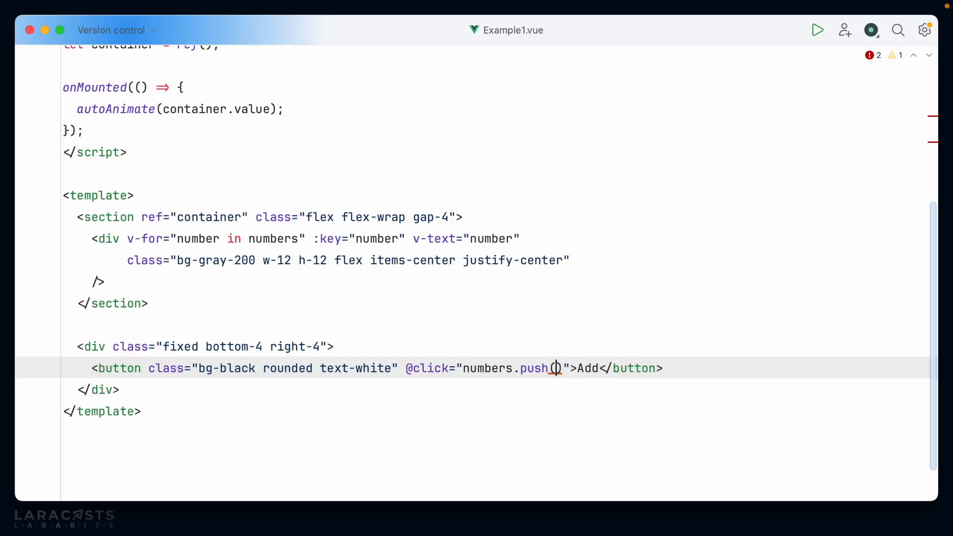
pyautogui.write('100')
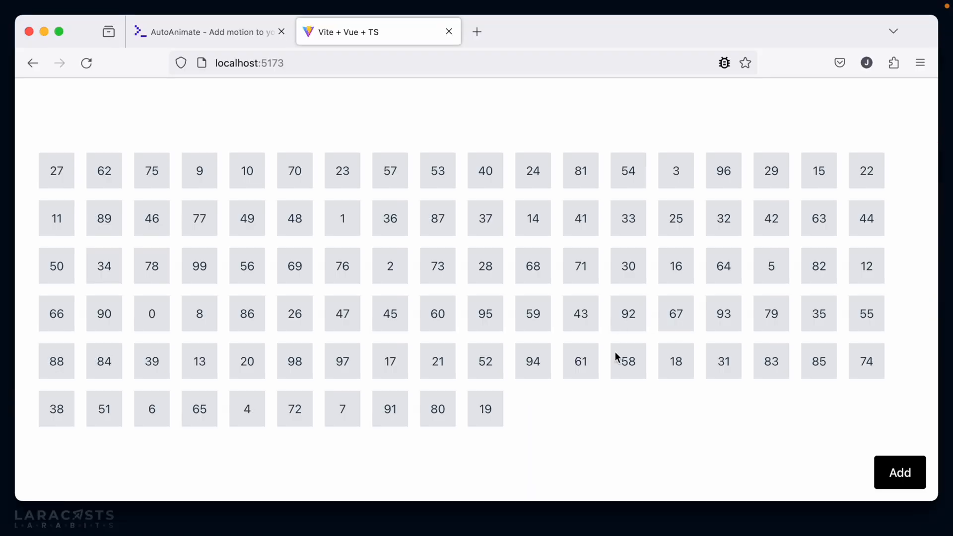
# - Click Add to append tile 100 to the grid, then start changing the handler to unshift
pyautogui.click(899, 473)
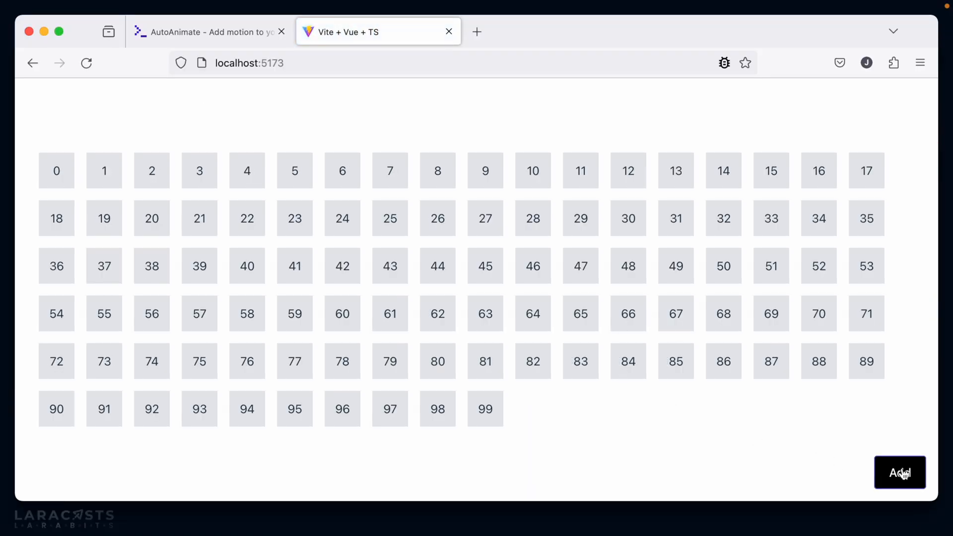
pyautogui.click(899, 472)
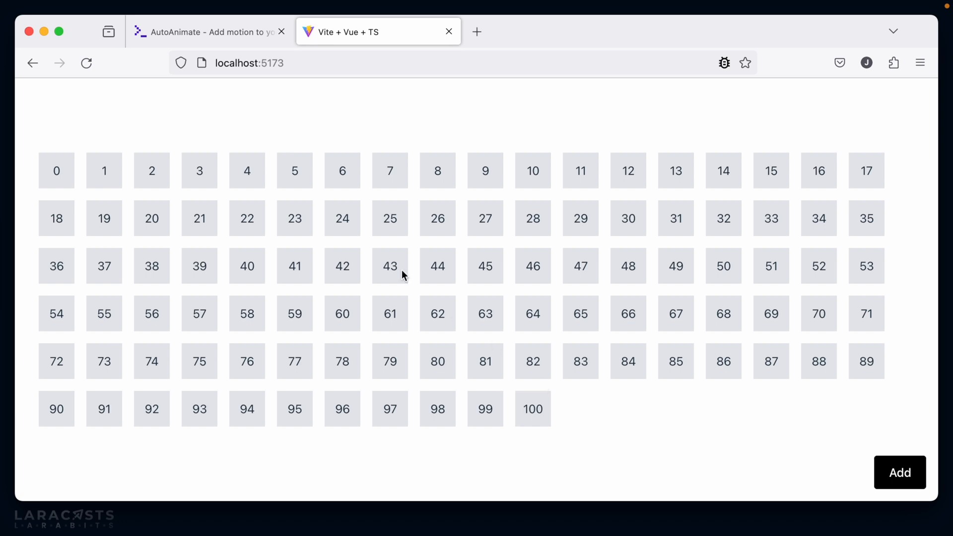
pyautogui.moveTo(61, 151)
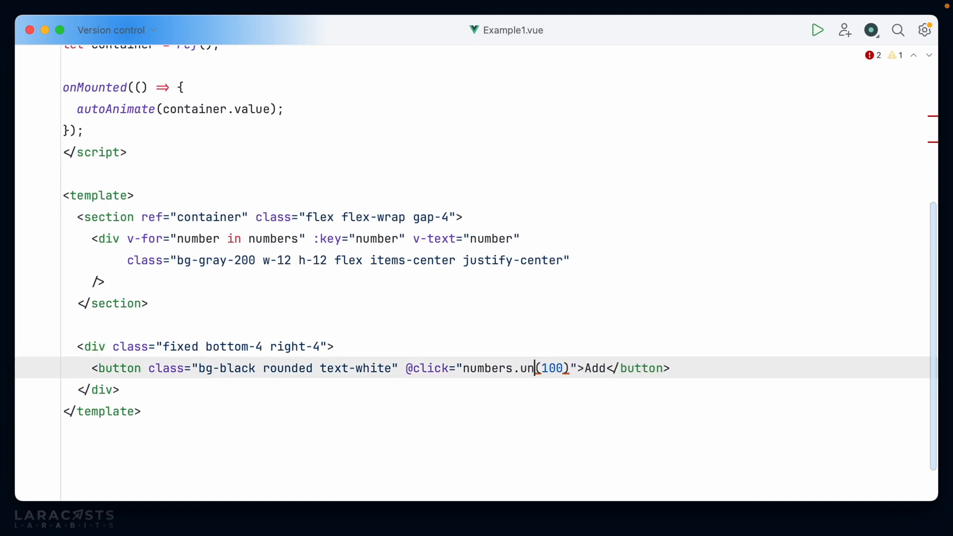
pyautogui.write('shift')
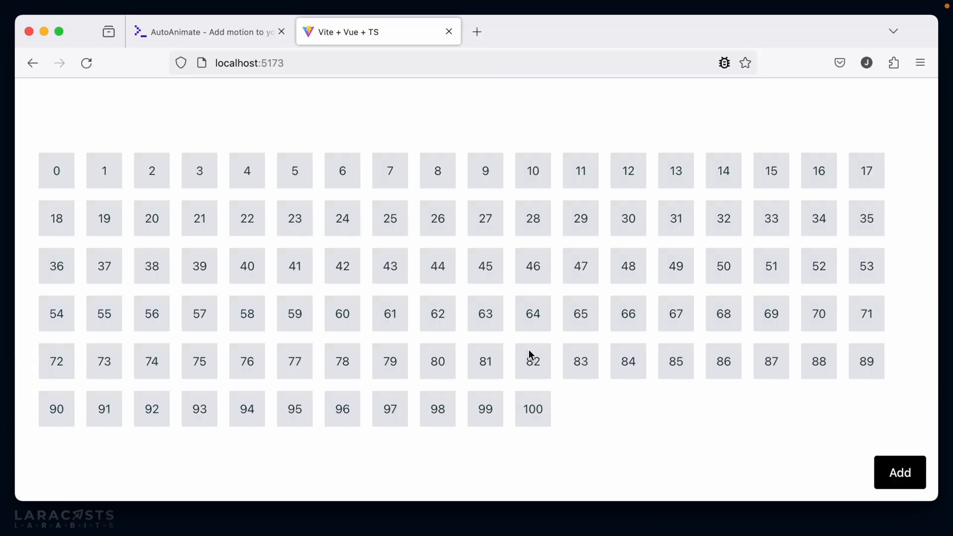
pyautogui.moveTo(615, 378)
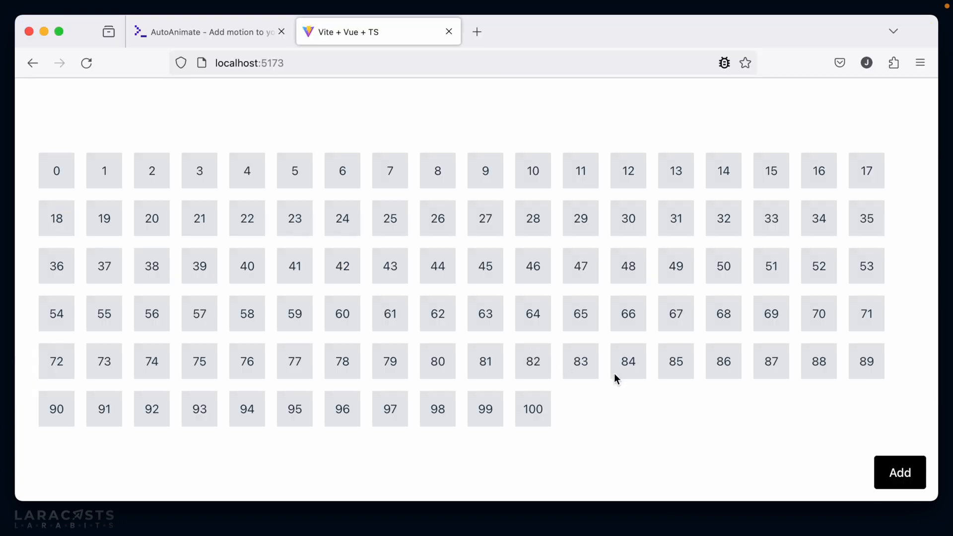
pyautogui.moveTo(540, 187)
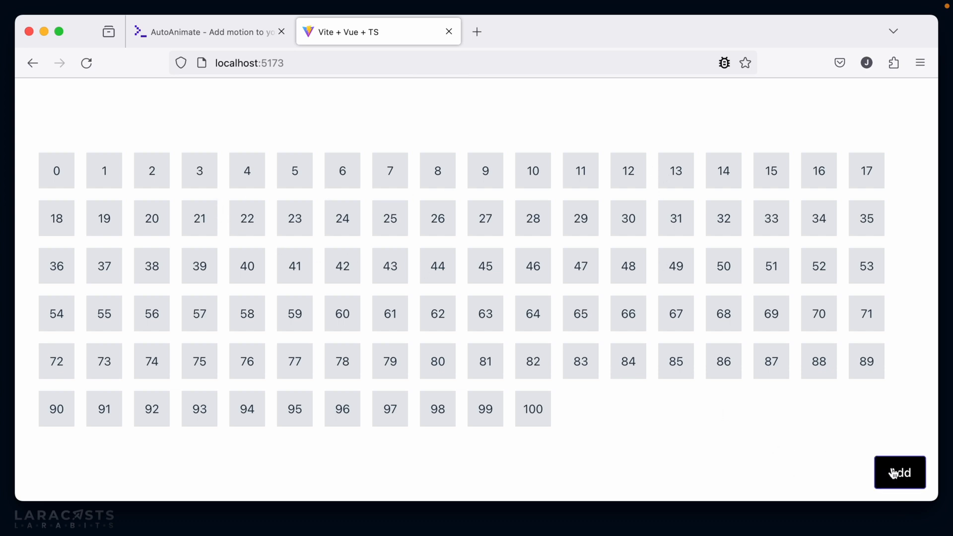
# - Click Add twice so tile 100 is unshifted onto the start of the grid
pyautogui.click(898, 472)
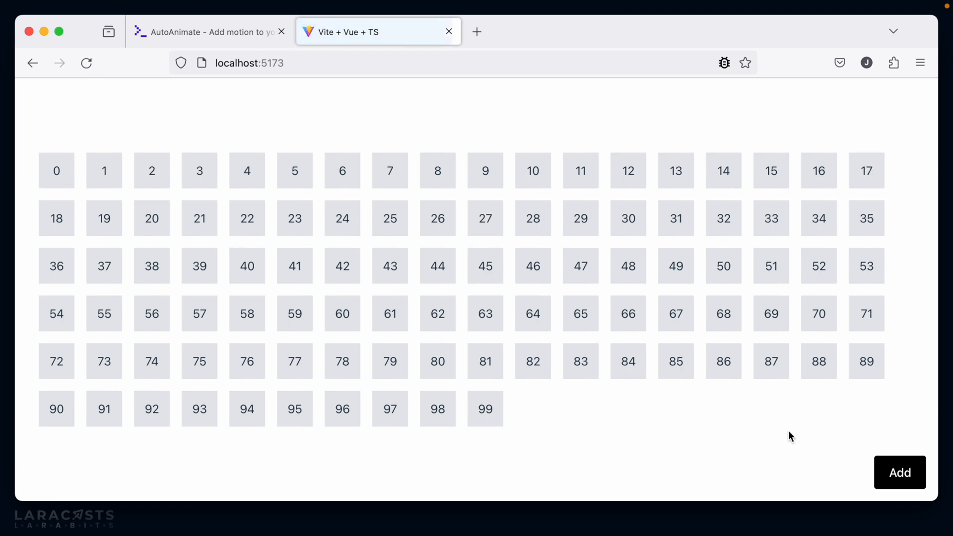
pyautogui.click(899, 472)
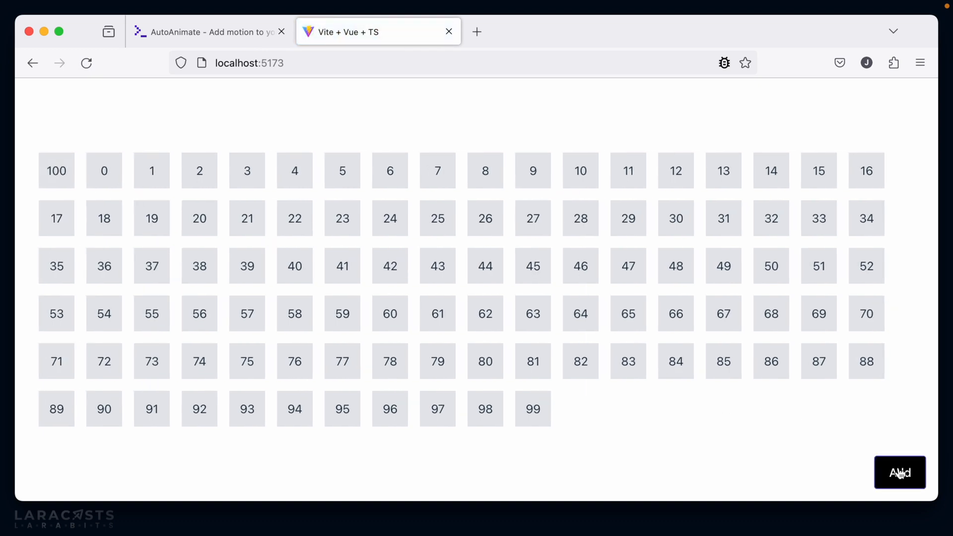
pyautogui.moveTo(764, 381)
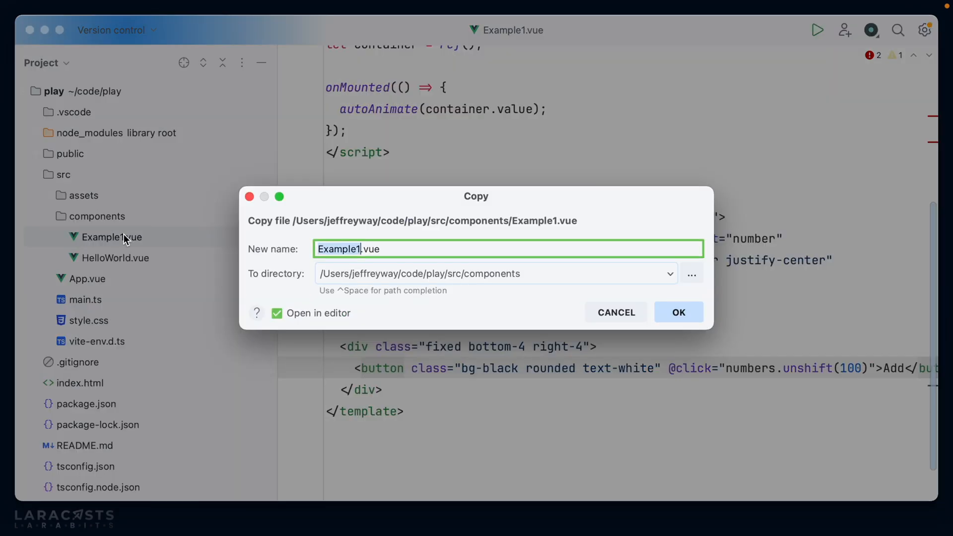
# - Confirm copying Example1.vue as Example2.vue and open the new component
pyautogui.click(678, 311)
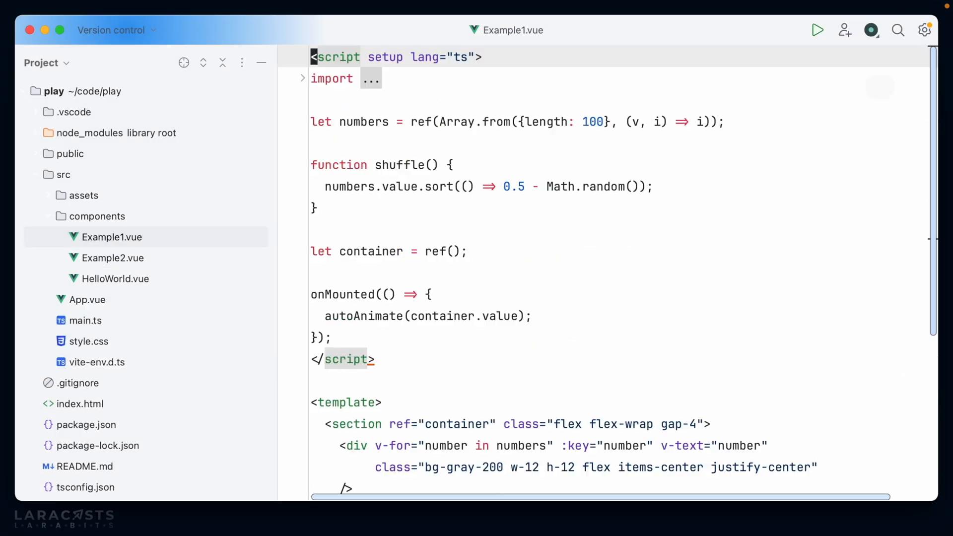
pyautogui.click(112, 258)
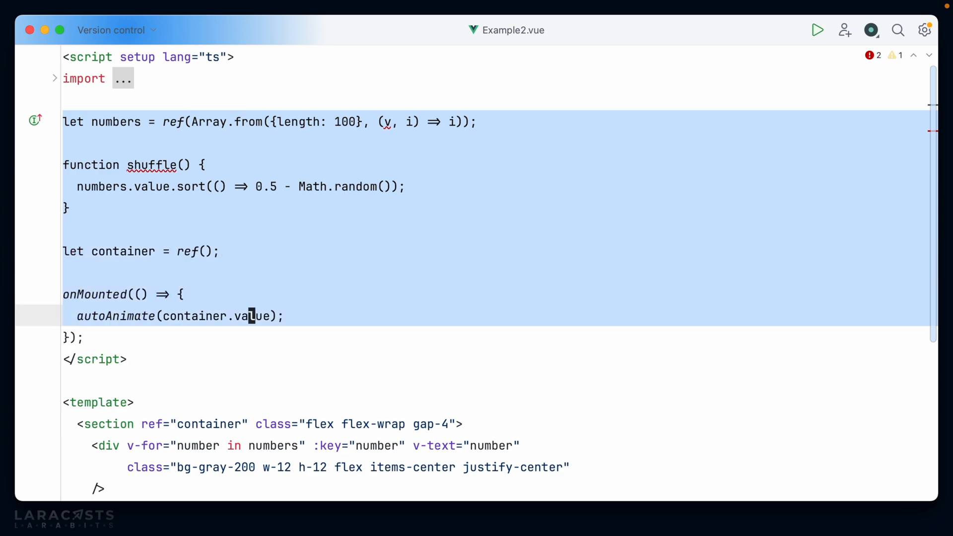
# - Delete the old numbers code, add an <h1>Todos</h1> heading and declare let todos = ref()
pyautogui.press('Delete')
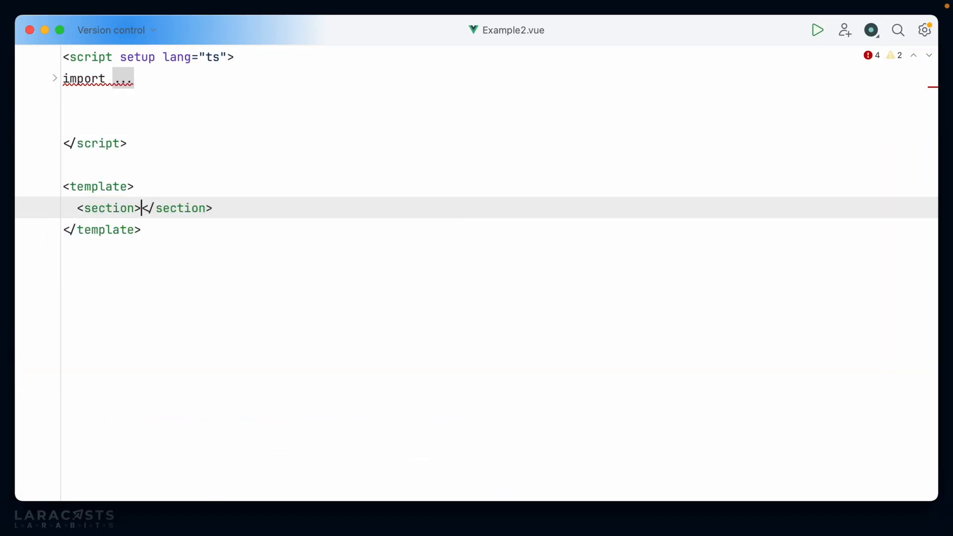
pyautogui.write('h1T')
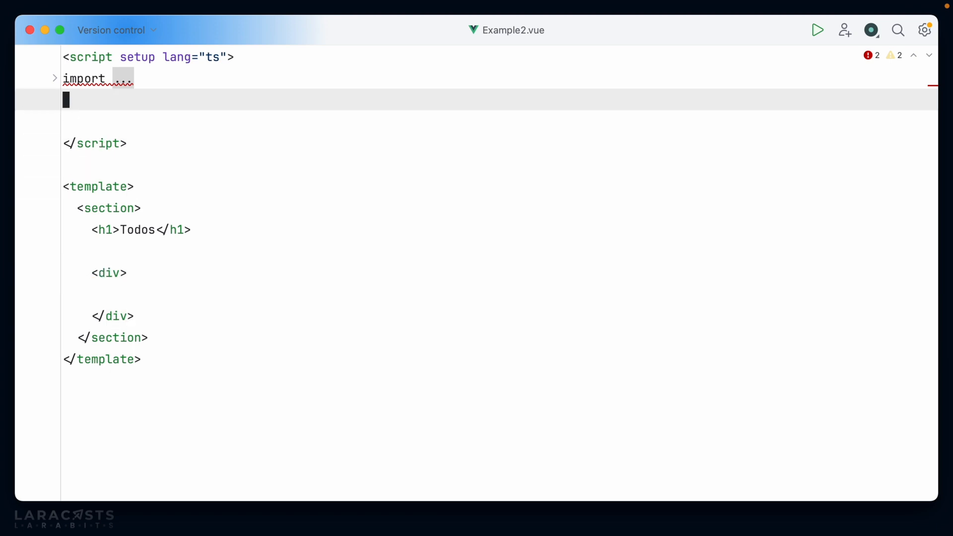
pyautogui.write('let todo')
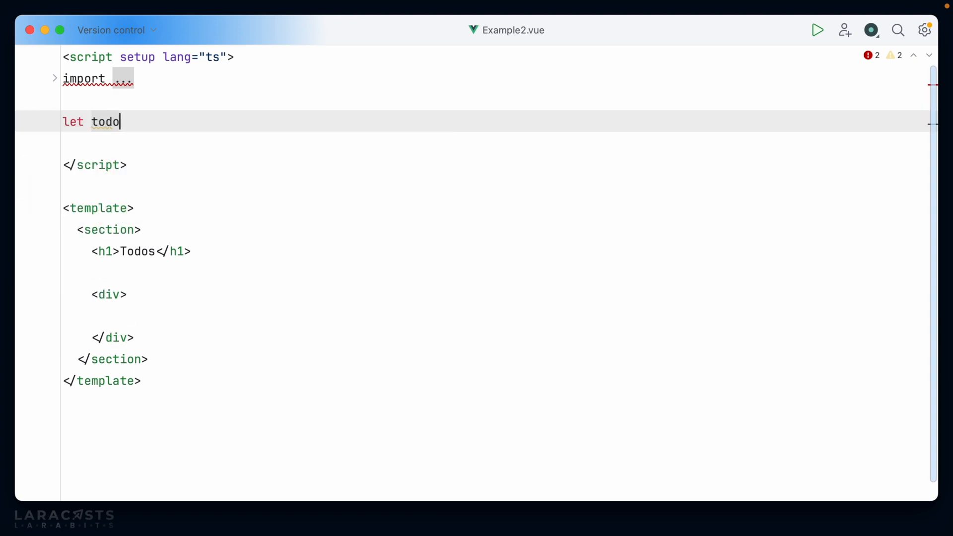
pyautogui.write('s = ref()')
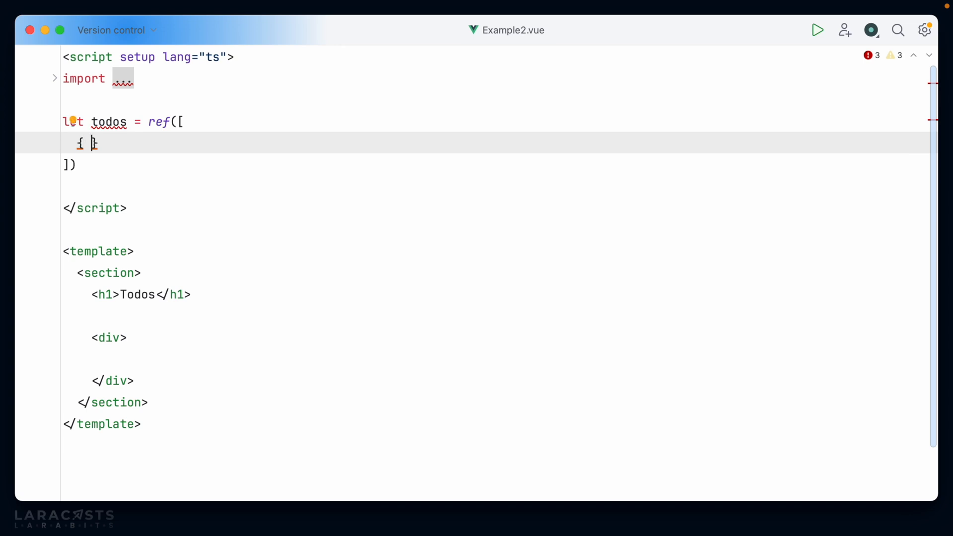
# - Fill the todos array with items like { id: 1, body: 'Go to the store', completed: false }
pyautogui.write("body: 'Go to t")
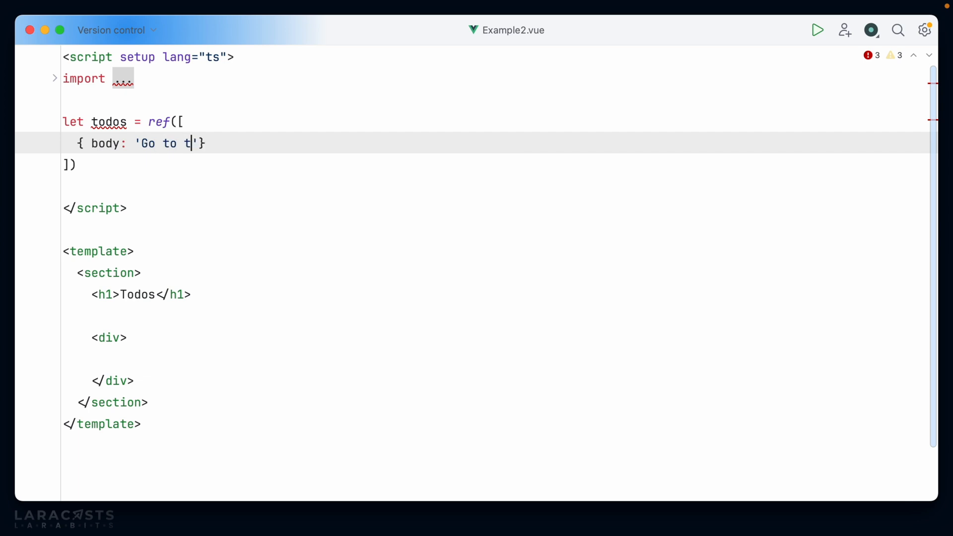
pyautogui.write("he store', completed:")
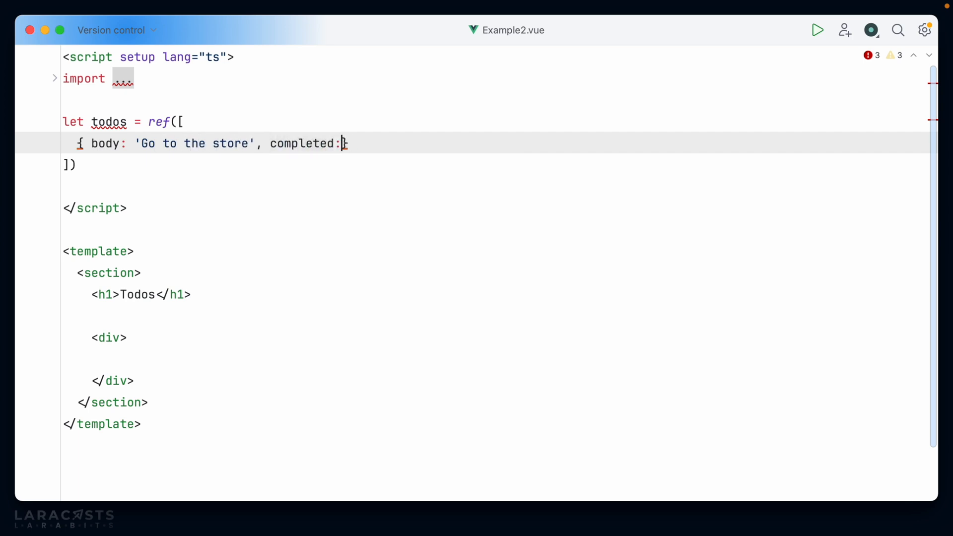
pyautogui.write('false, }')
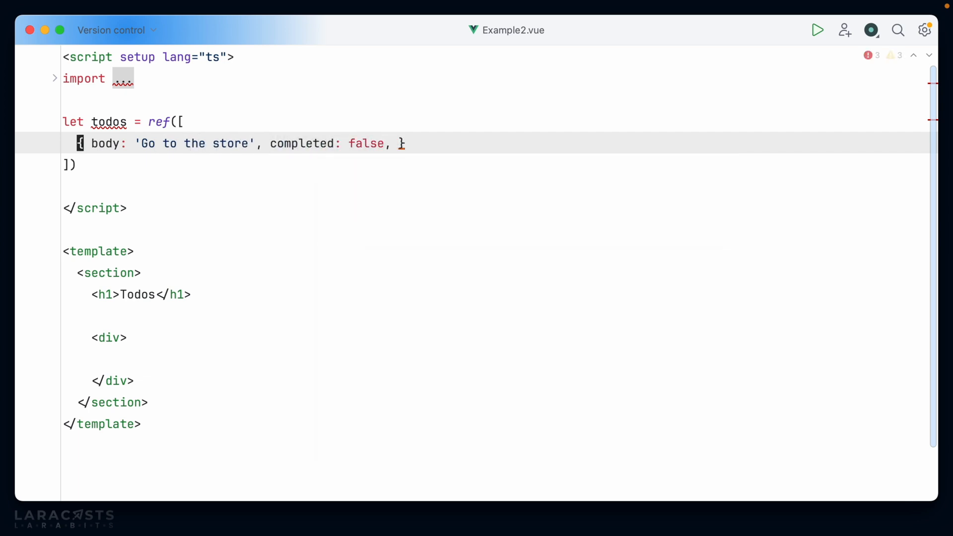
pyautogui.write('id:')
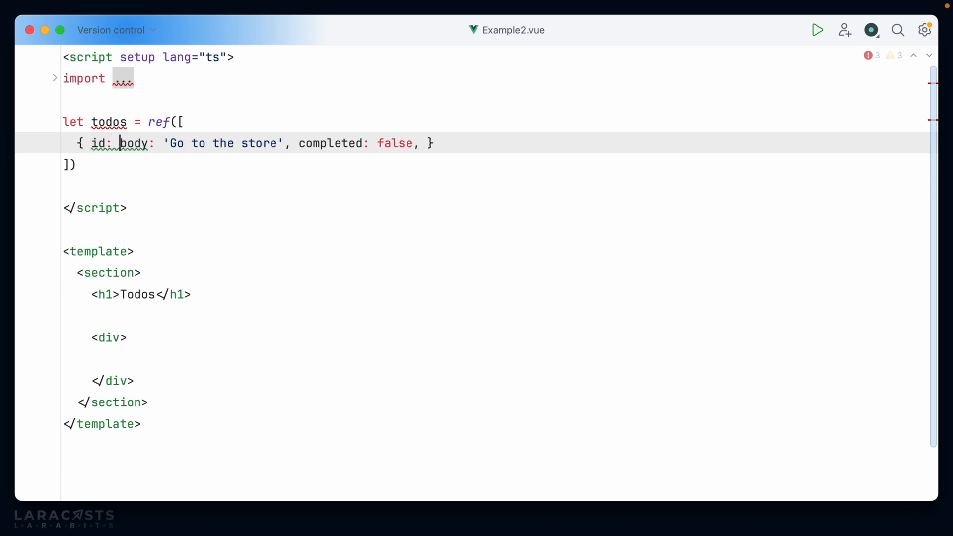
pyautogui.write('1,')
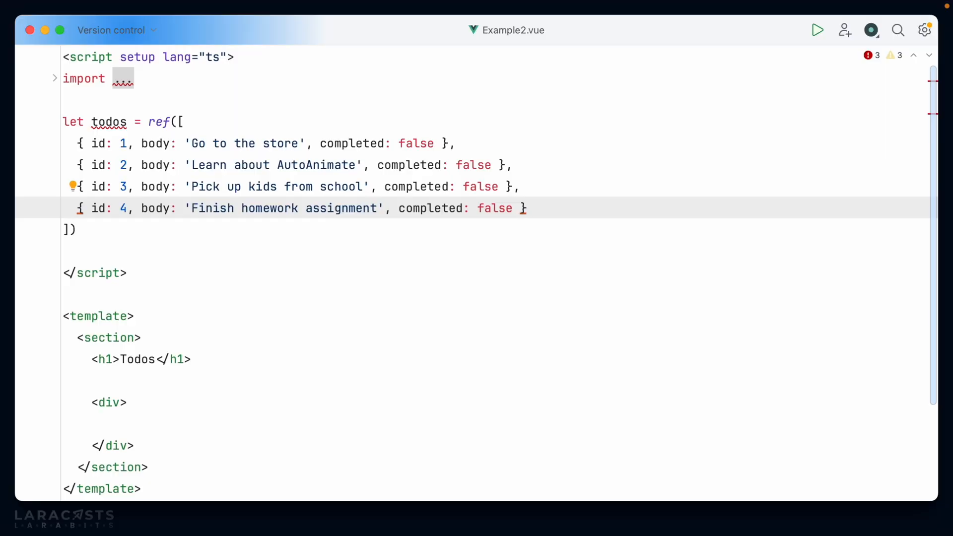
# - Add <div v-for="todo in todos" :key="todo.id"> to loop over the todos
pyautogui.scroll(-3)
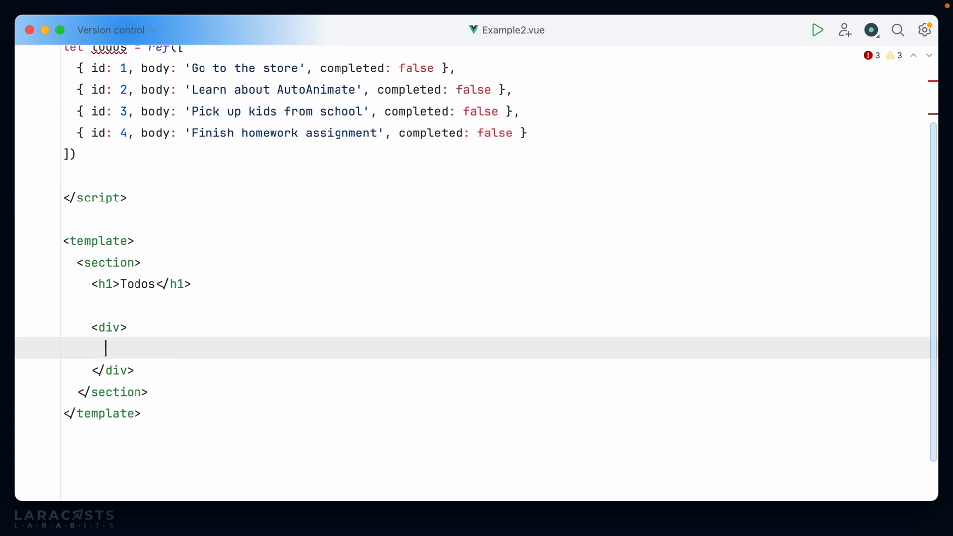
pyautogui.write('<div v-for=""></div>')
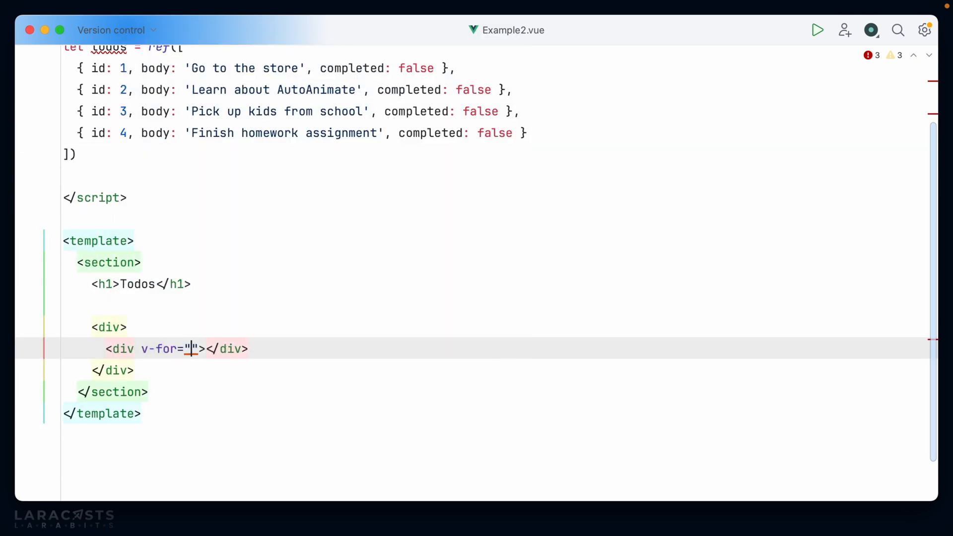
pyautogui.write('todo in')
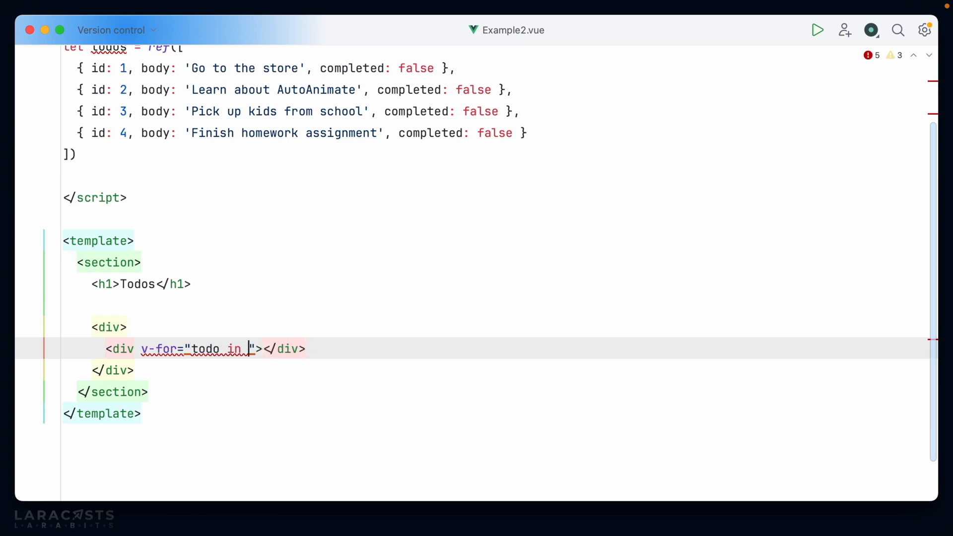
pyautogui.write('todos" :key=')
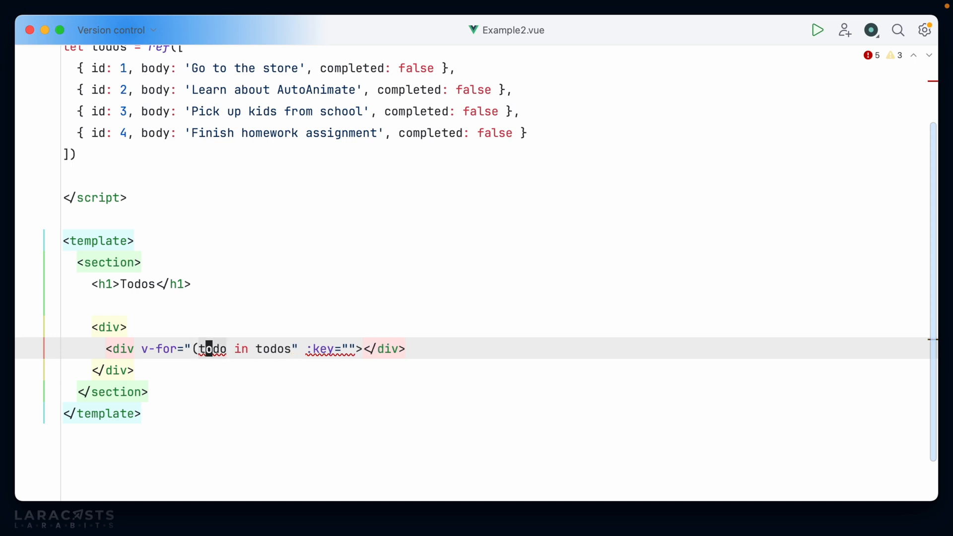
pyautogui.write(', index)')
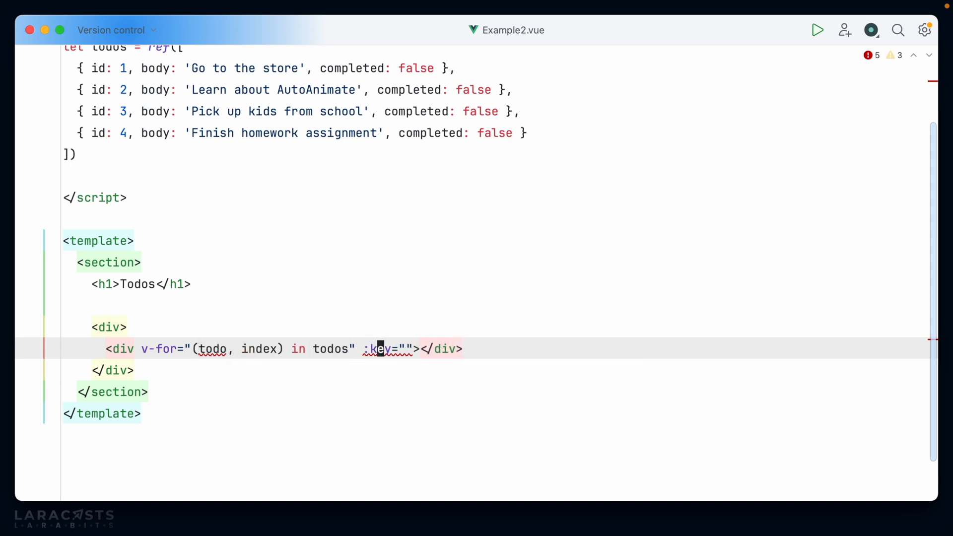
pyautogui.write('in')
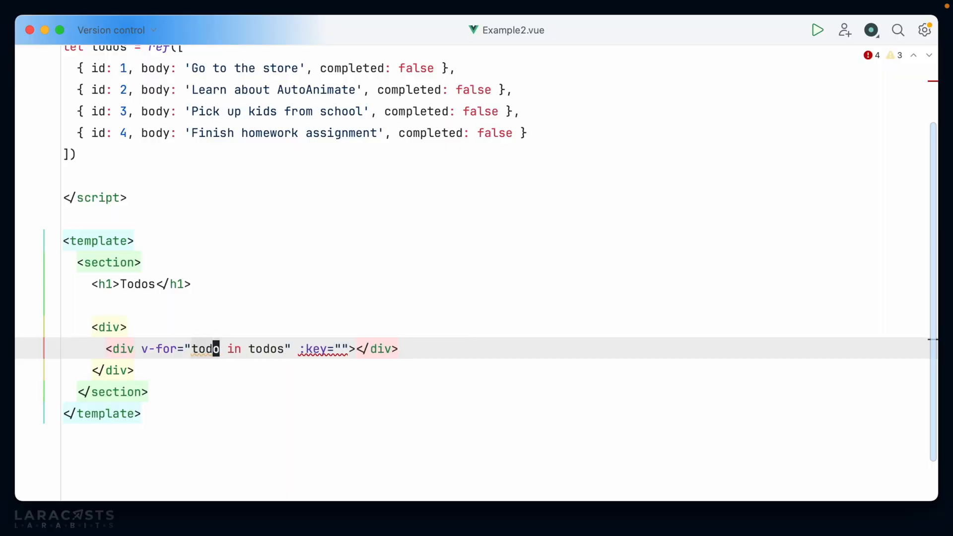
pyautogui.write('todo.id')
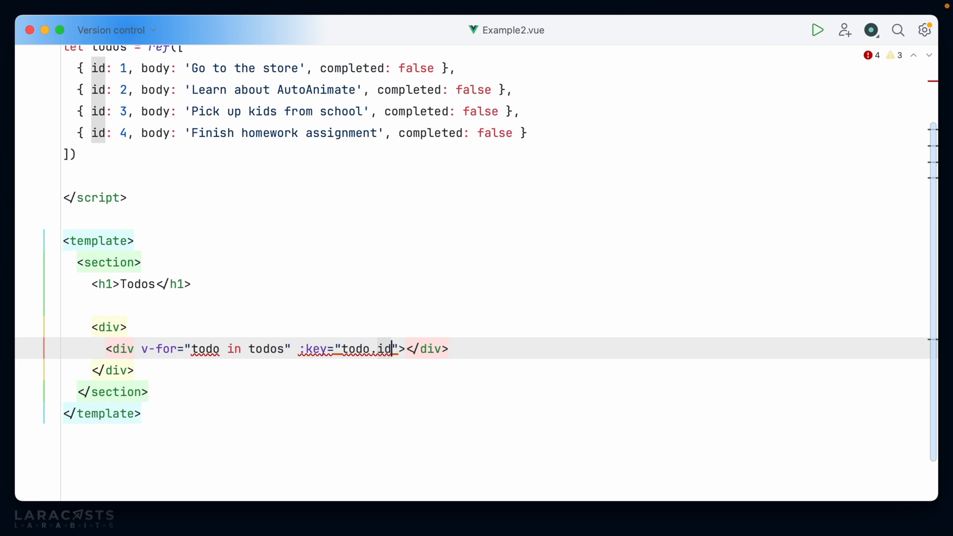
# - Render {{ todo.body }} and a form with a checkbox bound via :checked="todo.completed"
pyautogui.write('v-text="')
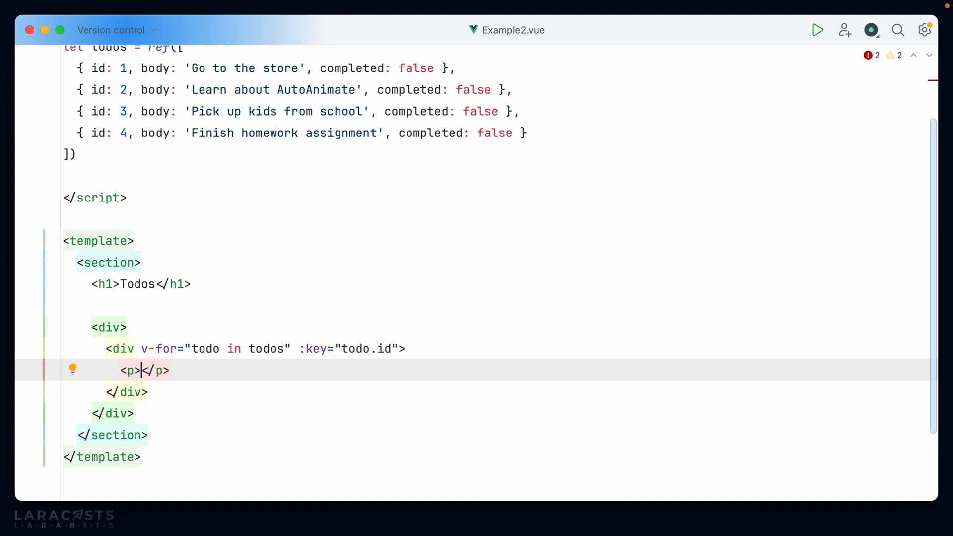
pyautogui.write('{{ todo.')
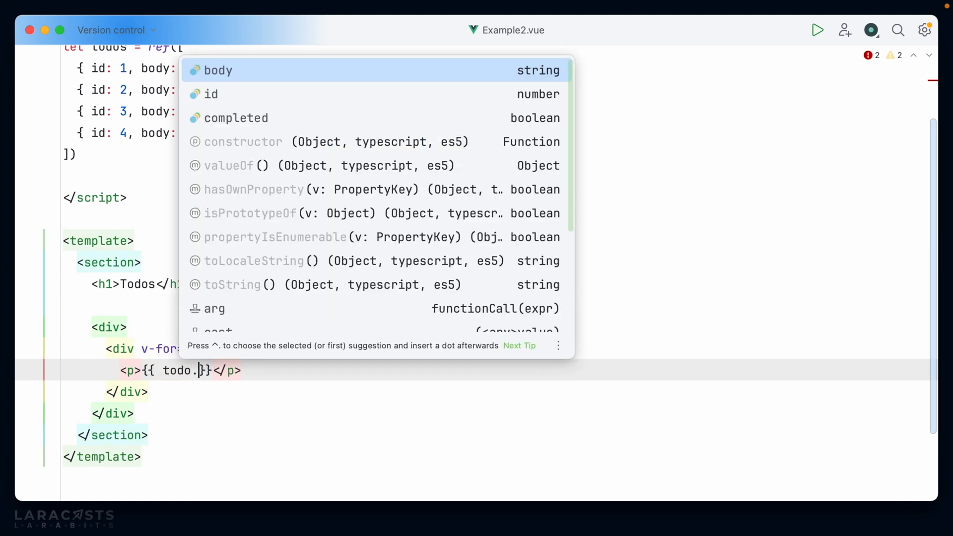
pyautogui.click(218, 70)
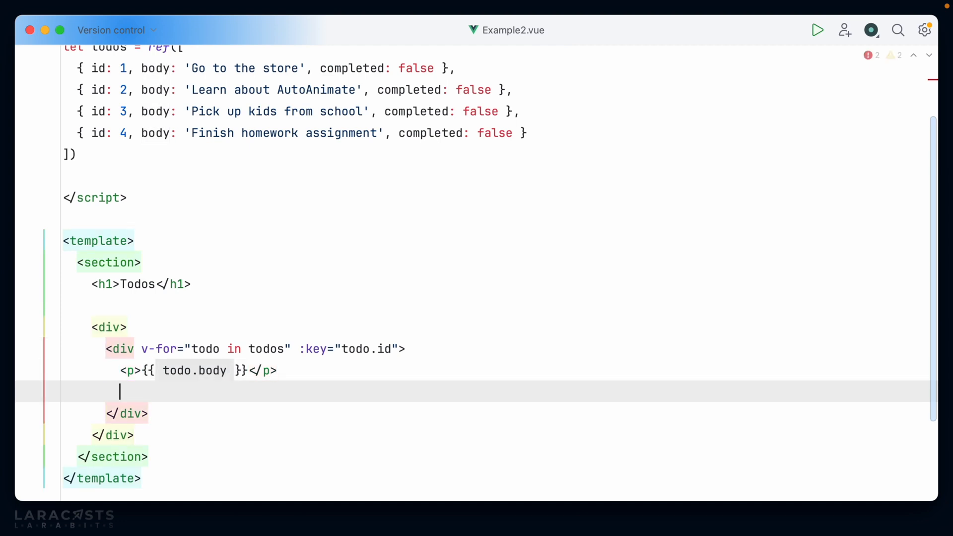
pyautogui.write('form action="">')
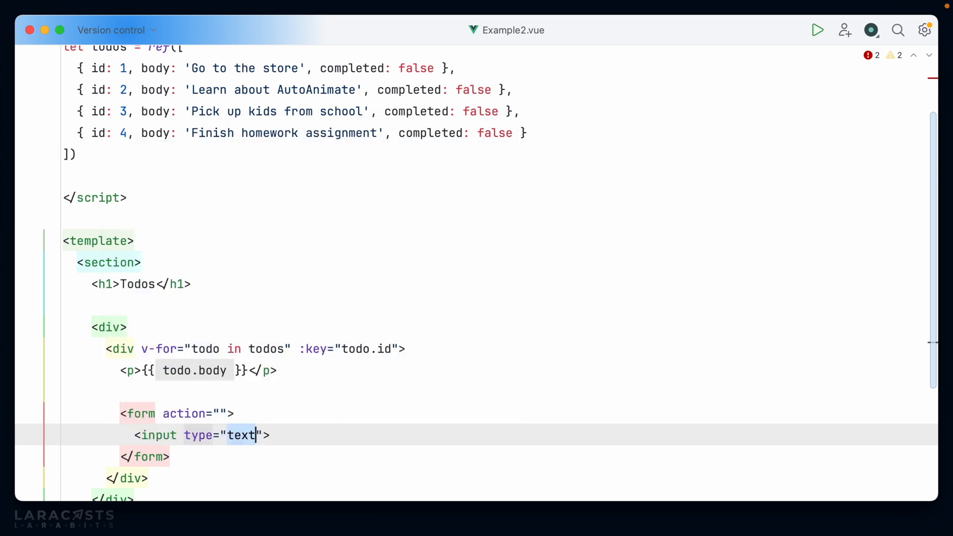
pyautogui.write('chk')
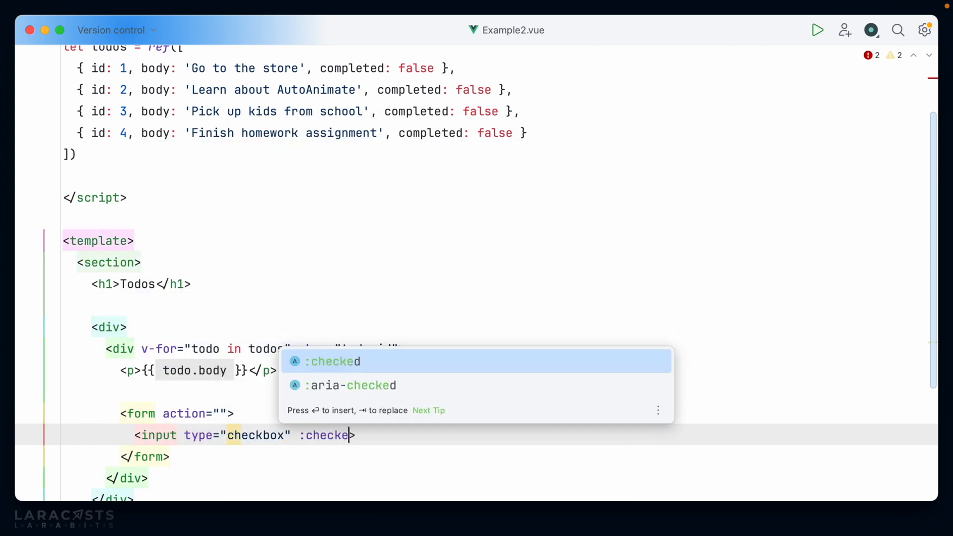
pyautogui.write('="todo.completed')
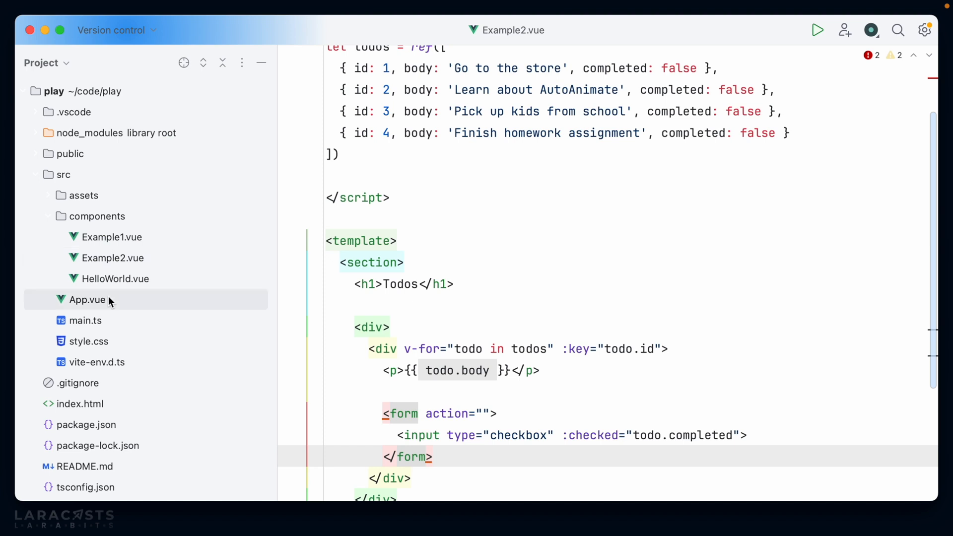
# - Open the App.vue root component after reviewing the unstyled Todos page
pyautogui.click(87, 298)
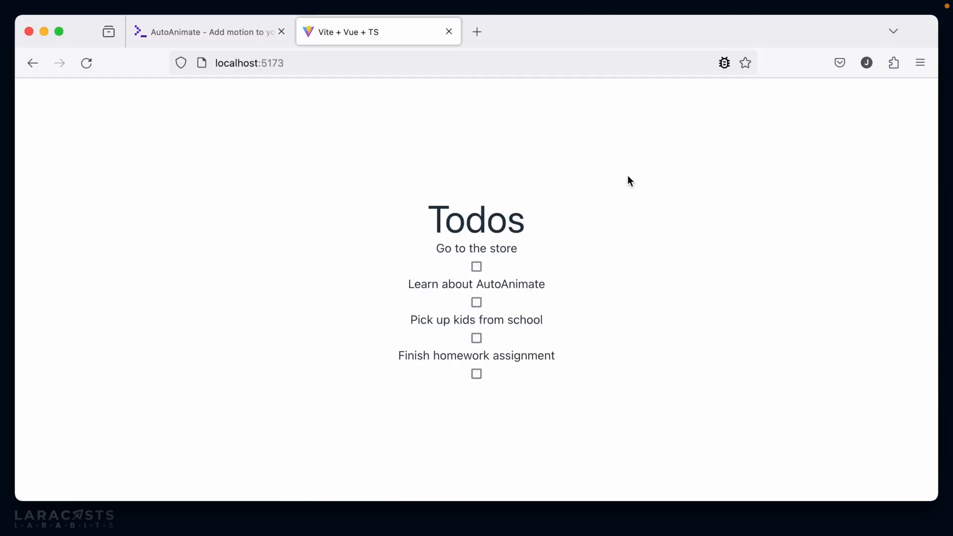
pyautogui.moveTo(608, 355)
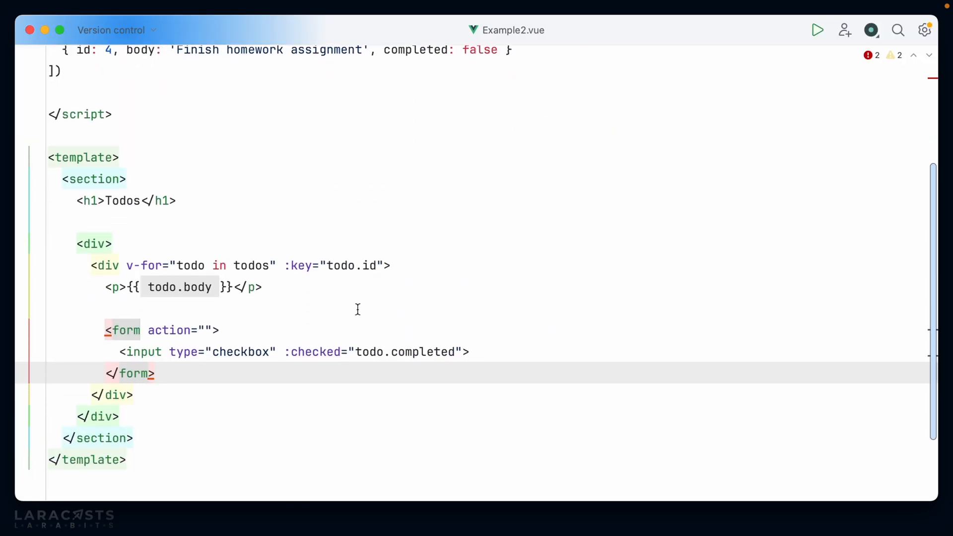
# - Give the v-for div class="flex justify-between gap-x-6 bg-gray-200 mb-4 py-2 rounded"
pyautogui.write('class="flex justify')
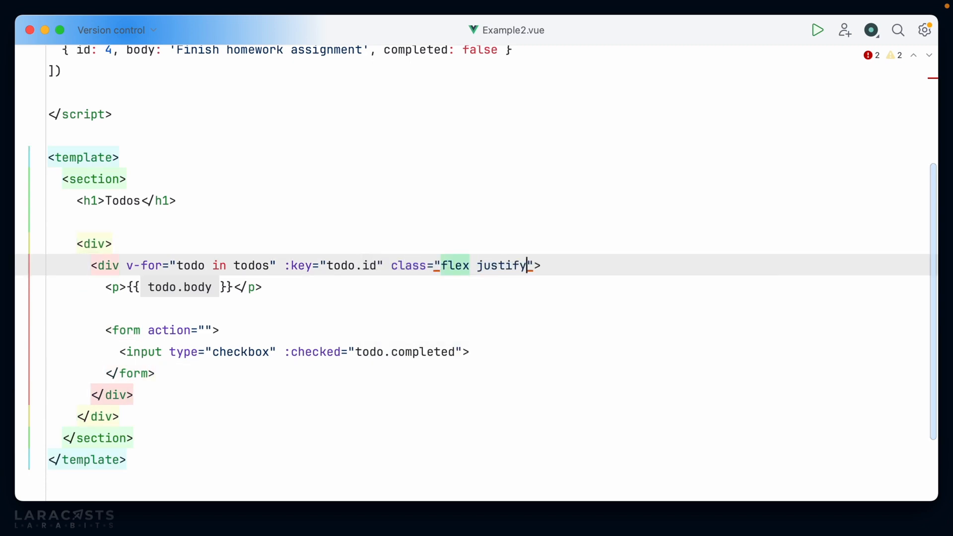
pyautogui.write('-between')
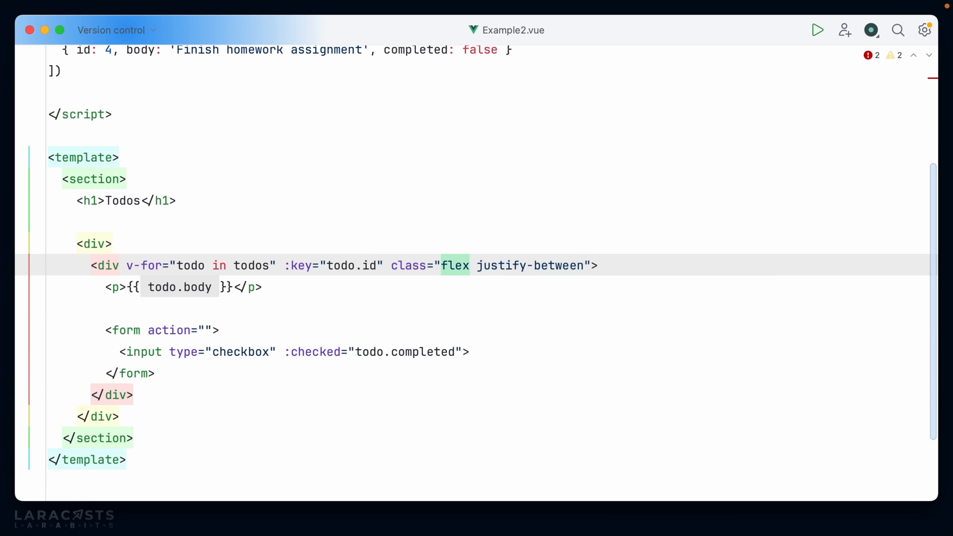
pyautogui.moveTo(576, 312)
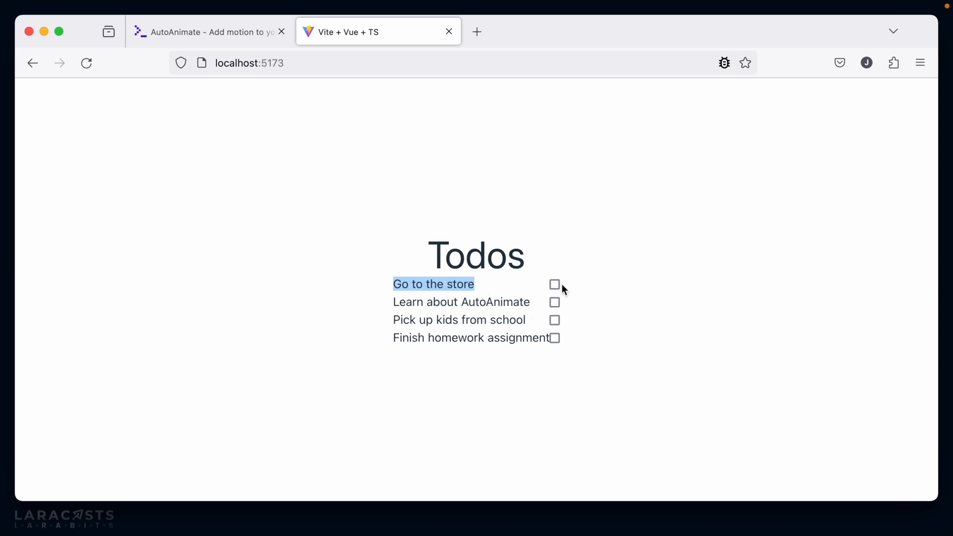
pyautogui.moveTo(444, 289)
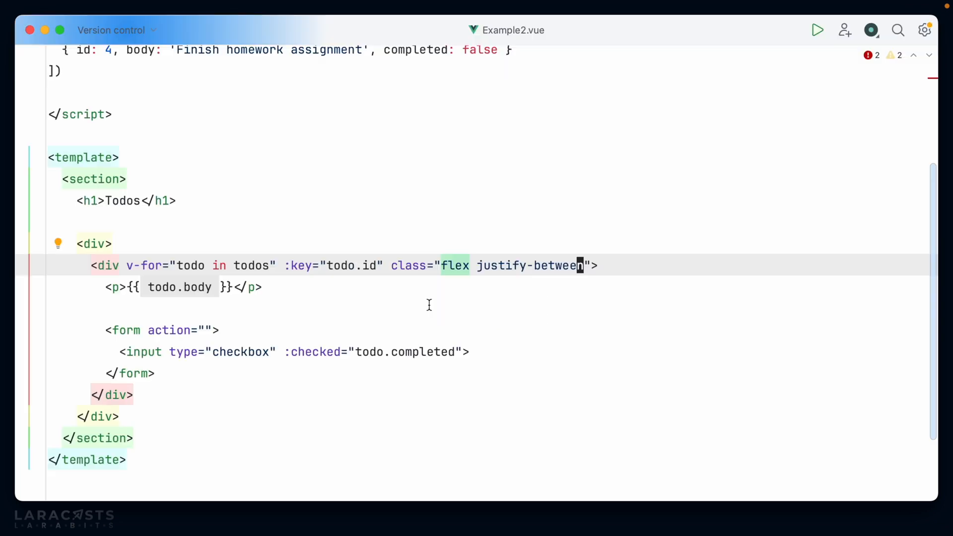
pyautogui.write('gap-x')
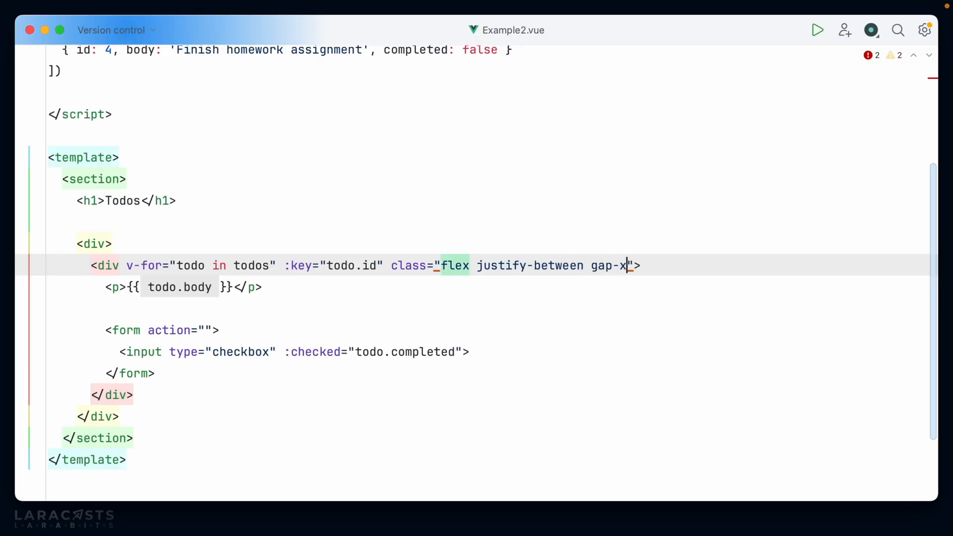
pyautogui.write('-6')
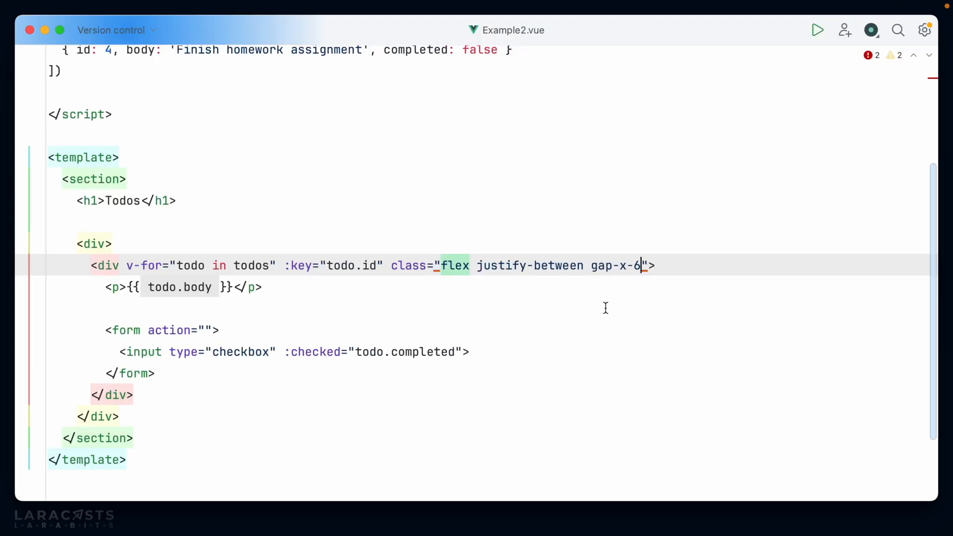
pyautogui.write('bg-gr')
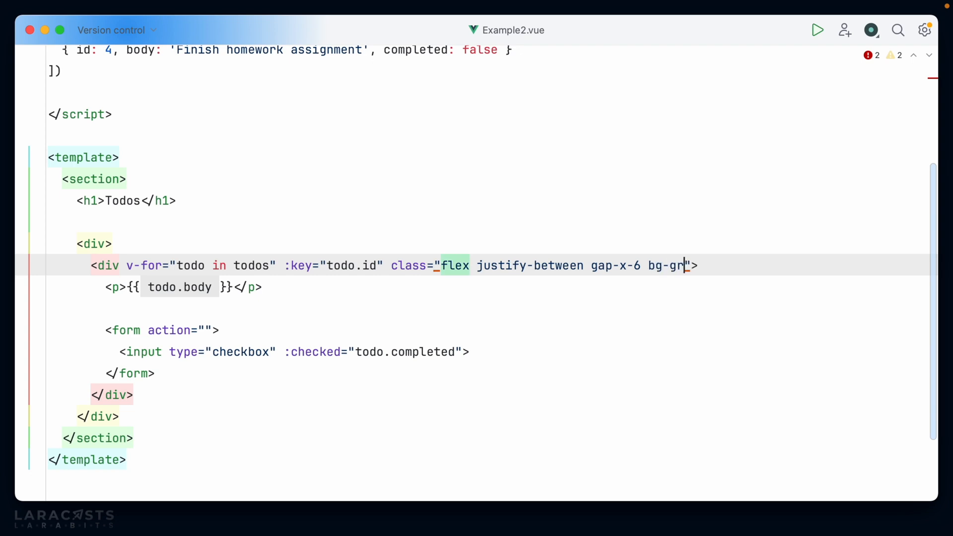
pyautogui.write('ay-200')
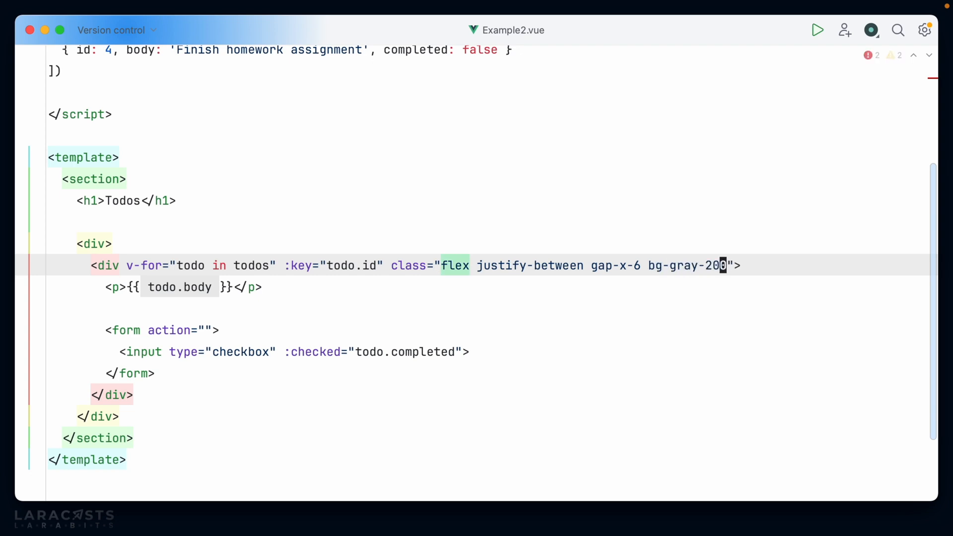
pyautogui.write('m')
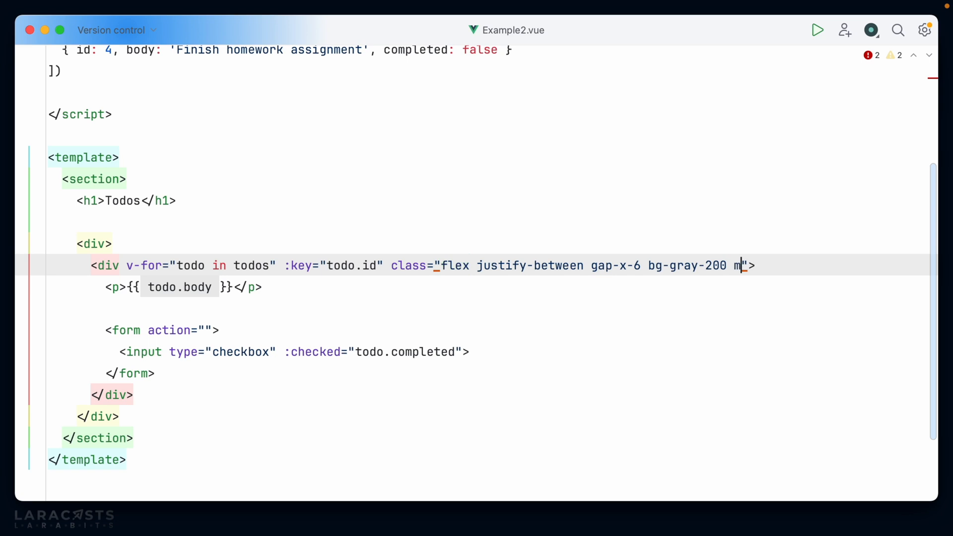
pyautogui.write('b-4 px-3')
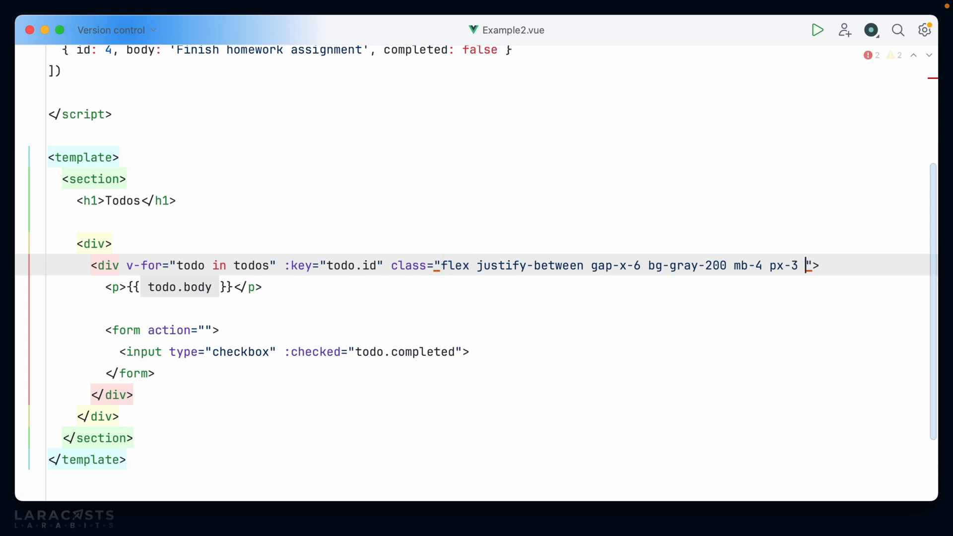
pyautogui.write('py-2 rounded')
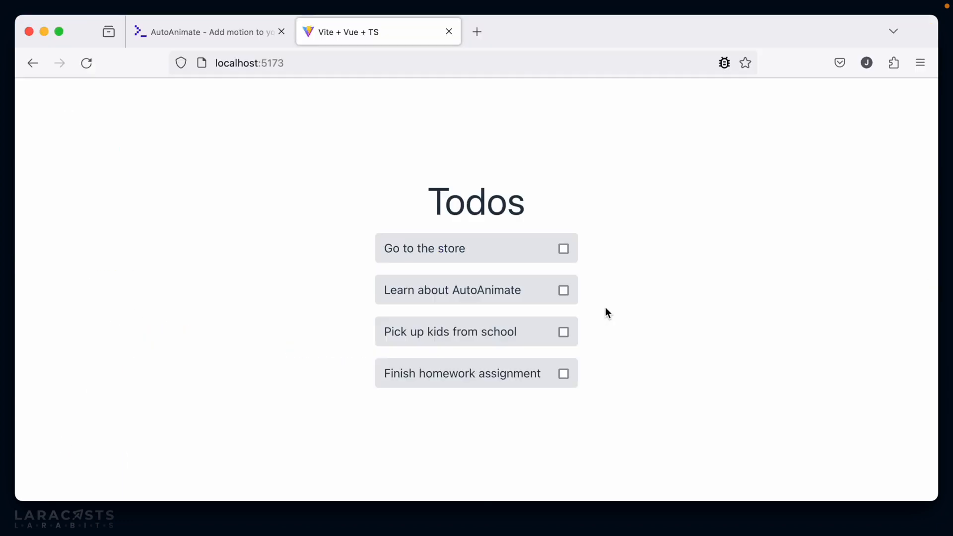
pyautogui.moveTo(595, 287)
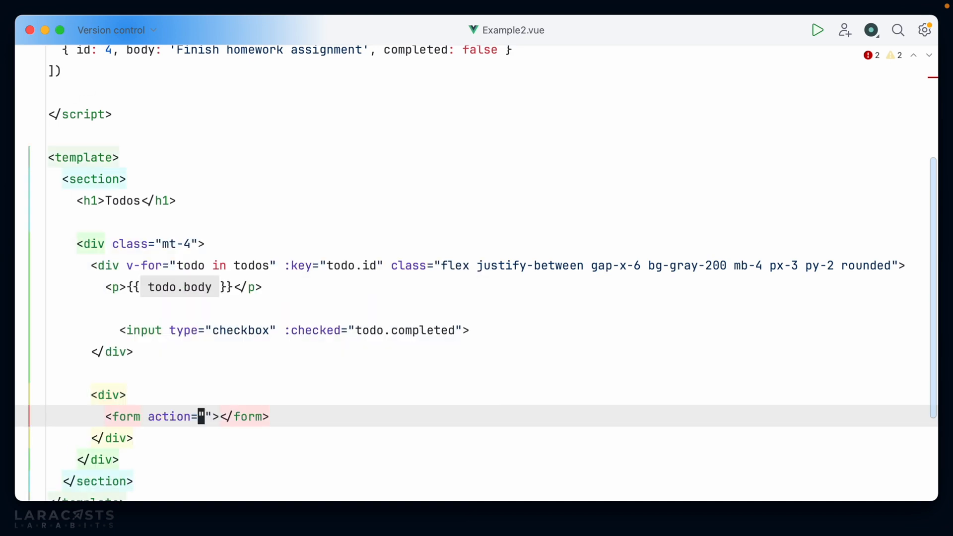
# - Add a bordered textarea with four rows inside the form
pyautogui.write('<textarea name="" id="" cols="30" rows="10"></textarea>')
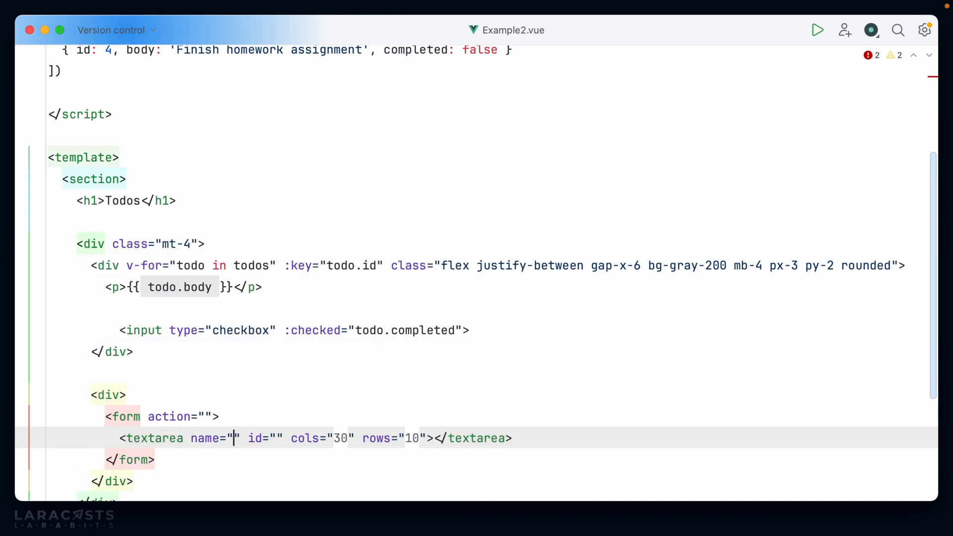
pyautogui.write('class="border')
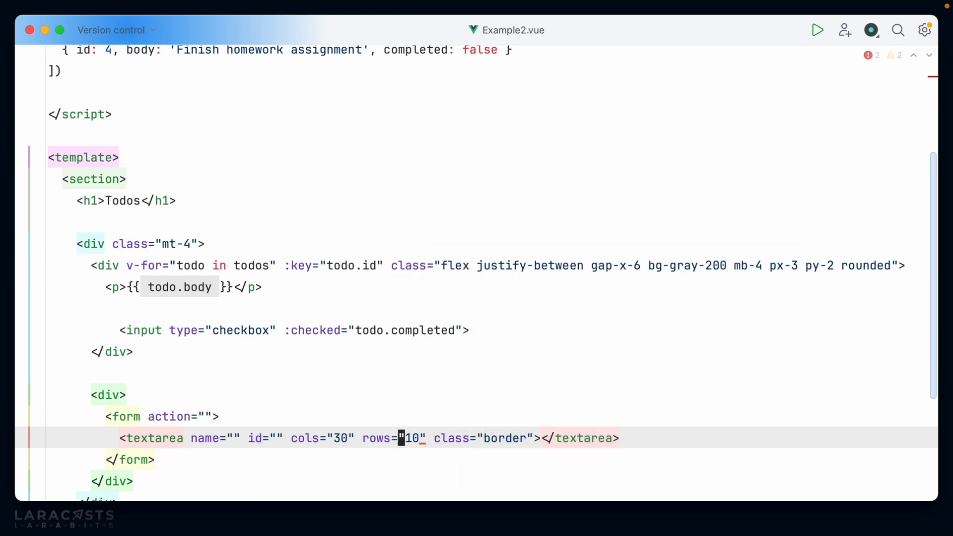
pyautogui.write('4')
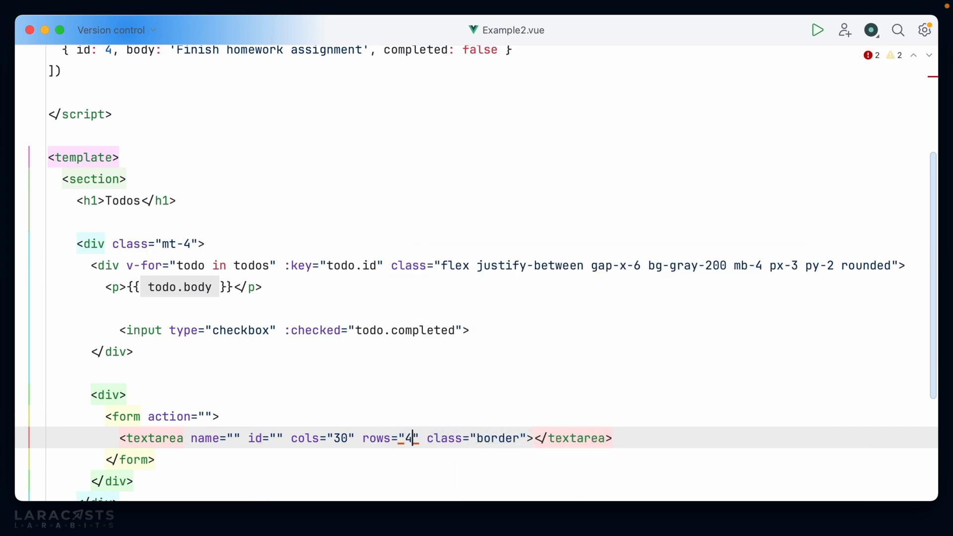
pyautogui.click(343, 31)
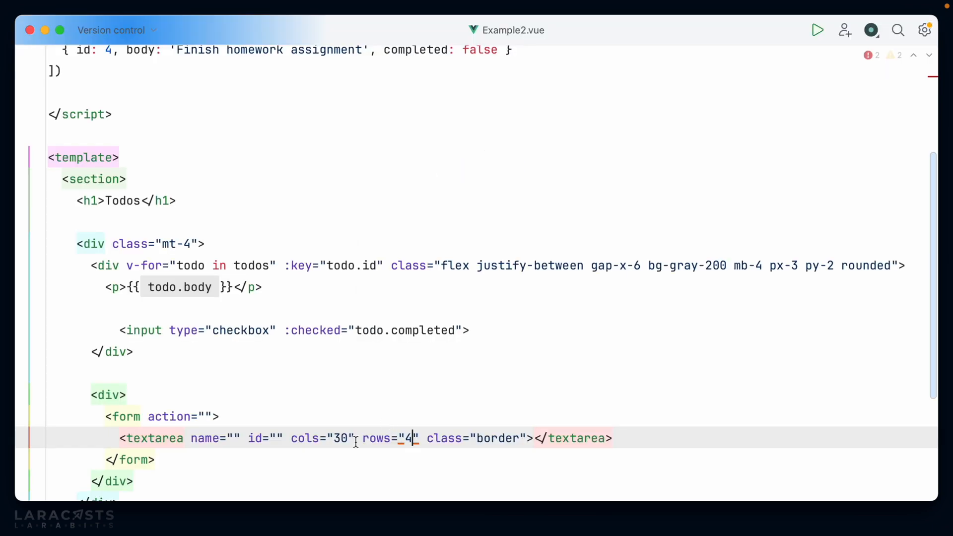
pyautogui.write('button>Submit</button>')
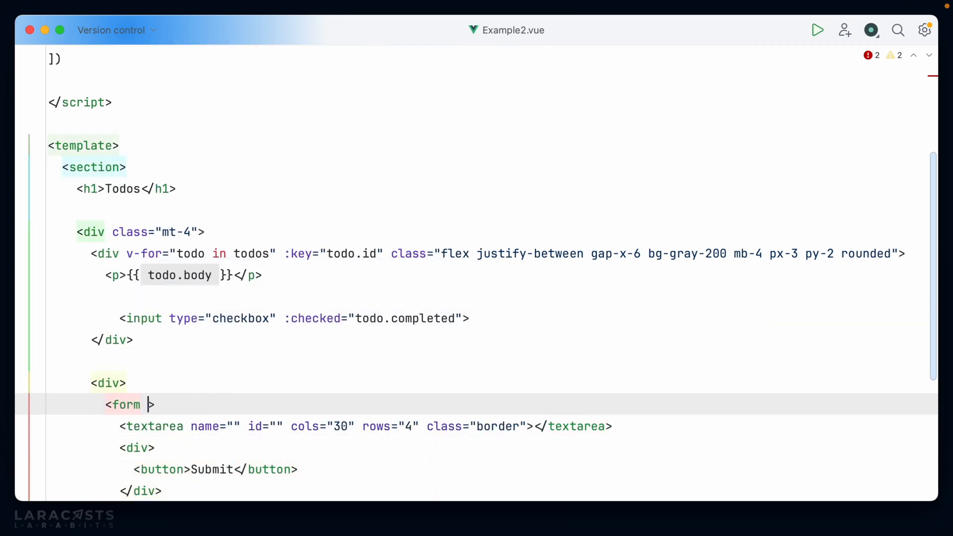
pyautogui.write('@submit.prevent=""')
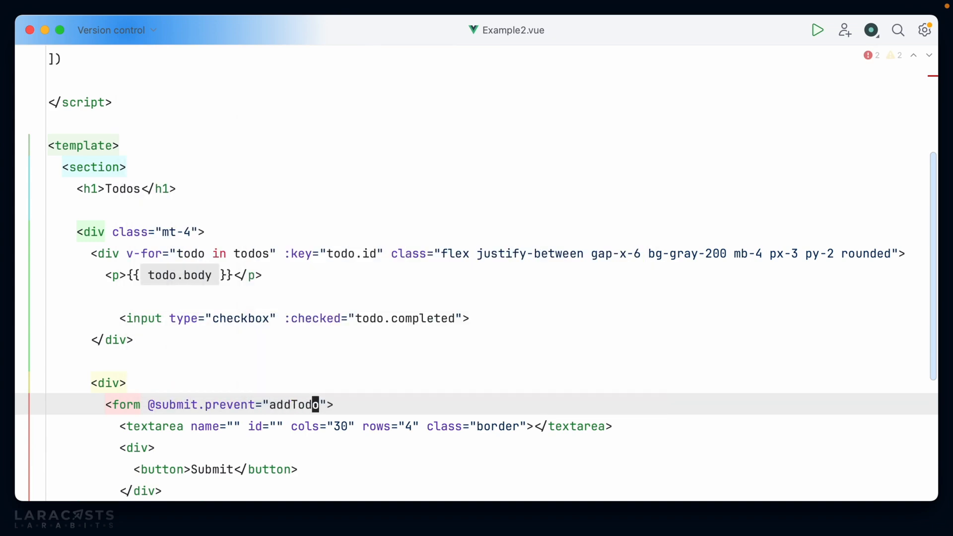
# - Declare an addTodo function and a newTodo ref bound to the textarea via v-model
pyautogui.scroll(3)
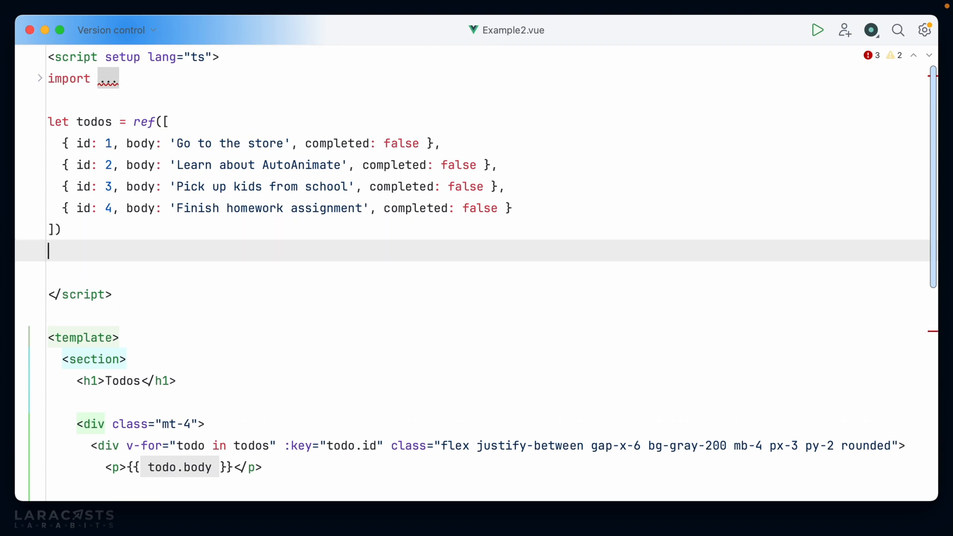
pyautogui.write('function addTodo()')
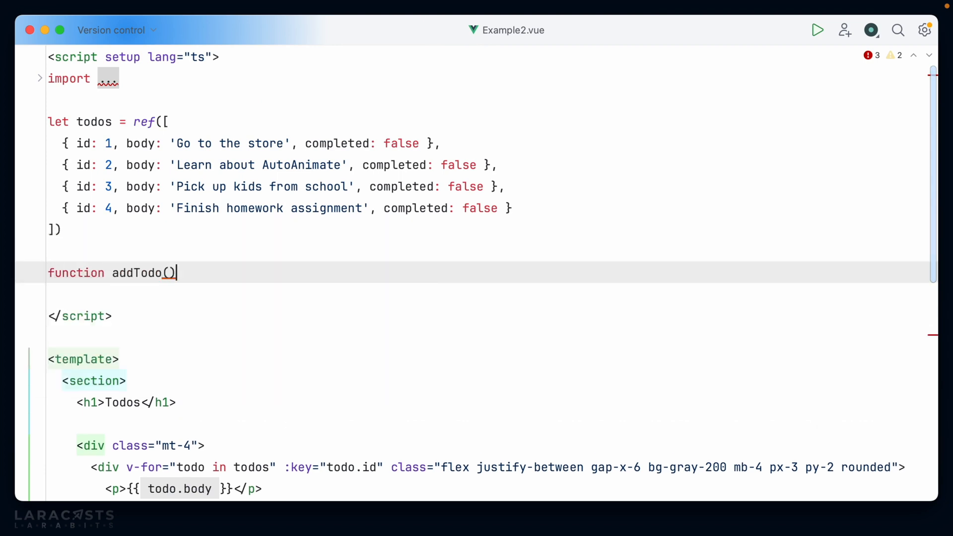
pyautogui.write('{')
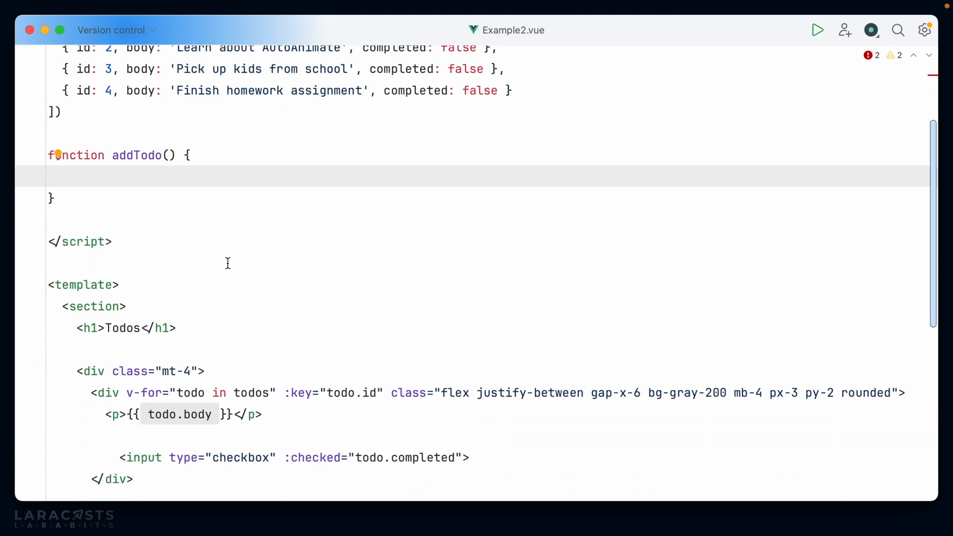
pyautogui.scroll(-3)
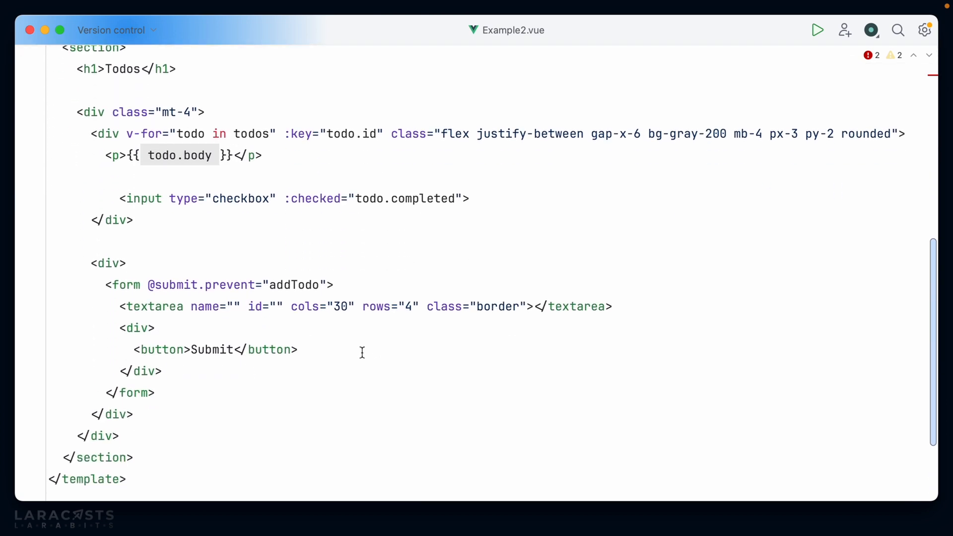
pyautogui.click(531, 306)
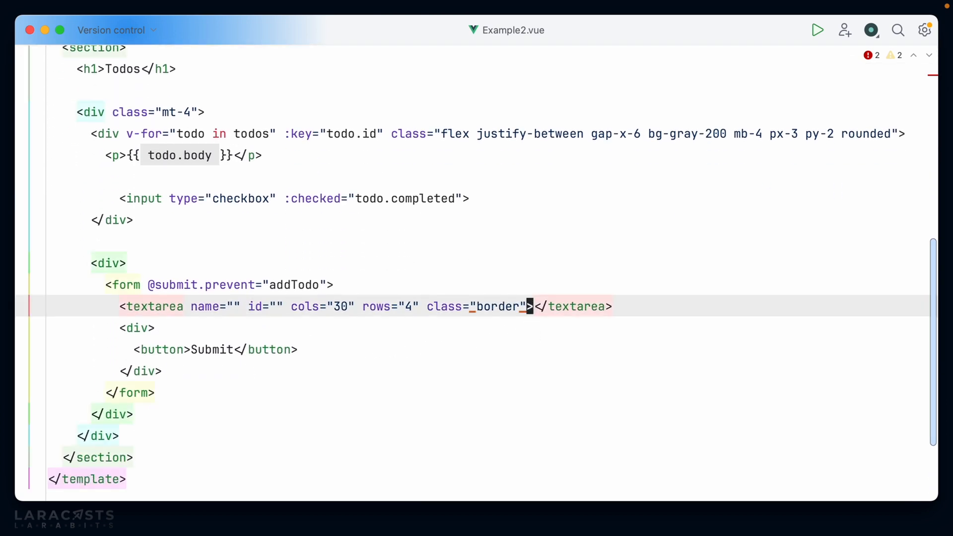
pyautogui.write('v-model="new"')
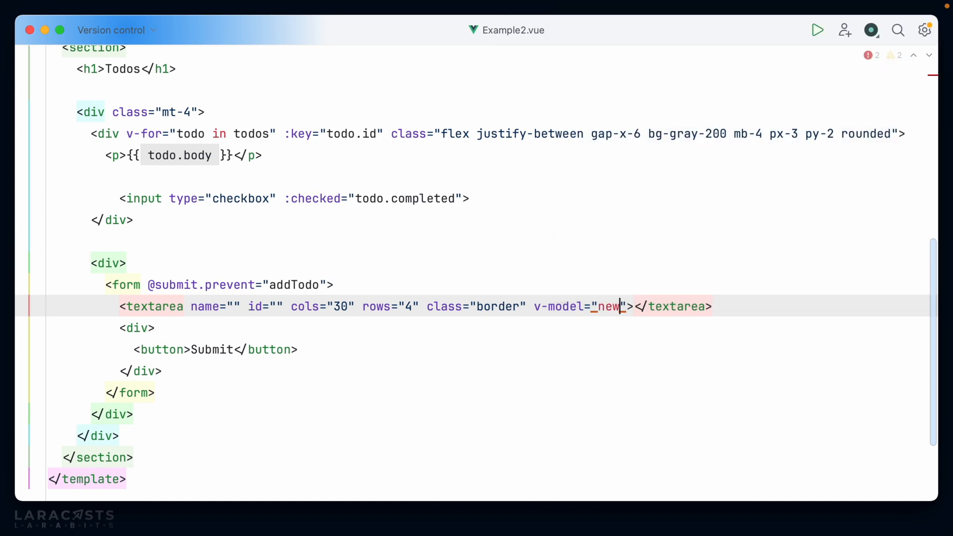
pyautogui.scroll(3)
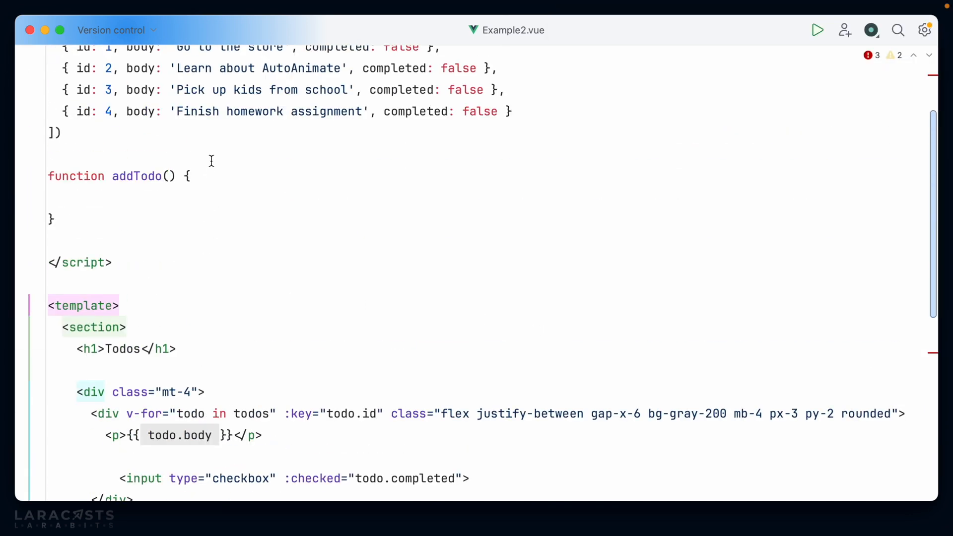
pyautogui.write("let newTodo = ref('');")
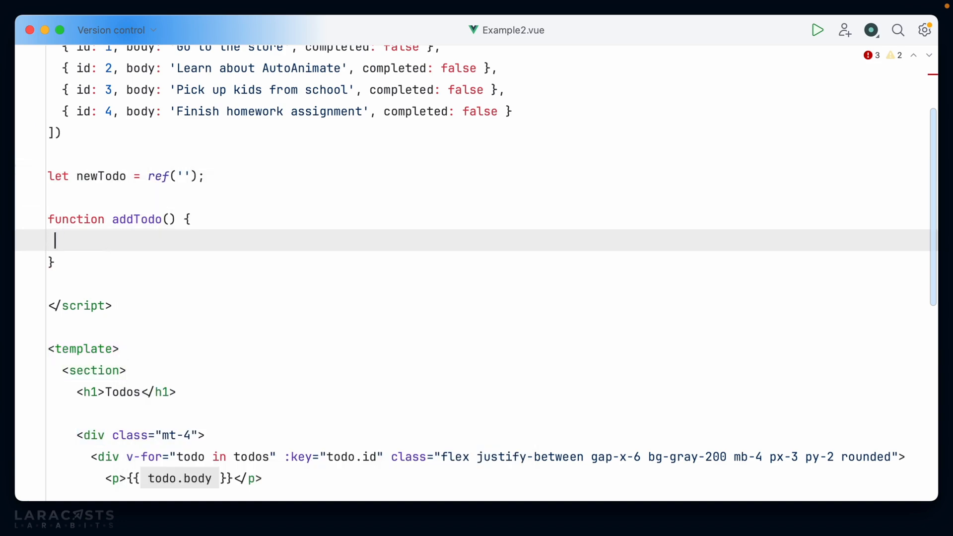
pyautogui.write('todos.push({')
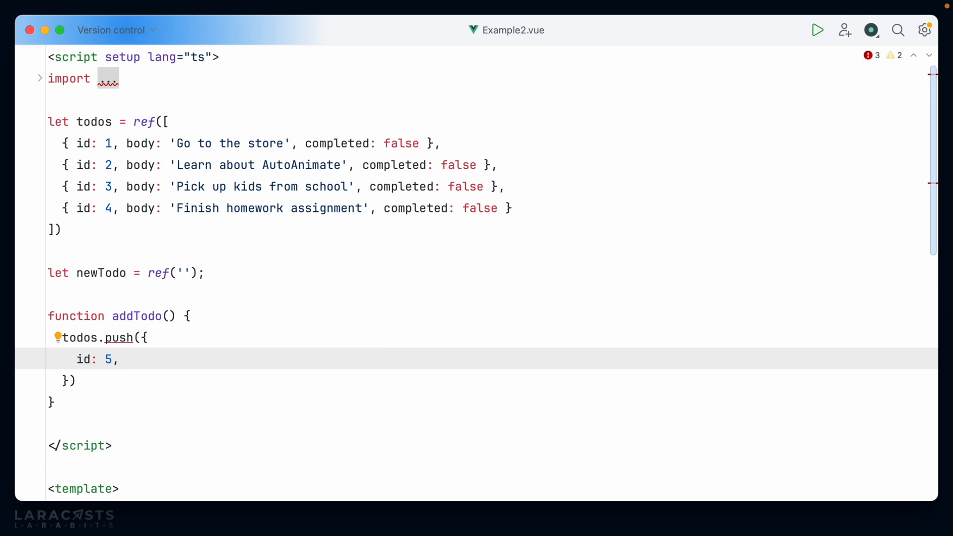
# - Push a todo with id todos.length + 1 and body newTodo.value, and mark the textarea required
pyautogui.click(118, 359)
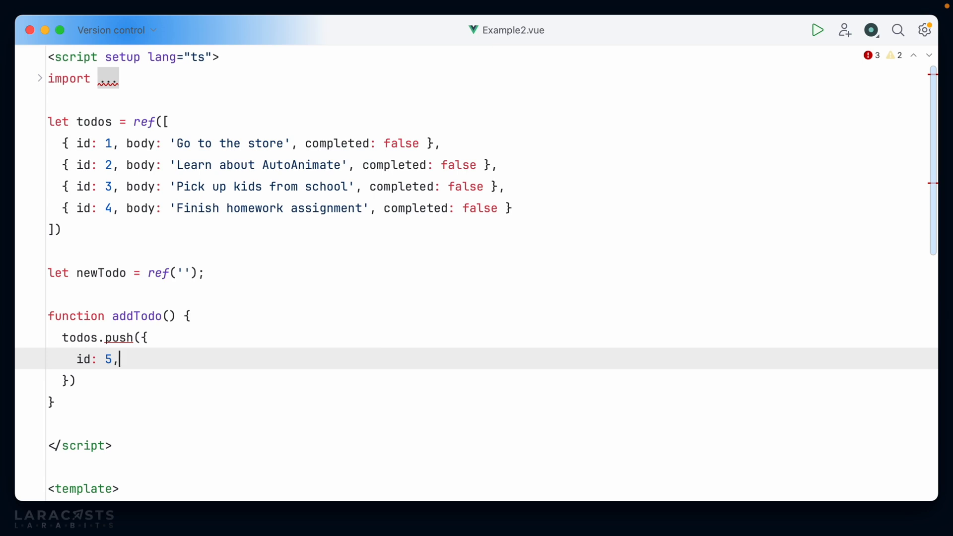
pyautogui.write('todos.length + 1')
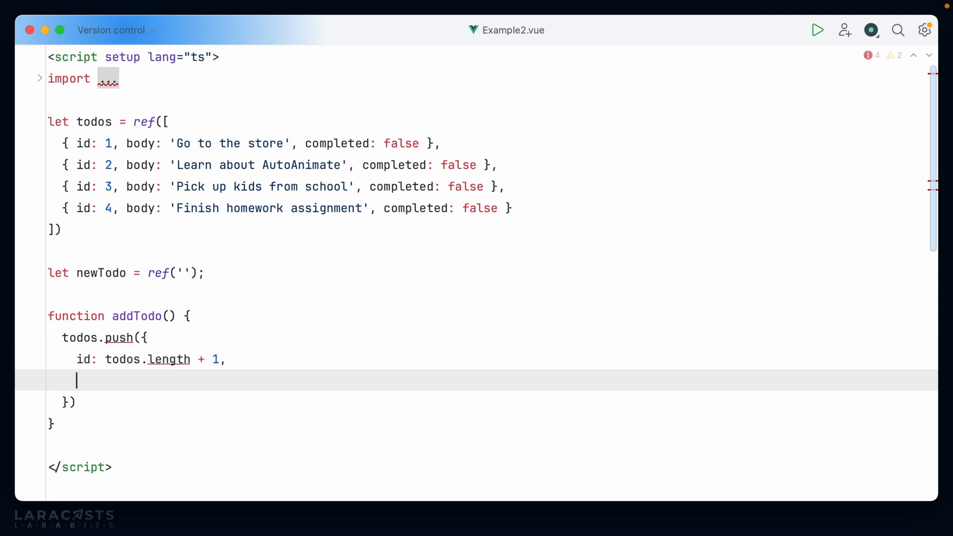
pyautogui.write('body: newTodo.value,')
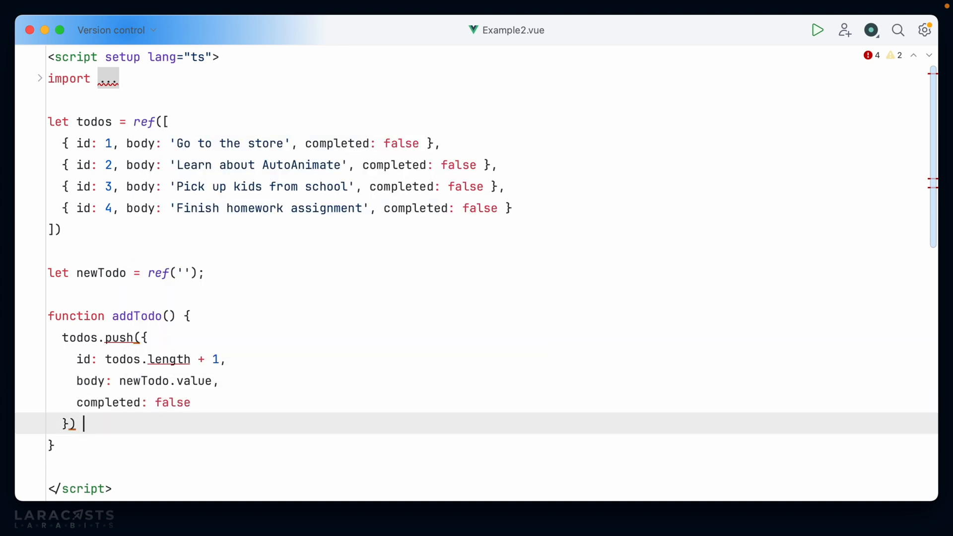
pyautogui.scroll(-3)
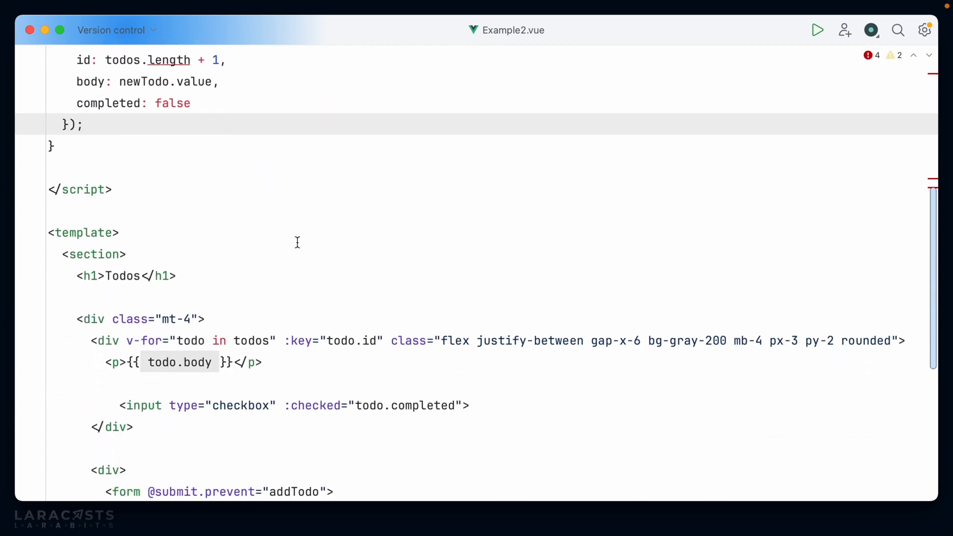
pyautogui.scroll(-3)
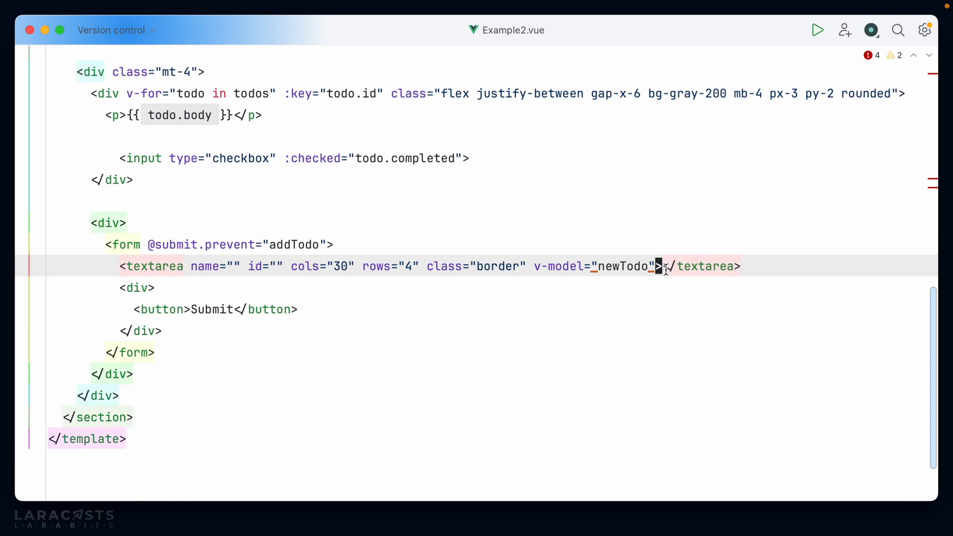
pyautogui.write('required')
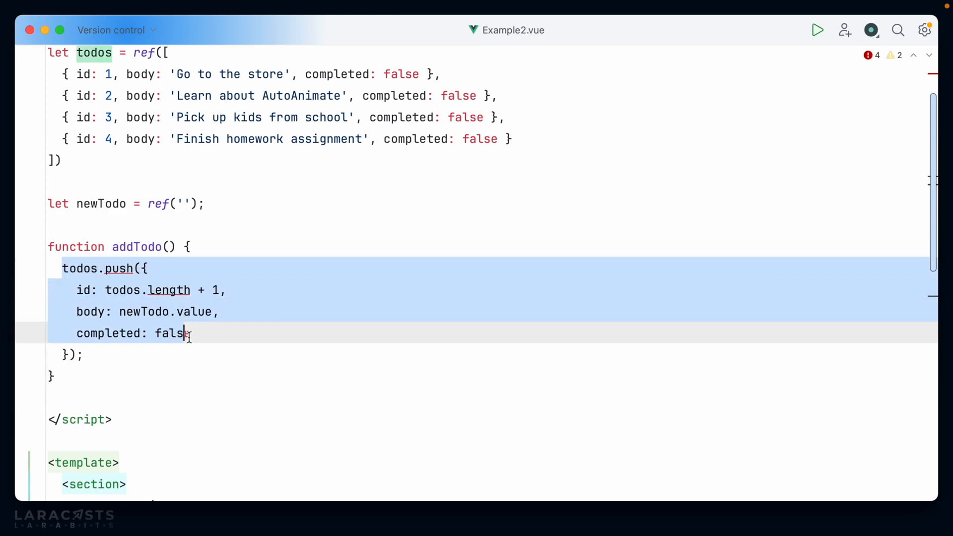
pyautogui.scroll(-3)
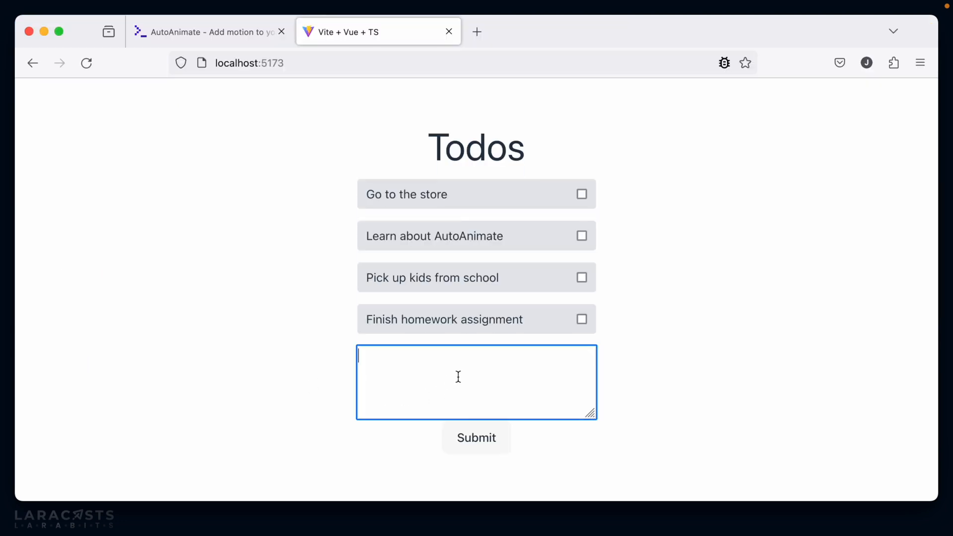
# - Submit a typed todo, hit the todos.push TypeError, and jump to the failing Example2.vue line
pyautogui.write('Finish some thing...')
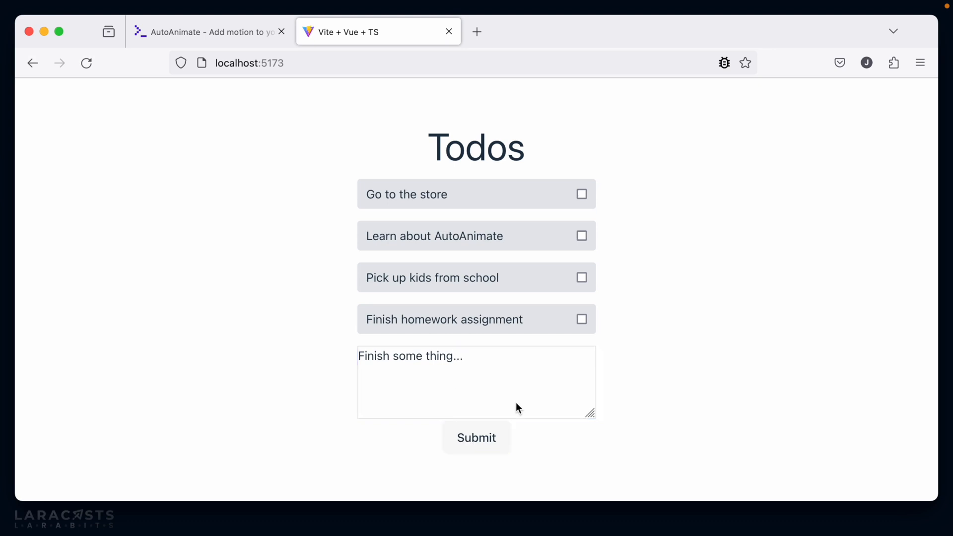
pyautogui.click(475, 438)
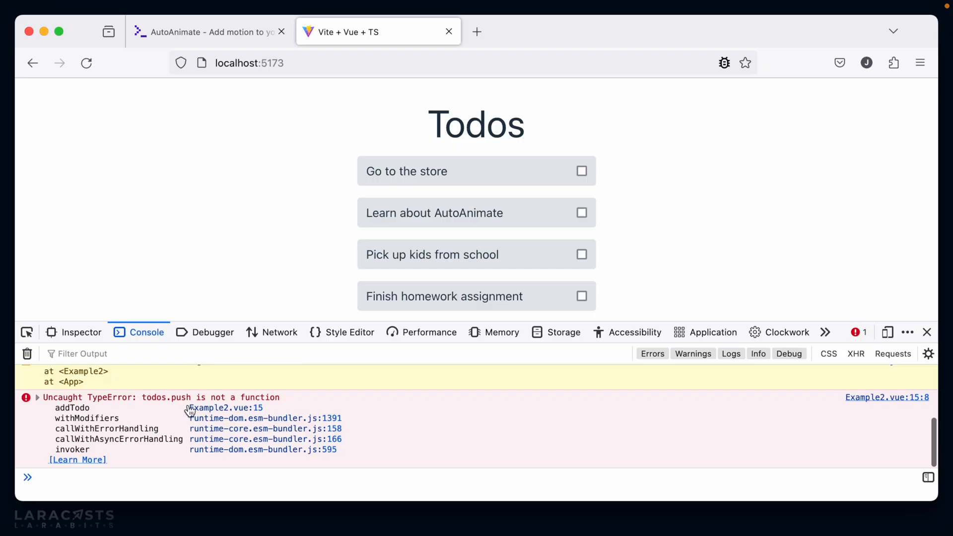
pyautogui.click(886, 397)
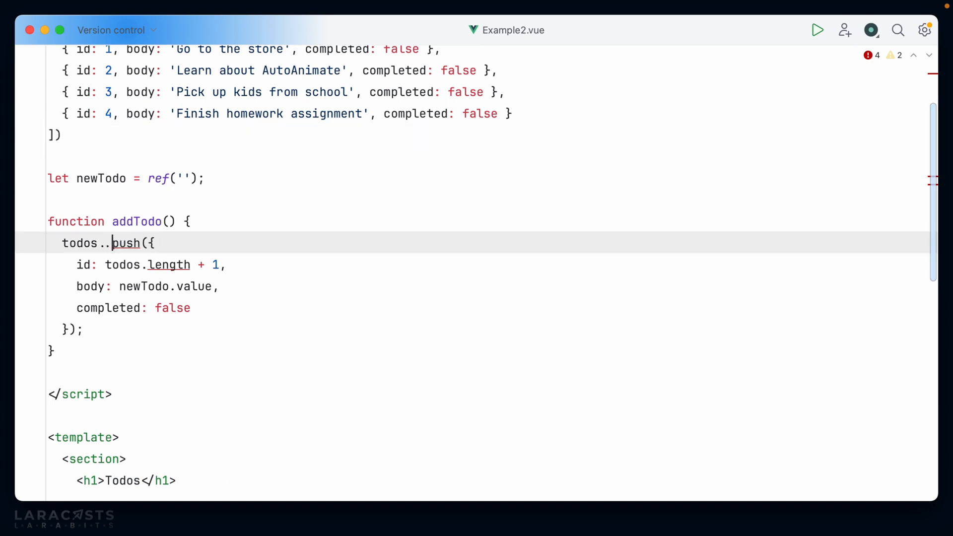
# - Insert .value so addTodo pushes onto todos.value
pyautogui.write('value')
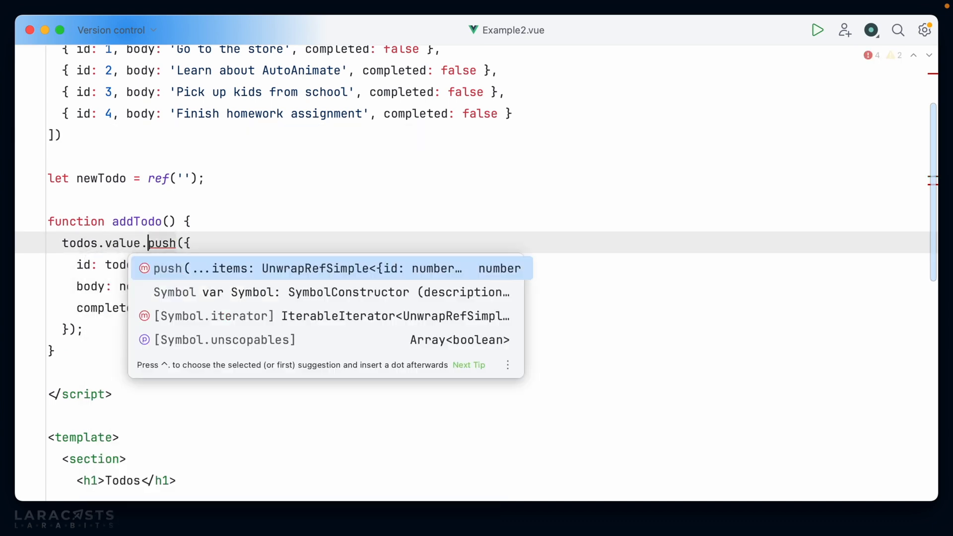
pyautogui.moveTo(332, 302)
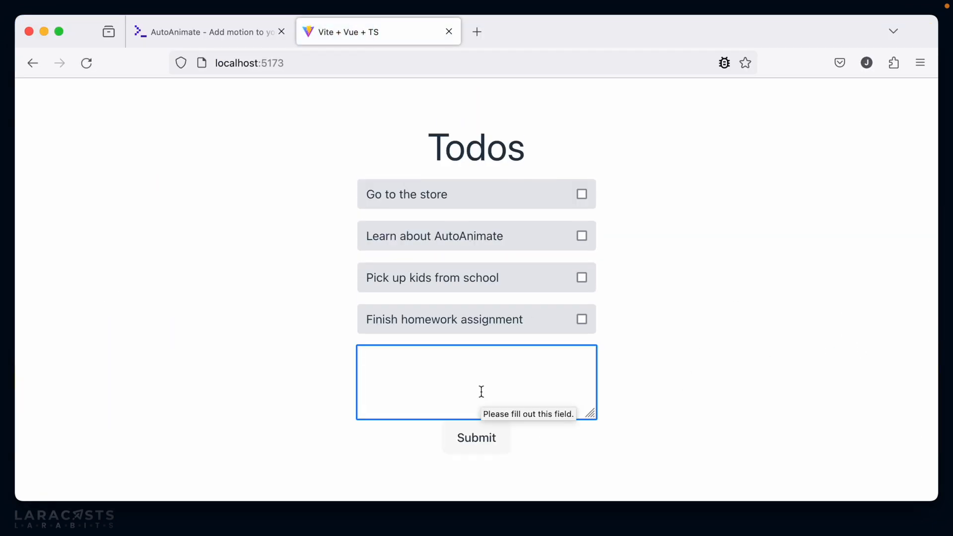
# - Submit 'Finish up that thing' and see it added as a fifth todo row
pyautogui.write('Finish up that thi')
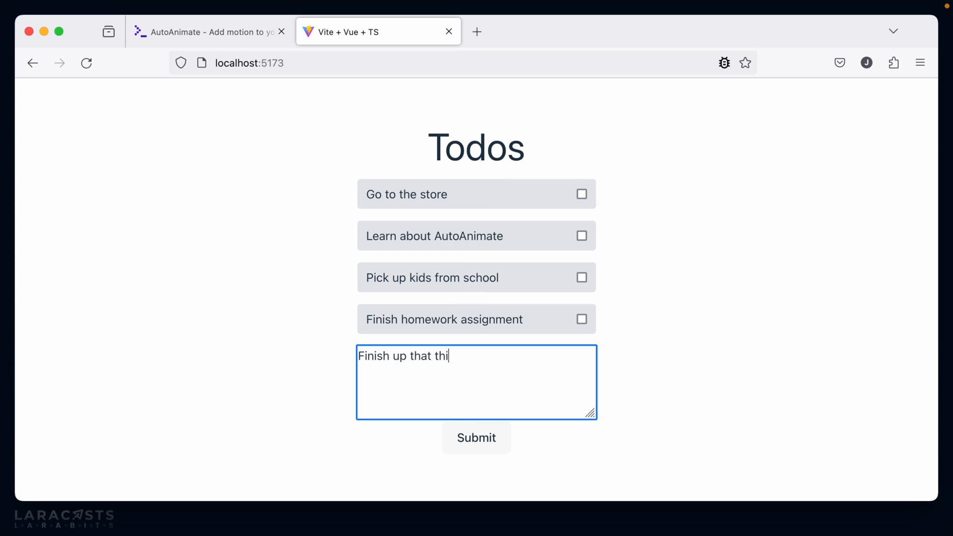
pyautogui.click(475, 436)
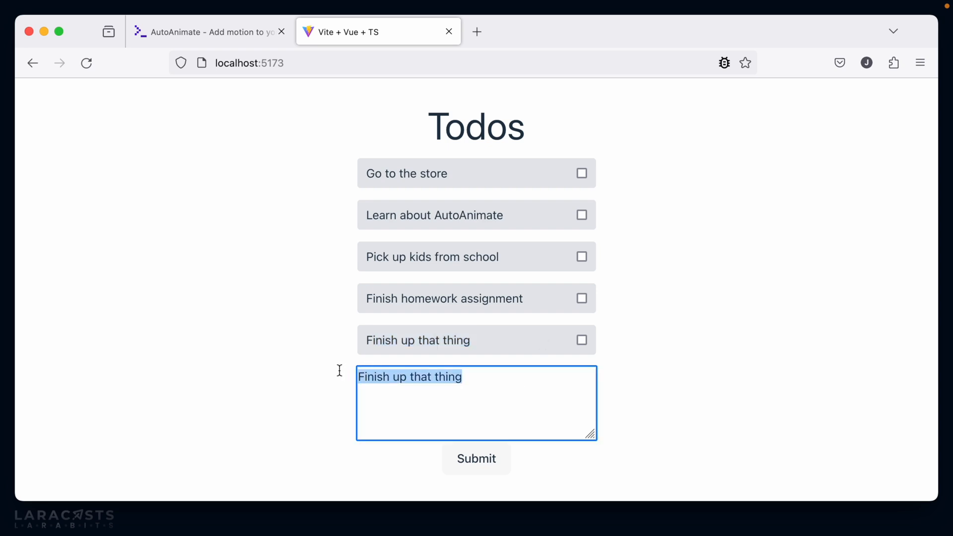
pyautogui.moveTo(341, 375)
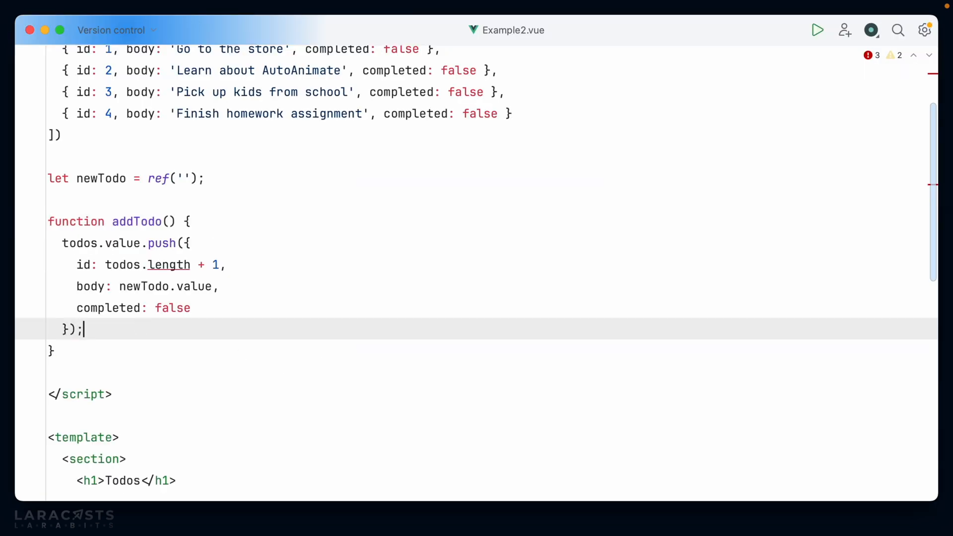
# - Reset newTodo.value to '' after pushing and verify the textarea clears on submit
pyautogui.write('newTodo.v')
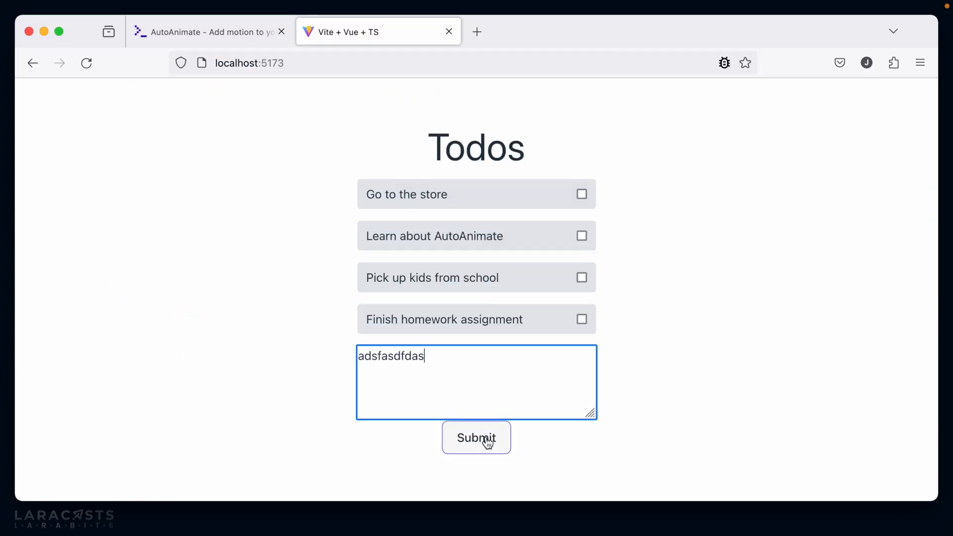
pyautogui.click(475, 437)
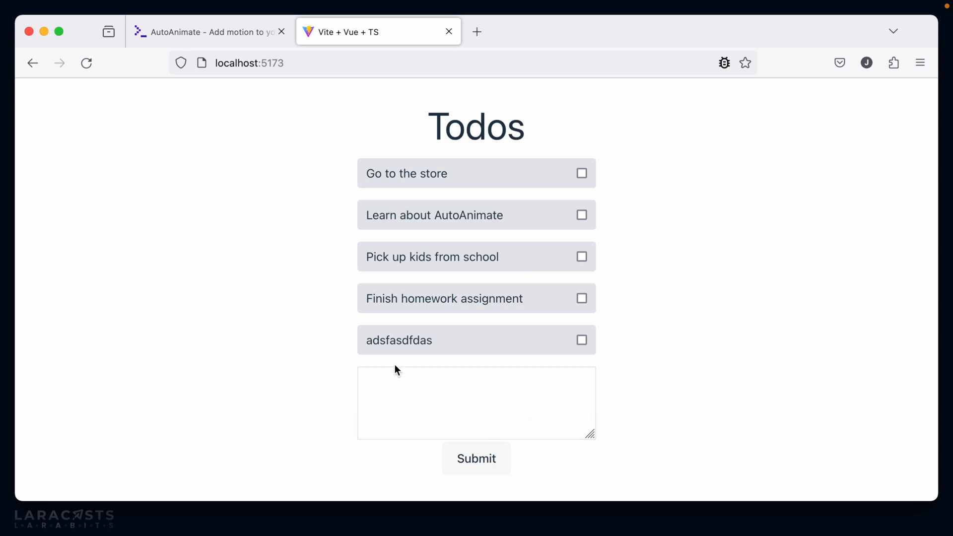
pyautogui.click(210, 32)
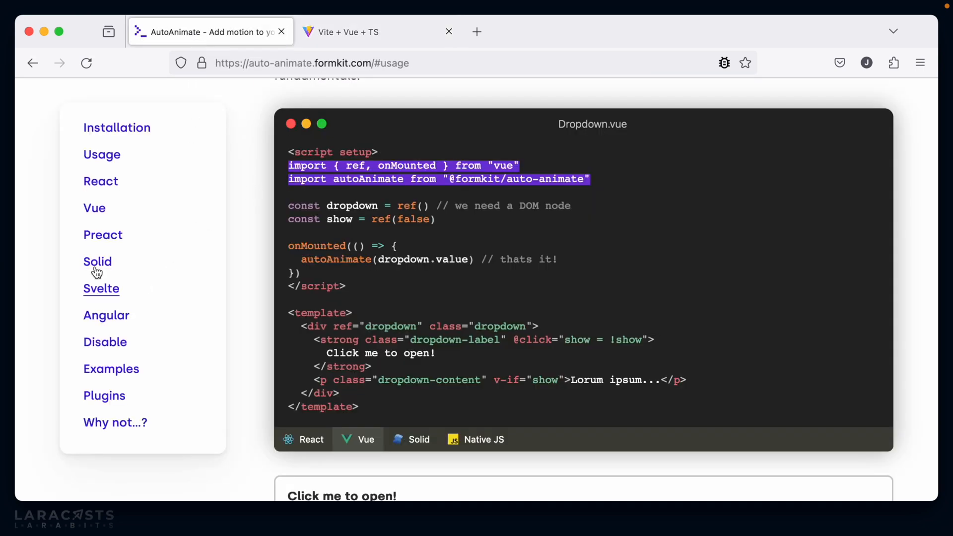
# - Navigate to the Vue section of the docs and select the v-auto-animate directive name
pyautogui.click(94, 208)
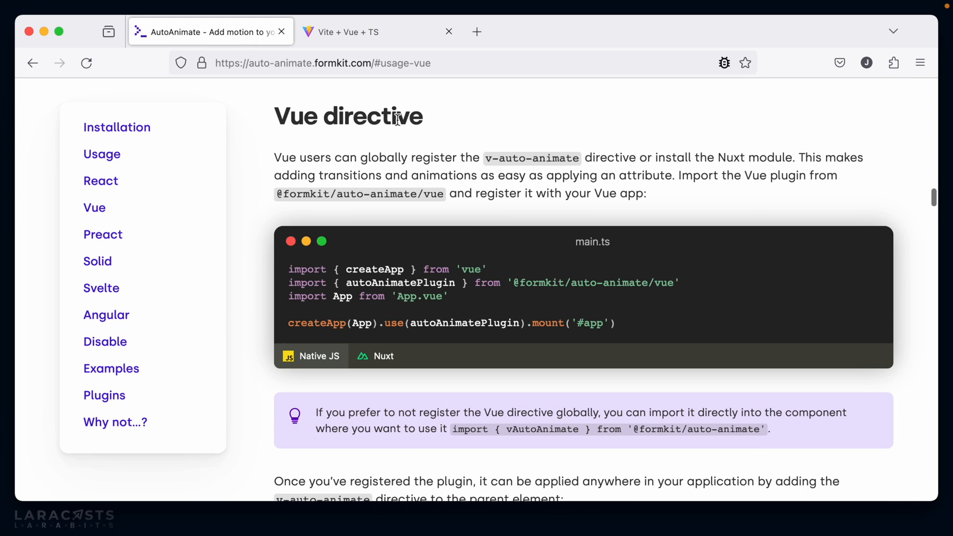
pyautogui.doubleClick(383, 116)
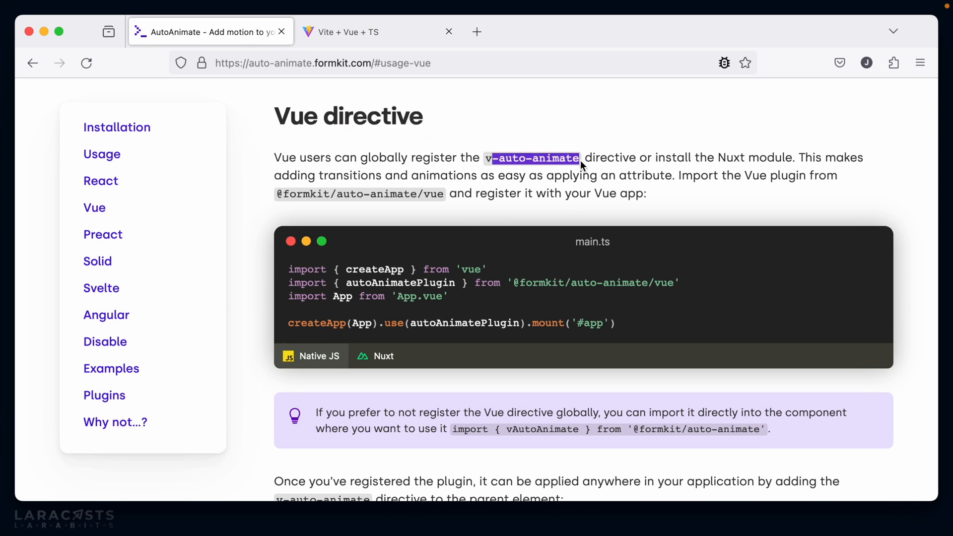
pyautogui.moveTo(594, 263)
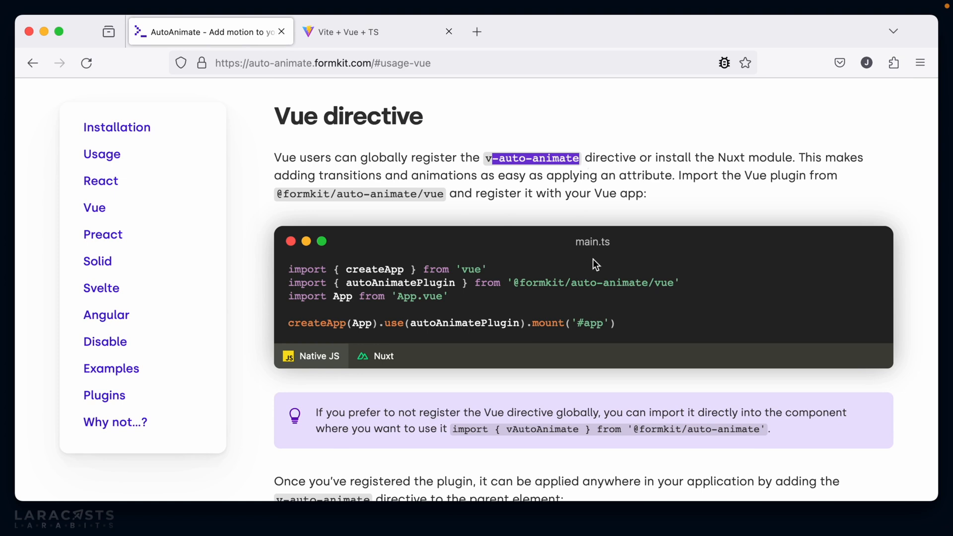
pyautogui.scroll(-3)
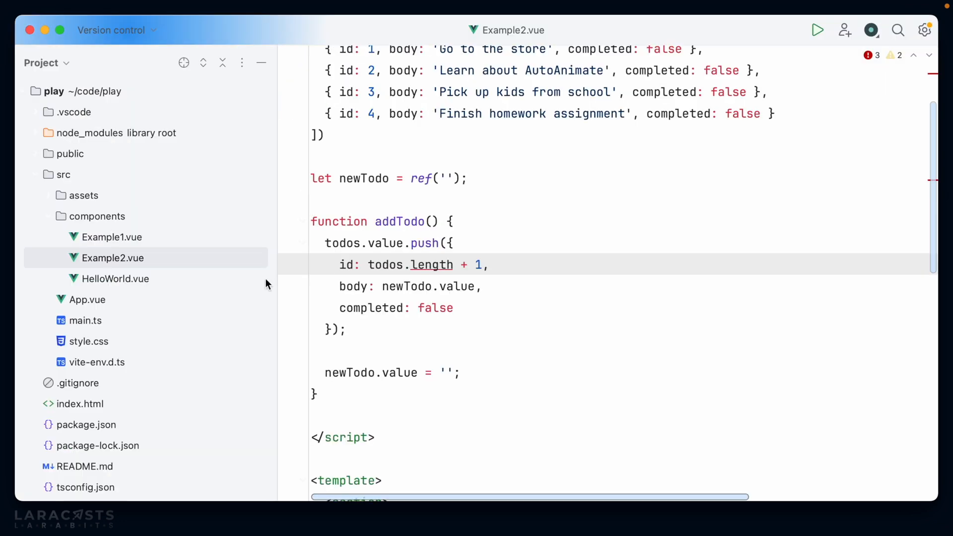
pyautogui.click(85, 321)
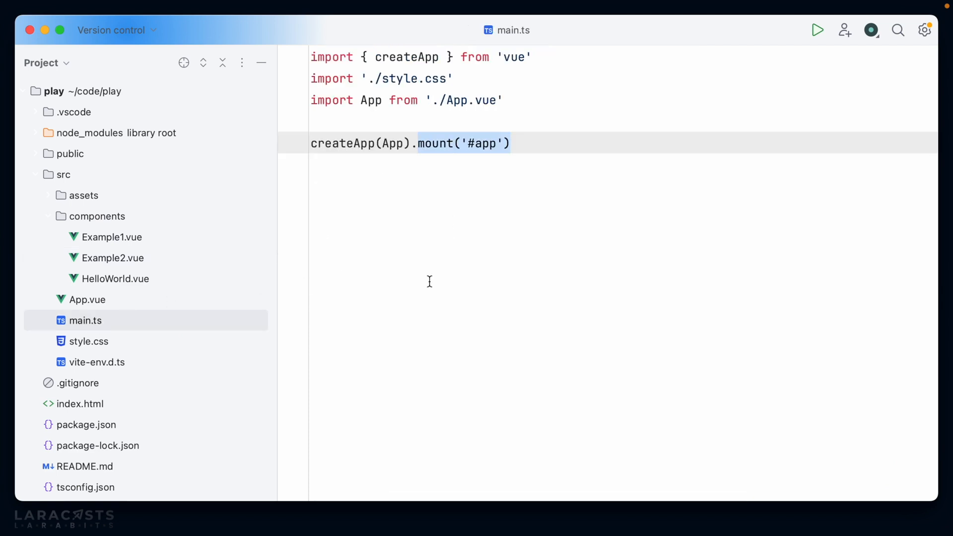
pyautogui.write("import { autoAnimatePlugin } from '@formkit/auto-animate/vue';")
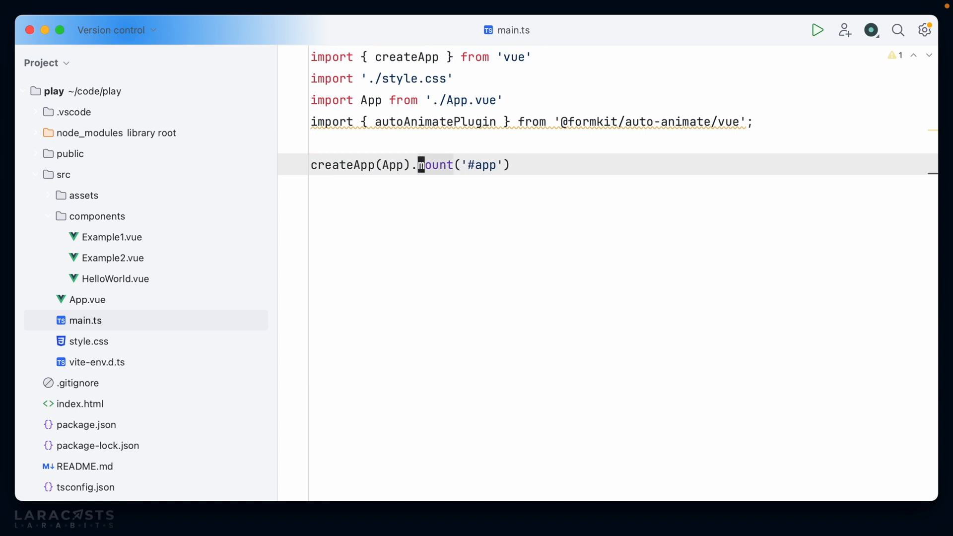
pyautogui.write('use(')
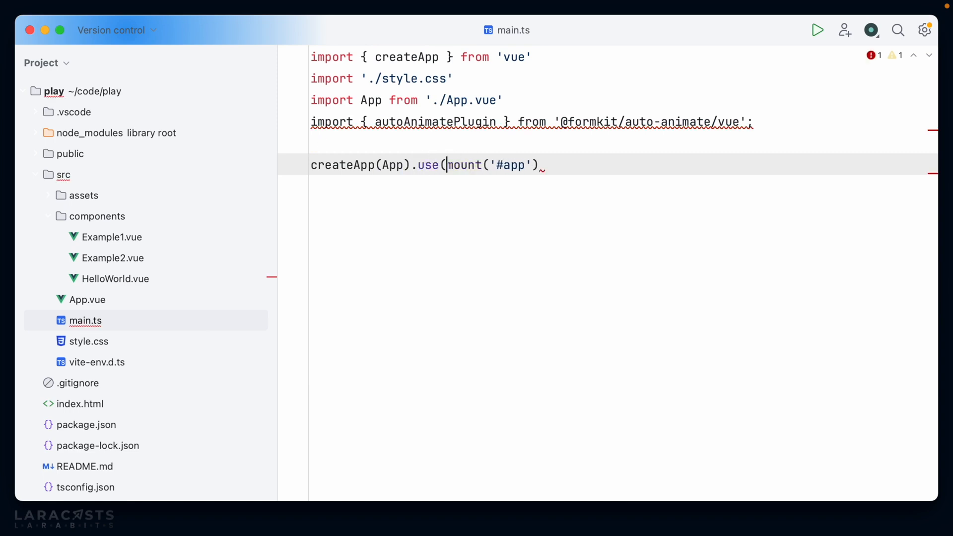
pyautogui.write('autoAnimatePlugin')
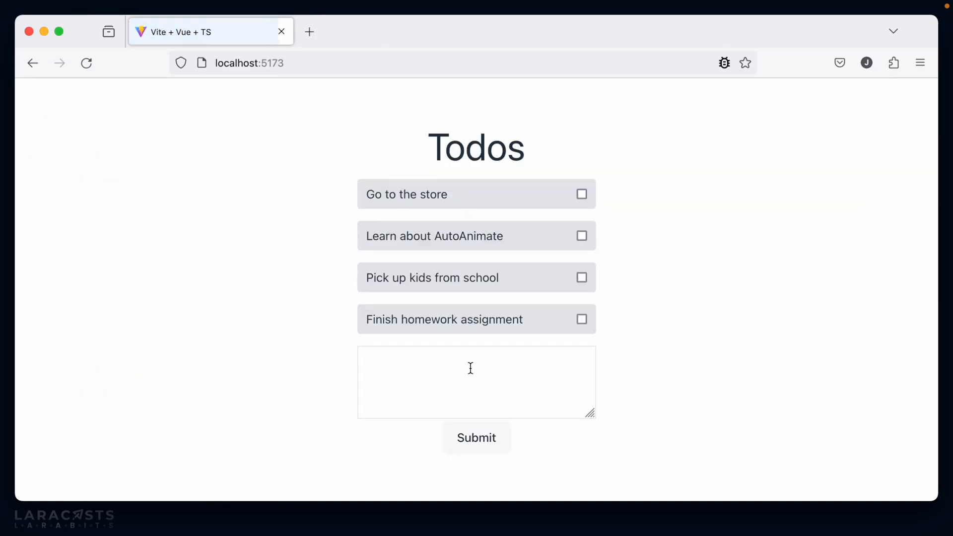
# - Submit a short test todo and watch it appear as a fifth row
pyautogui.click(476, 437)
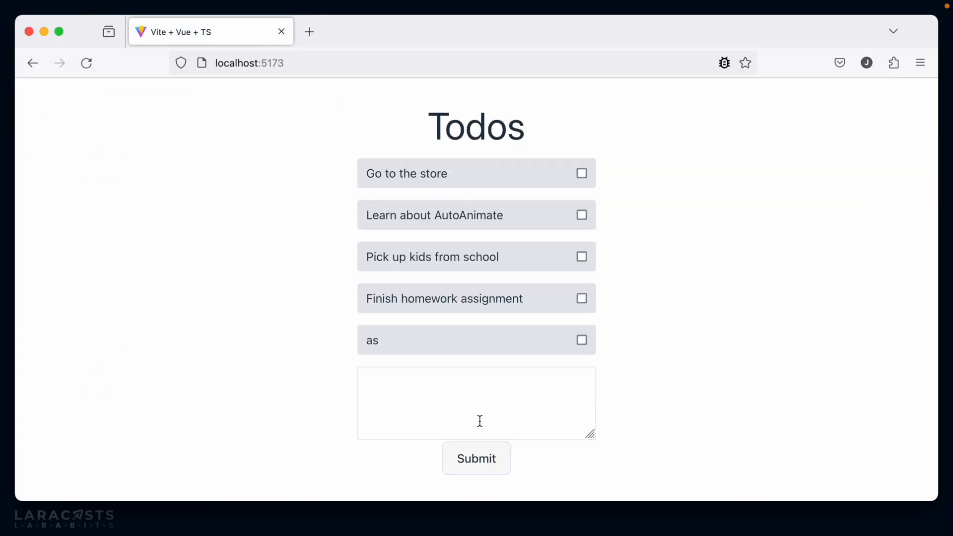
pyautogui.click(476, 459)
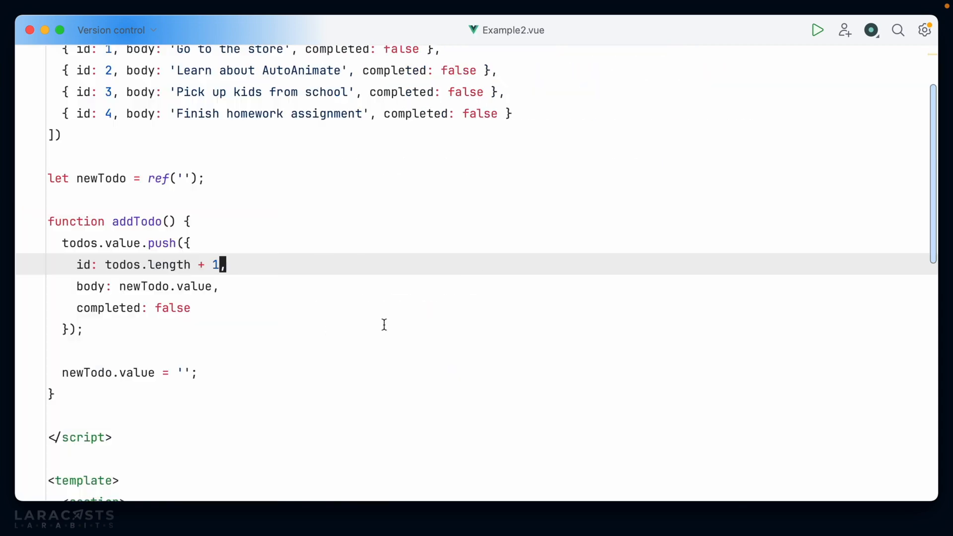
# - Add v-auto-animate to the mt-4 div wrapping the v-for todo rows
pyautogui.scroll(-3)
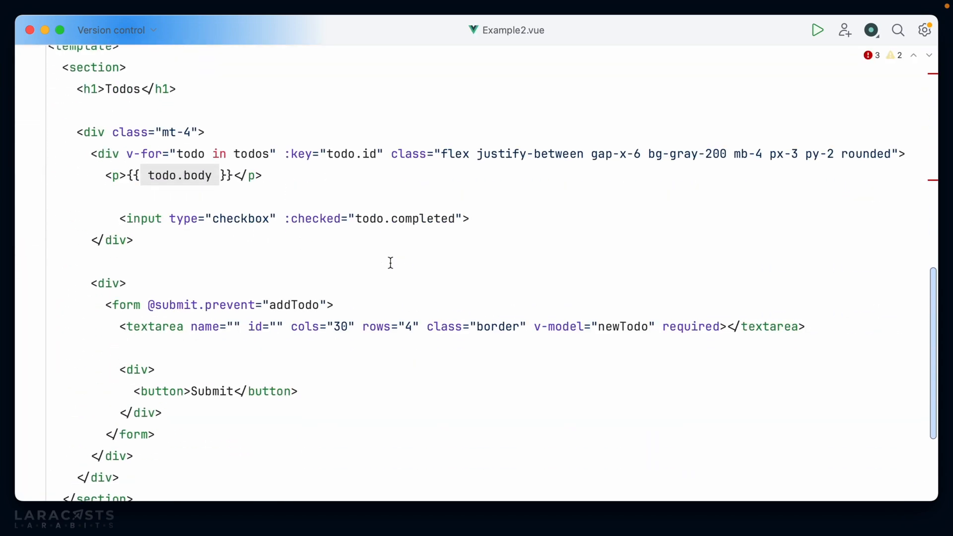
pyautogui.scroll(3)
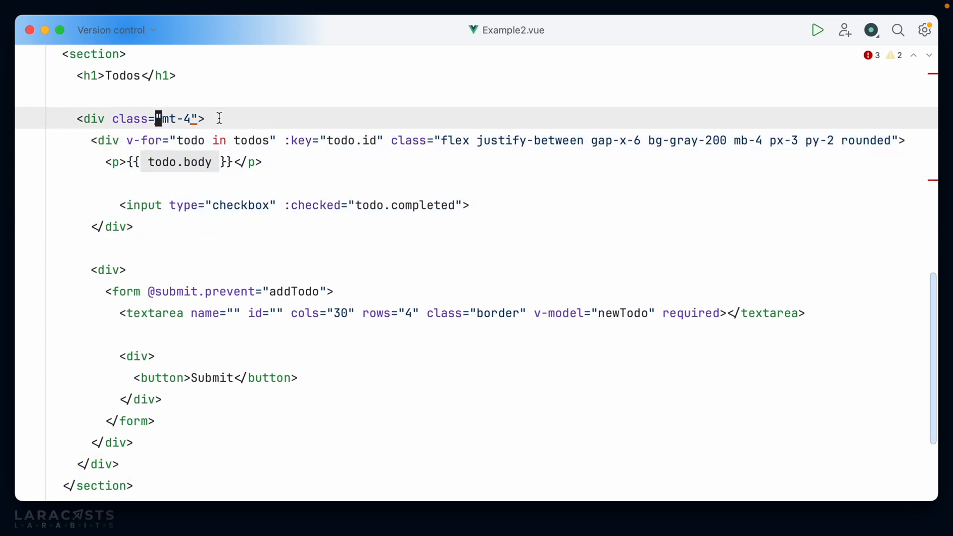
pyautogui.write('v-auto')
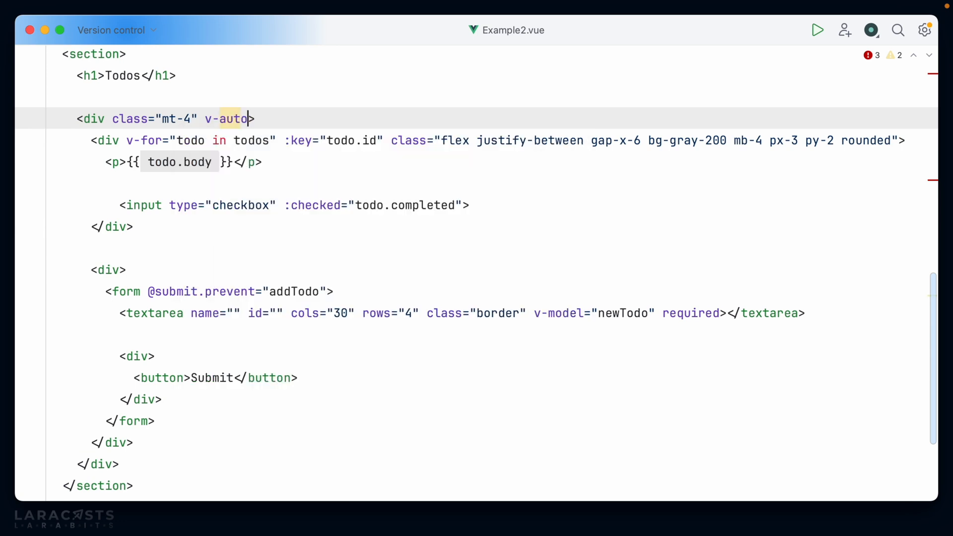
pyautogui.write('-animate')
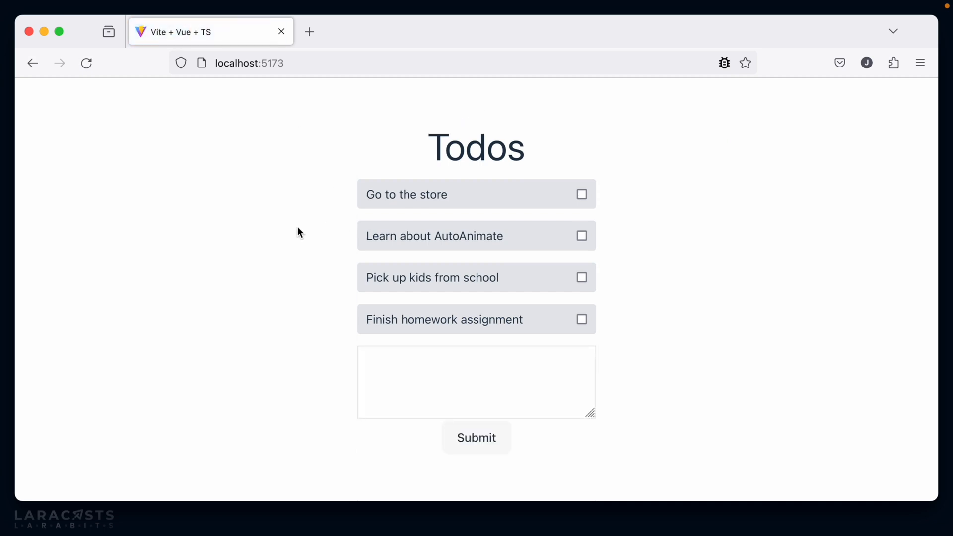
# - Submit 'Finish up that important thing.' through the textarea so it appears as the fifth todo
pyautogui.write('Finish up')
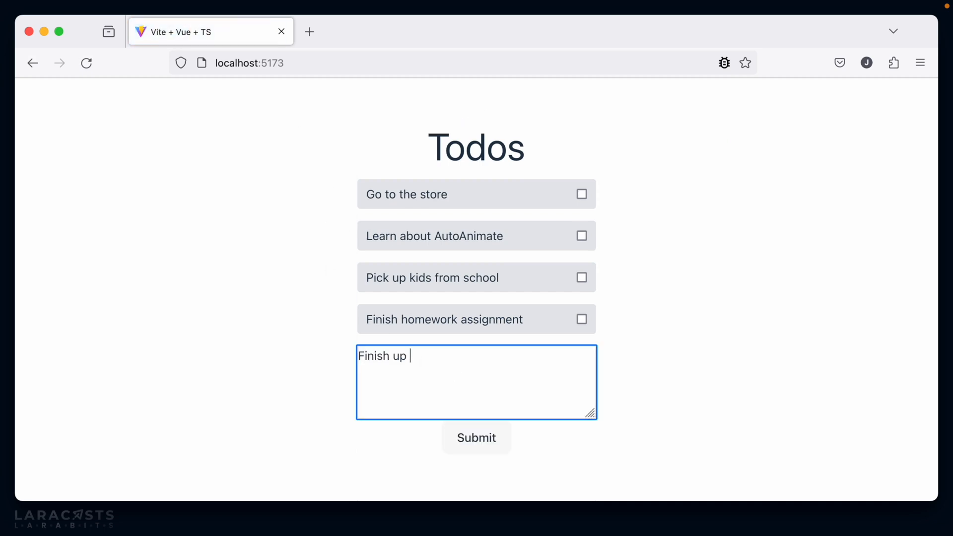
pyautogui.write('that important thing.')
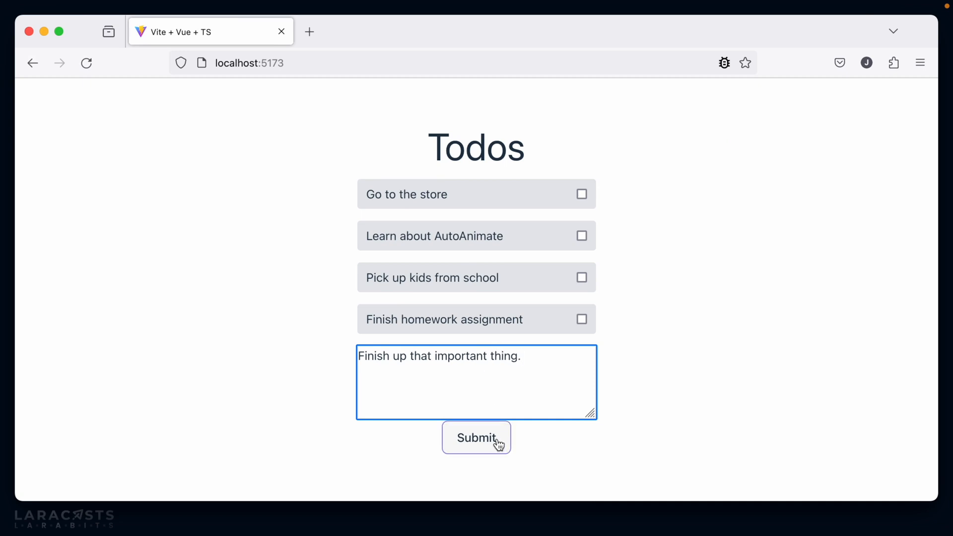
pyautogui.click(475, 436)
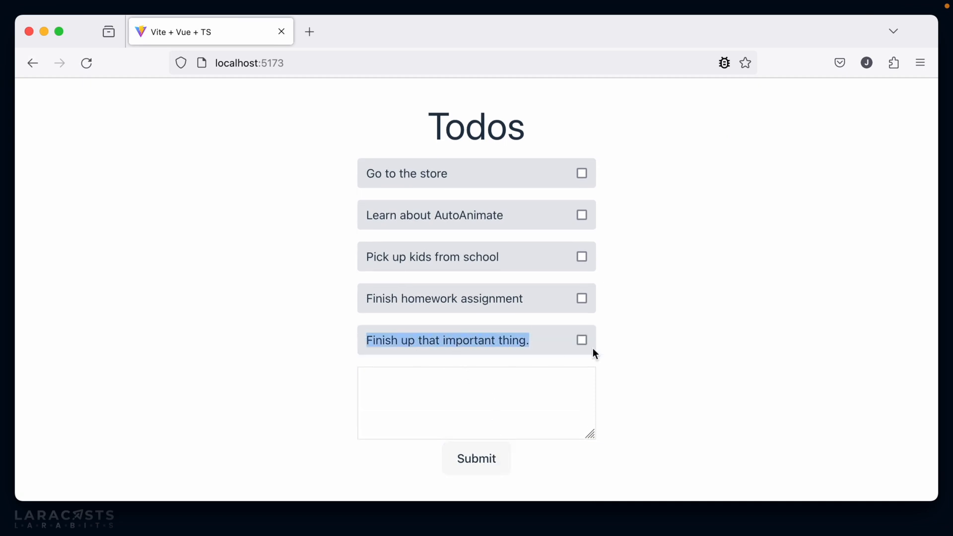
pyautogui.moveTo(626, 350)
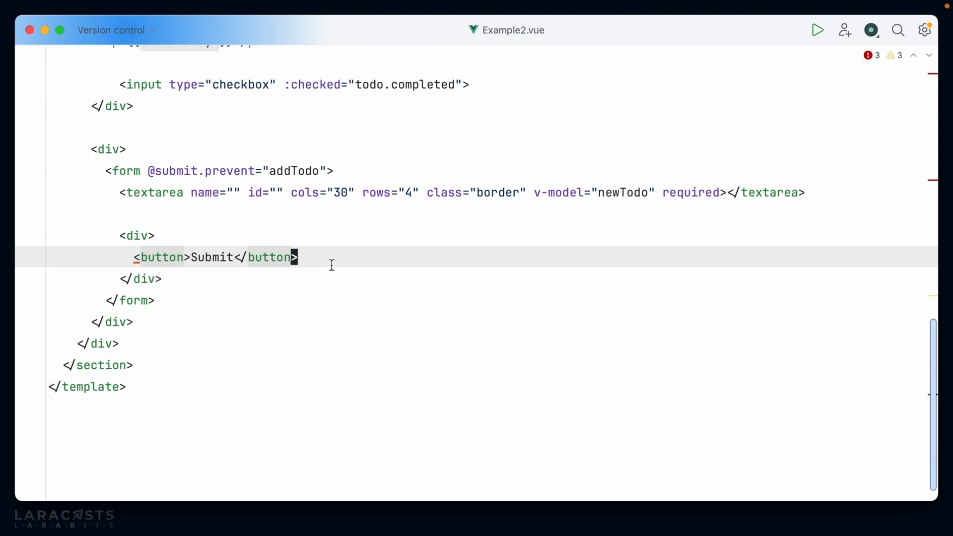
pyautogui.write('button></button>')
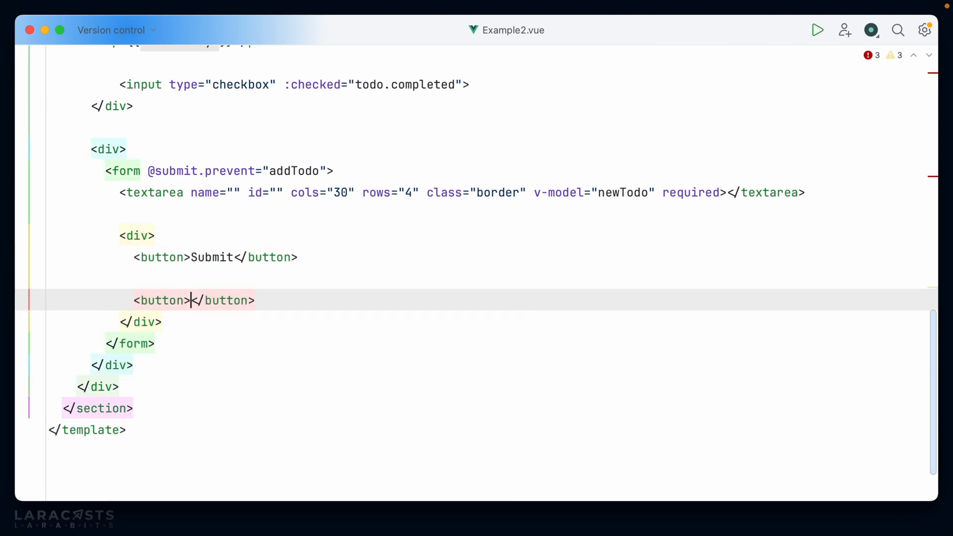
pyautogui.write('Shuffle')
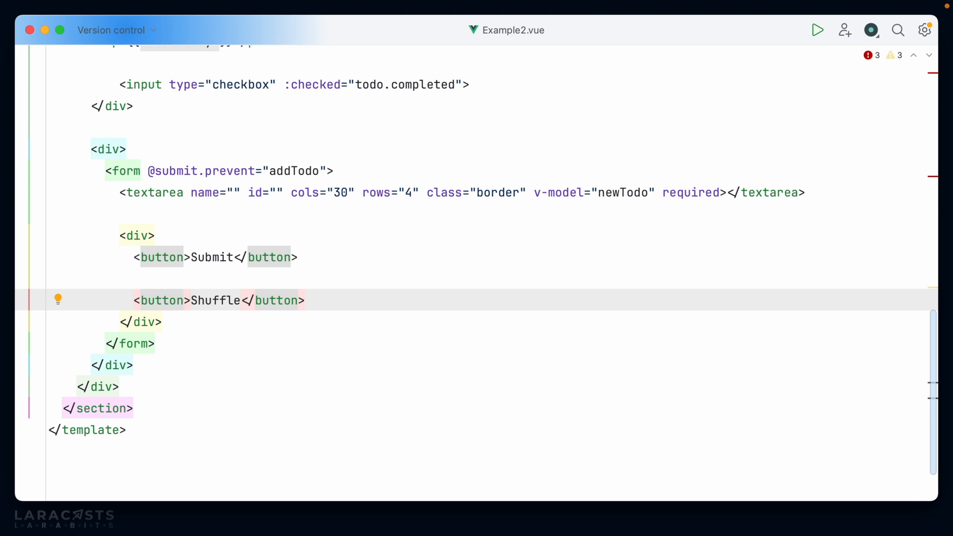
pyautogui.write('type="button" @click="shuffle')
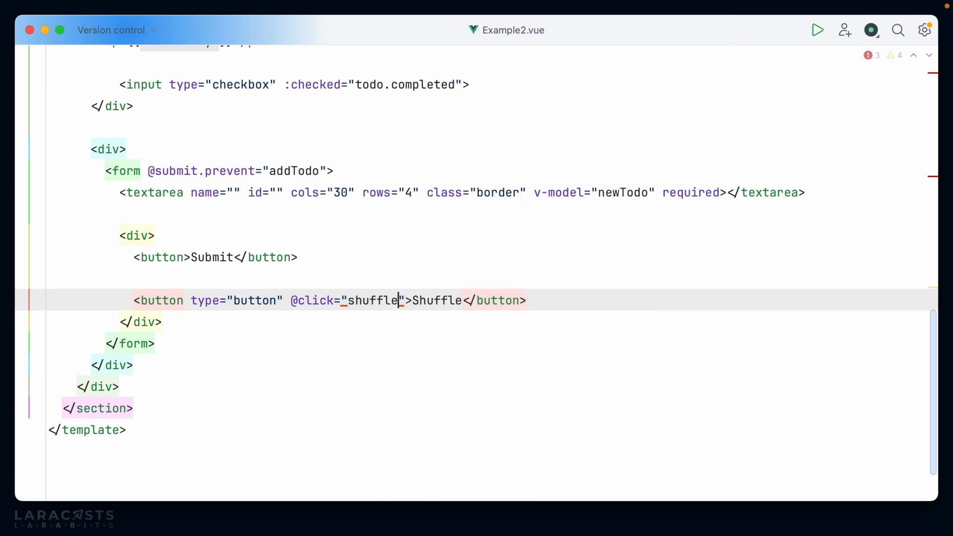
pyautogui.scroll(3)
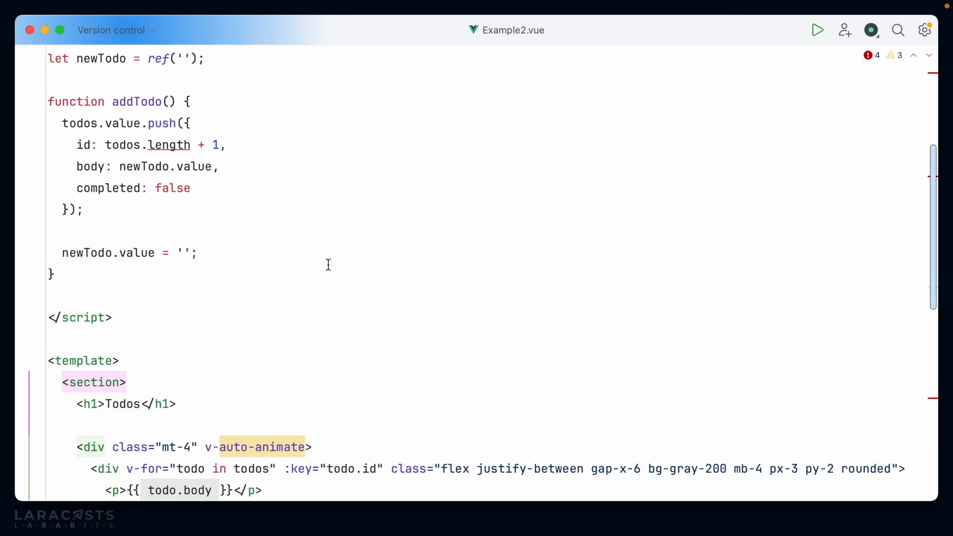
# - Write shuffleTodos sorting todos.value with () => 0.5 - Math.random()
pyautogui.write('function shuffleTodos() {')
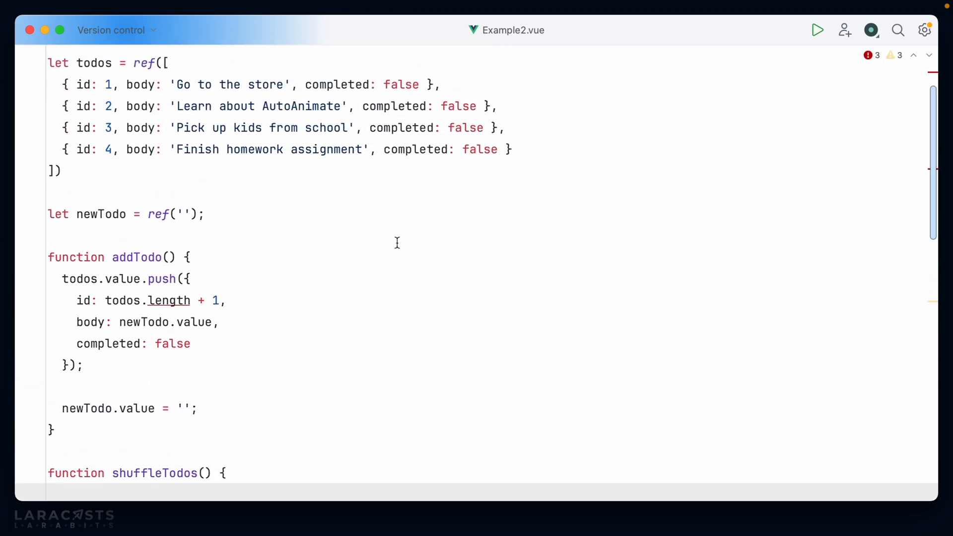
pyautogui.scroll(-3)
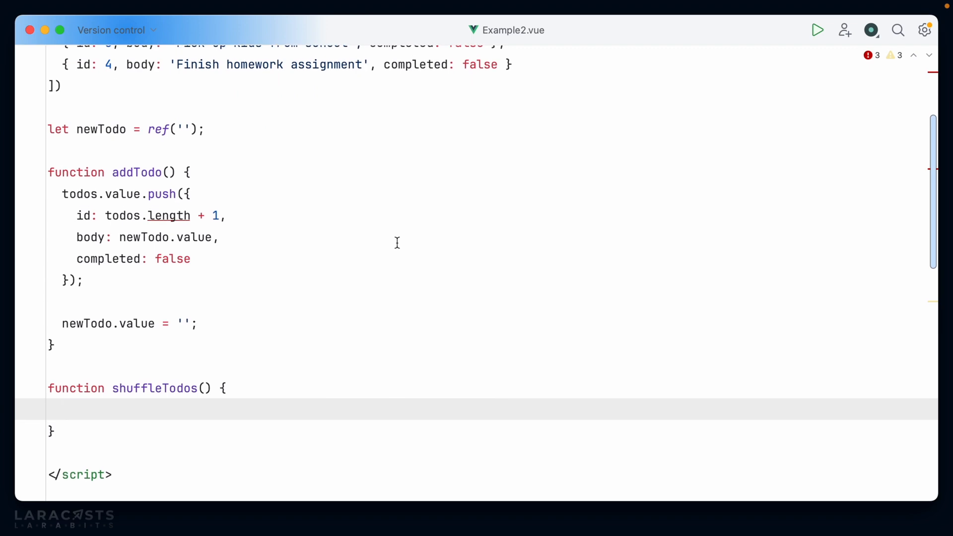
pyautogui.write('todos.value.sort(( )=>')
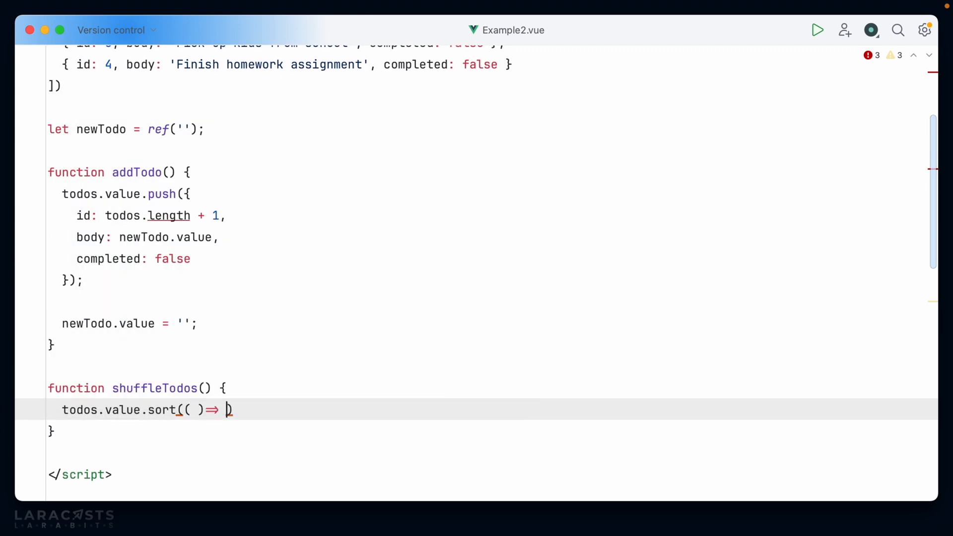
pyautogui.write('0.5')
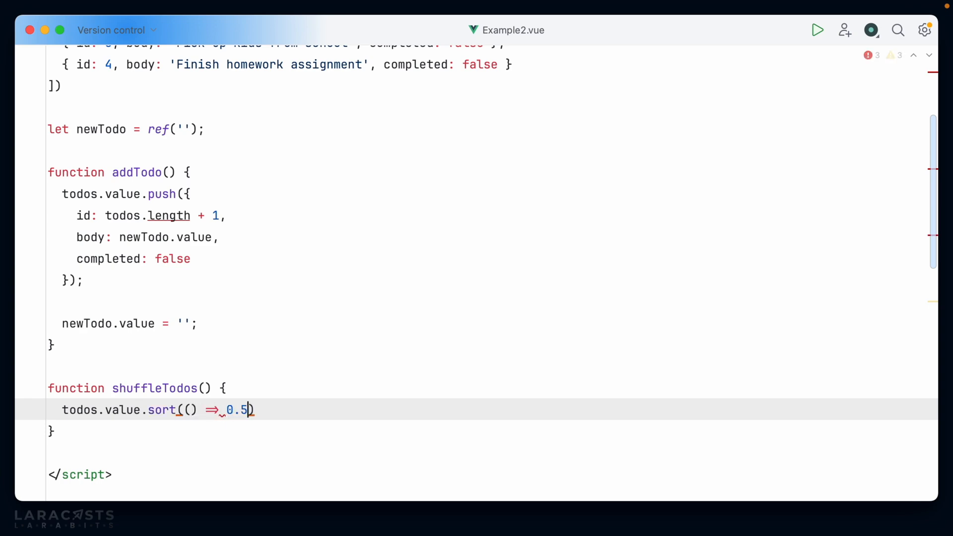
pyautogui.write('- Math.random')
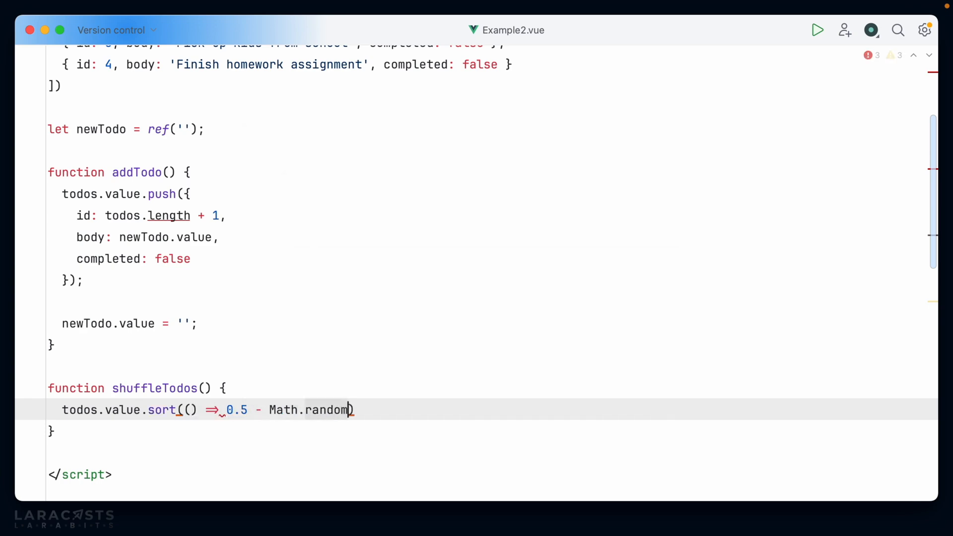
pyautogui.write('();')
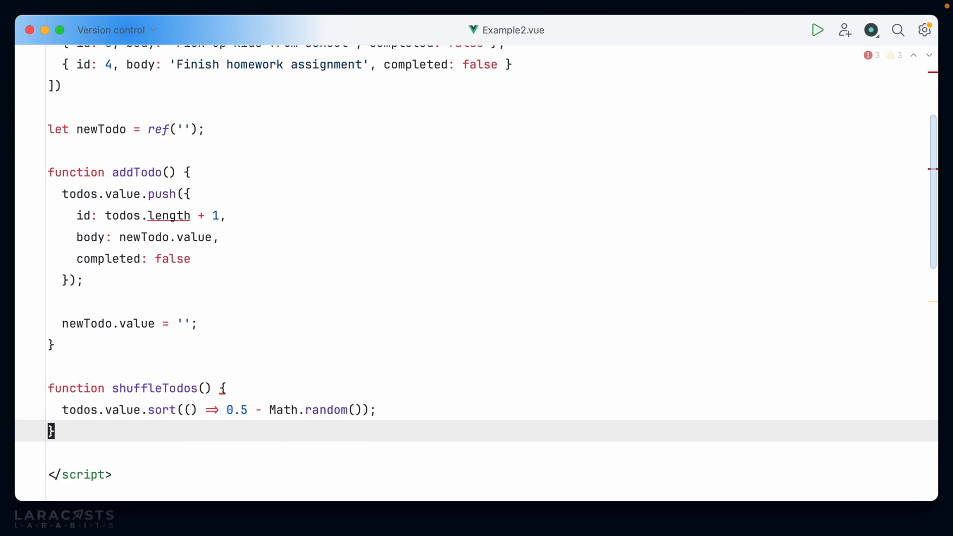
pyautogui.scroll(3)
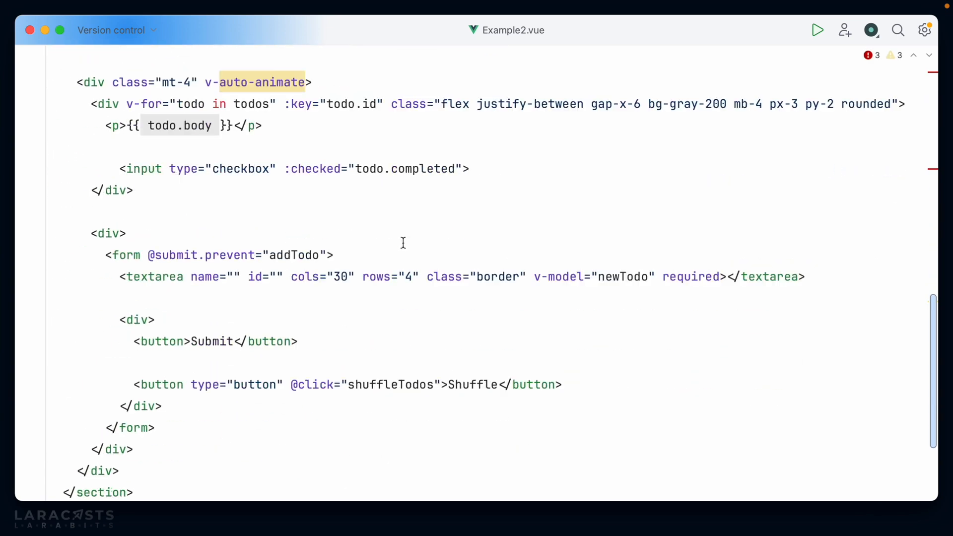
pyautogui.scroll(-3)
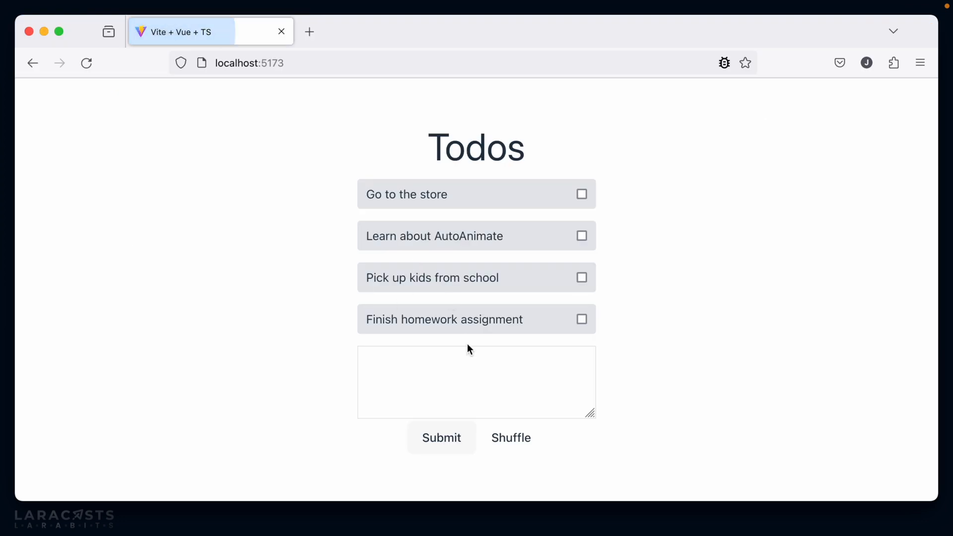
# - Shuffle the todo rows twice and check the :key binding in the template
pyautogui.click(510, 438)
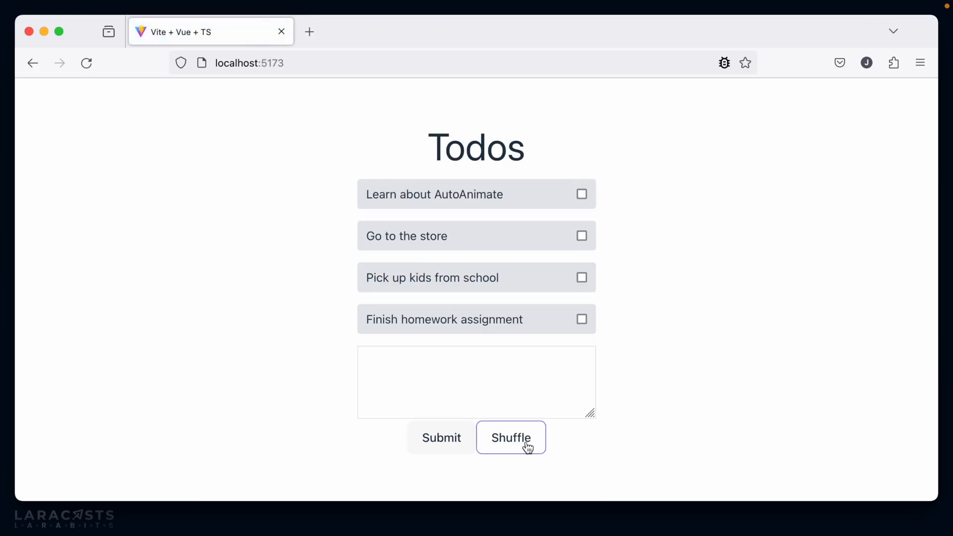
pyautogui.click(510, 438)
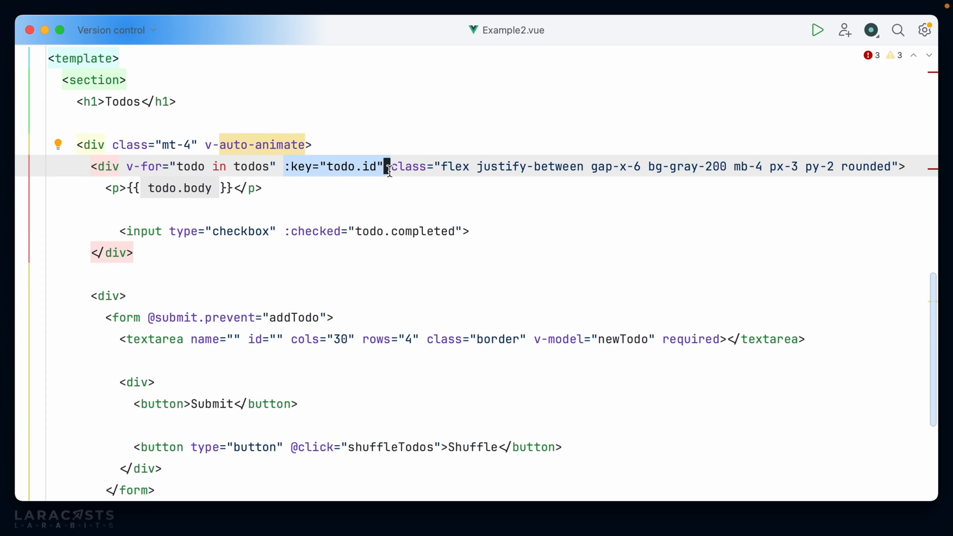
pyautogui.press('Backspace')
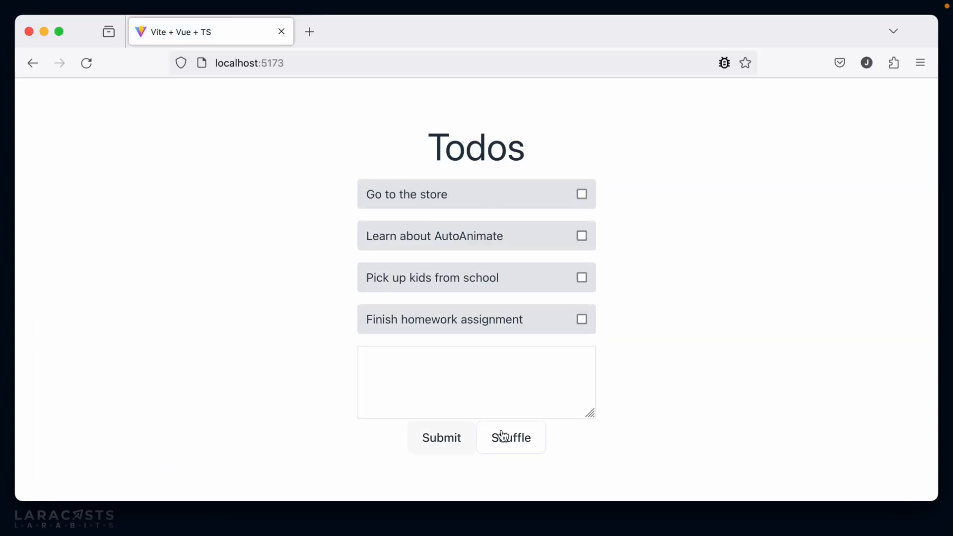
# - Shuffle the four todo rows three more times to watch them animate
pyautogui.click(510, 437)
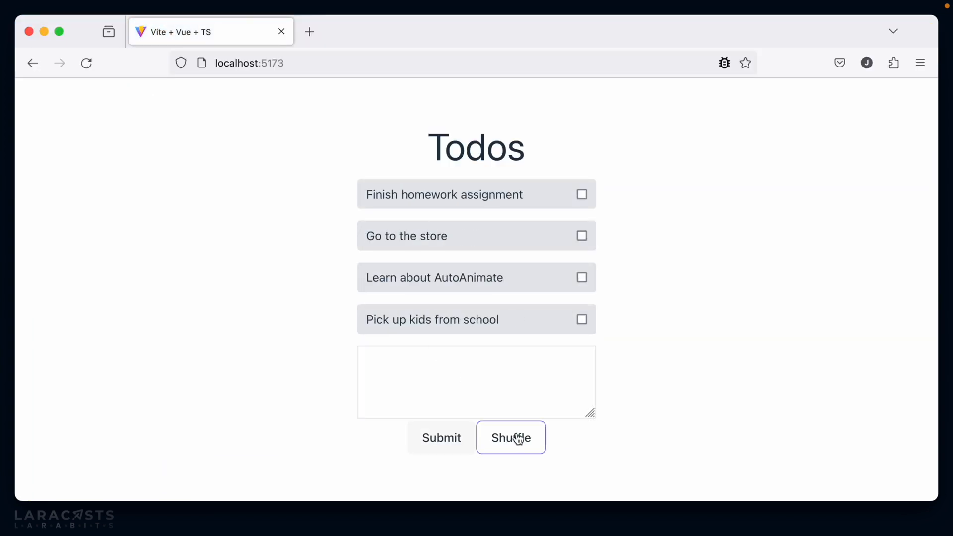
pyautogui.click(510, 438)
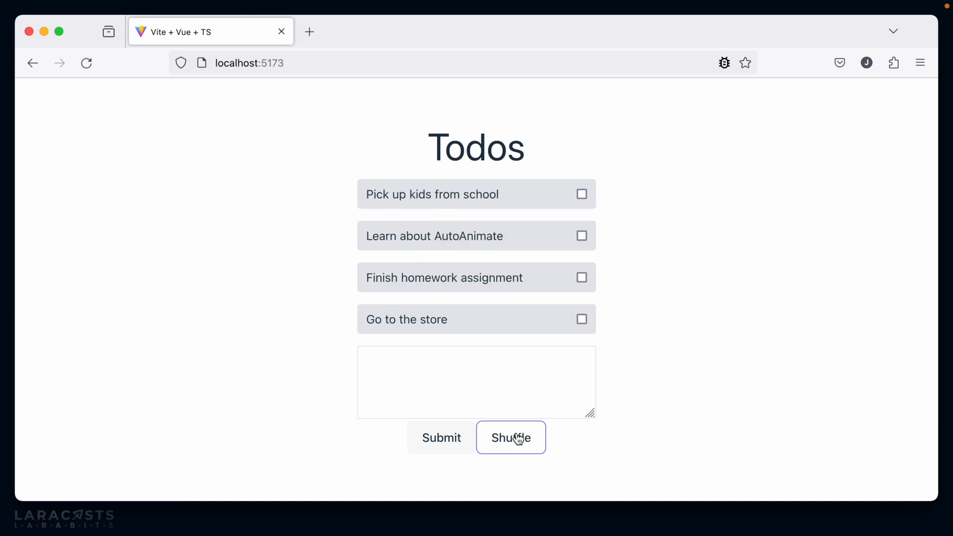
pyautogui.click(510, 437)
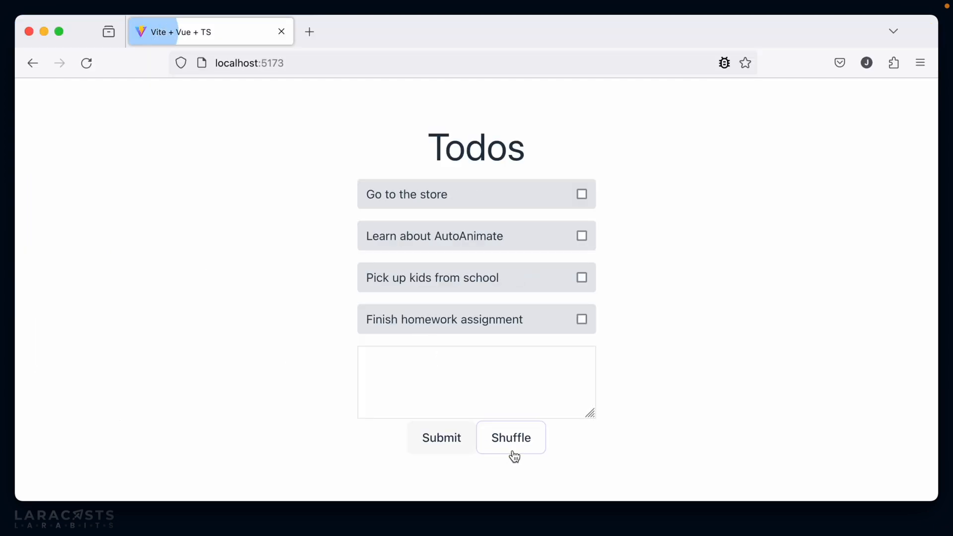
# - Shuffle once, then submit 'Finish up the video tutorial.' as a fifth todo
pyautogui.click(510, 437)
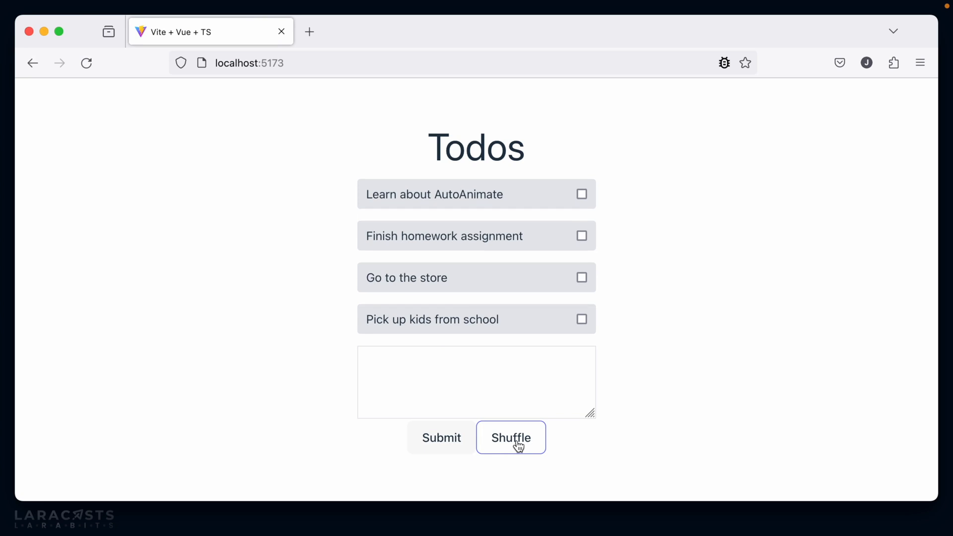
pyautogui.write('Finish up t')
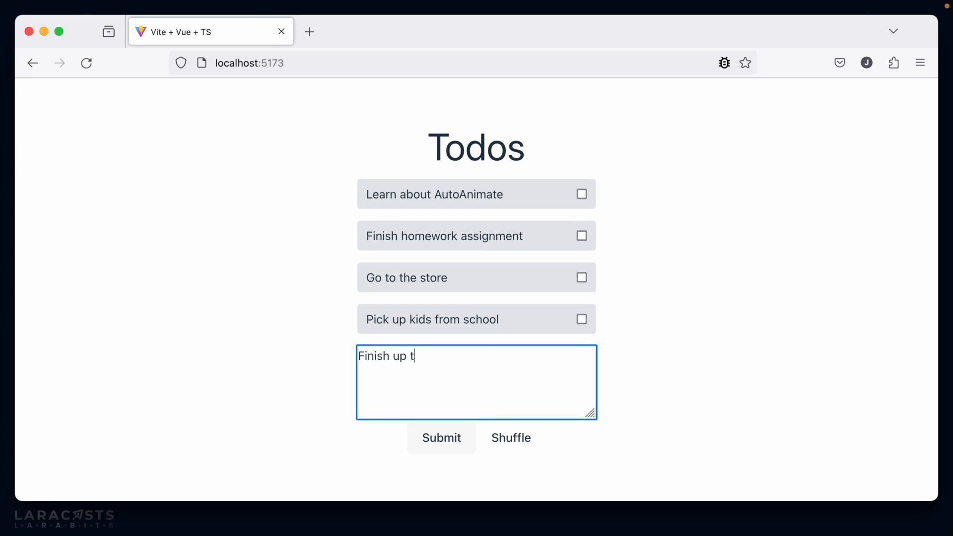
pyautogui.write('he video tutorial.')
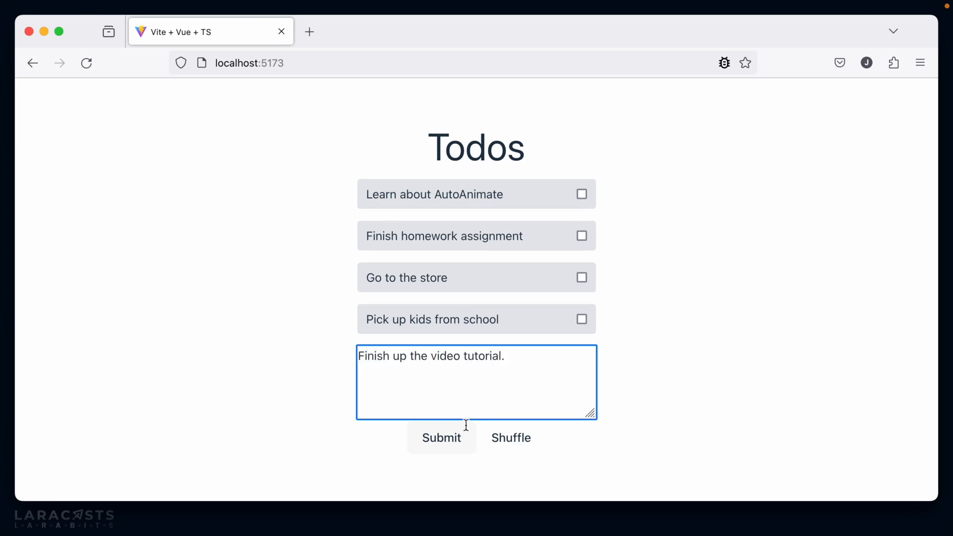
pyautogui.click(510, 458)
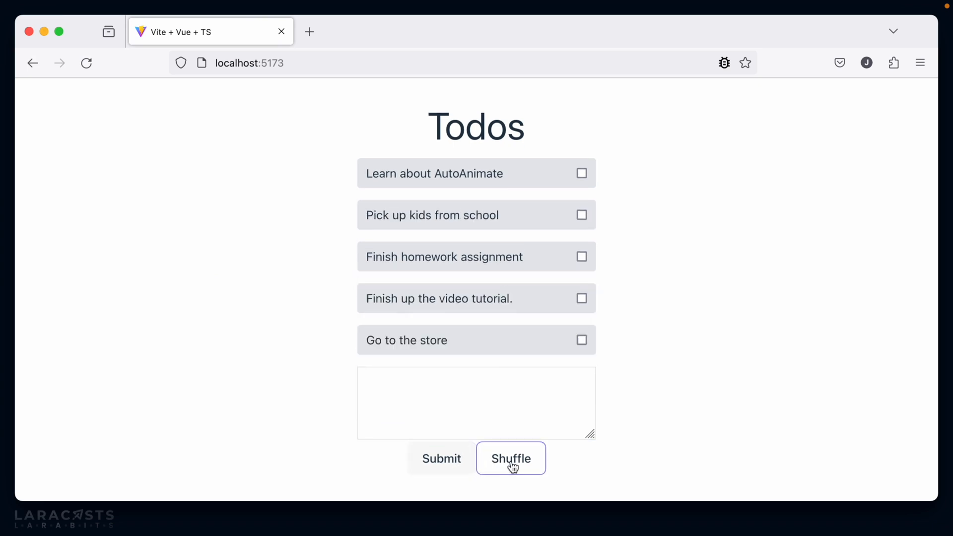